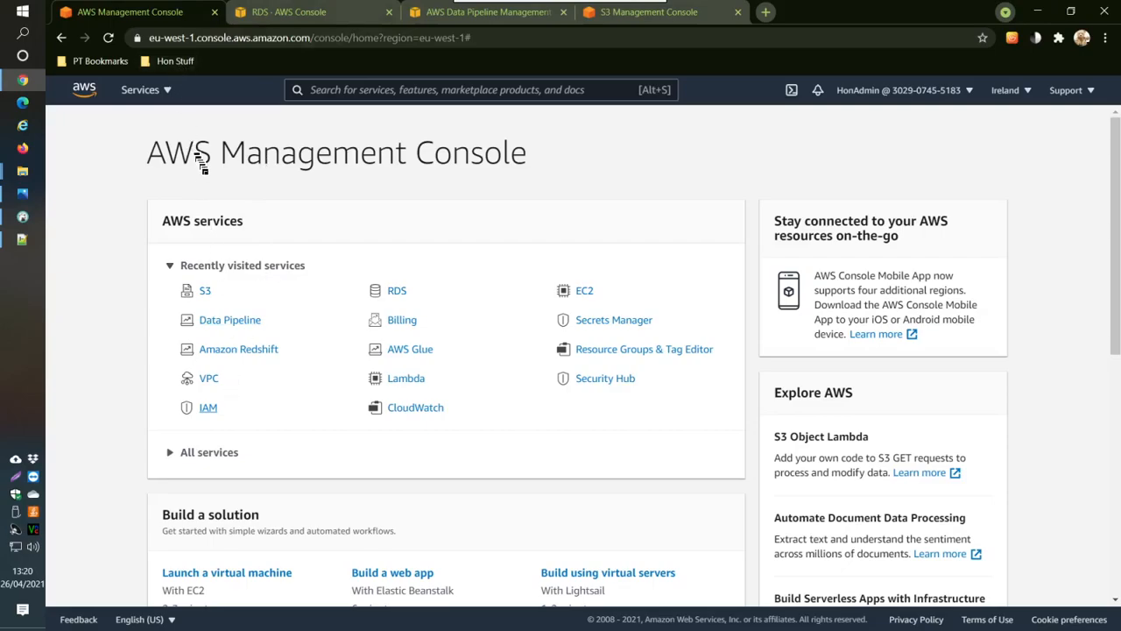
pyautogui.moveTo(254, 191)
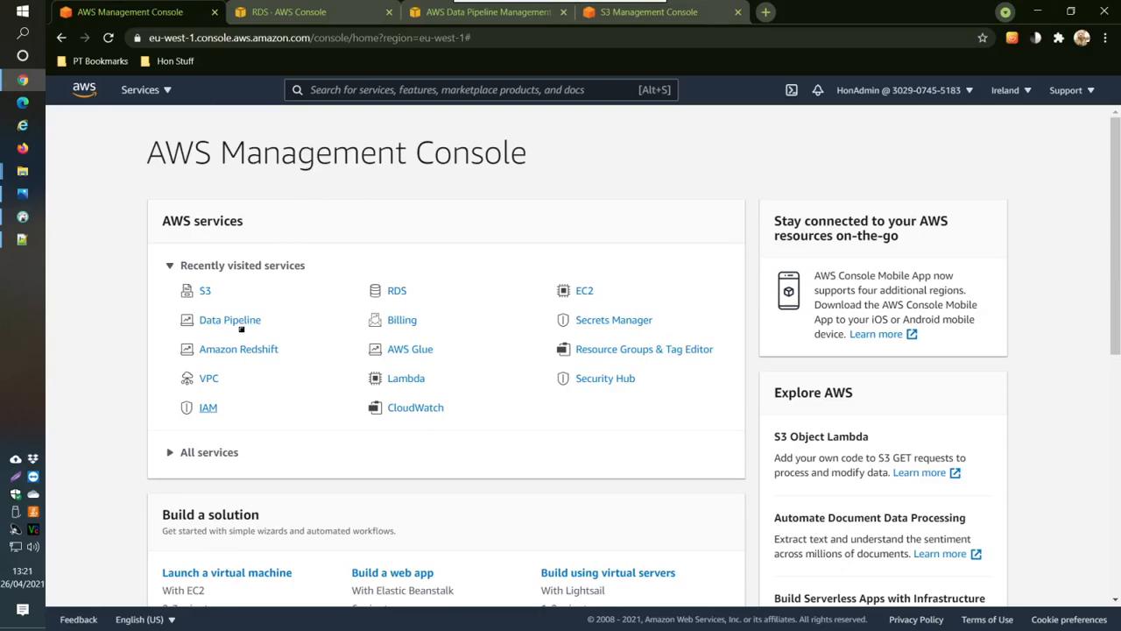
pyautogui.moveTo(229, 319)
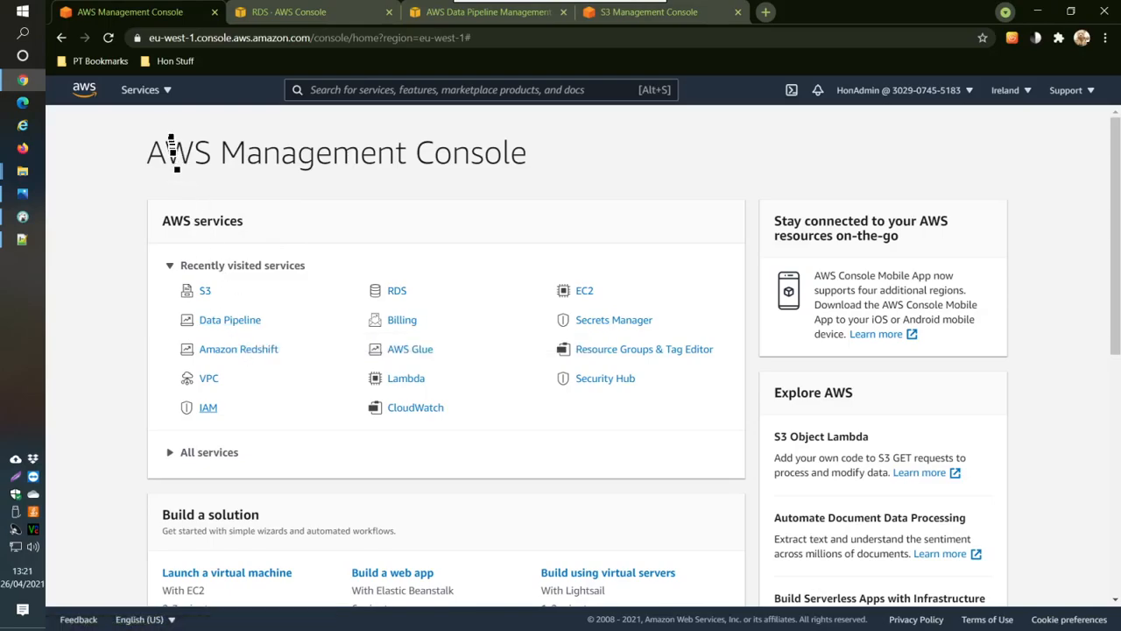
# - Navigate via the console to the AWS Data Pipeline list, after glancing at the RDS databases
pyautogui.click(140, 89)
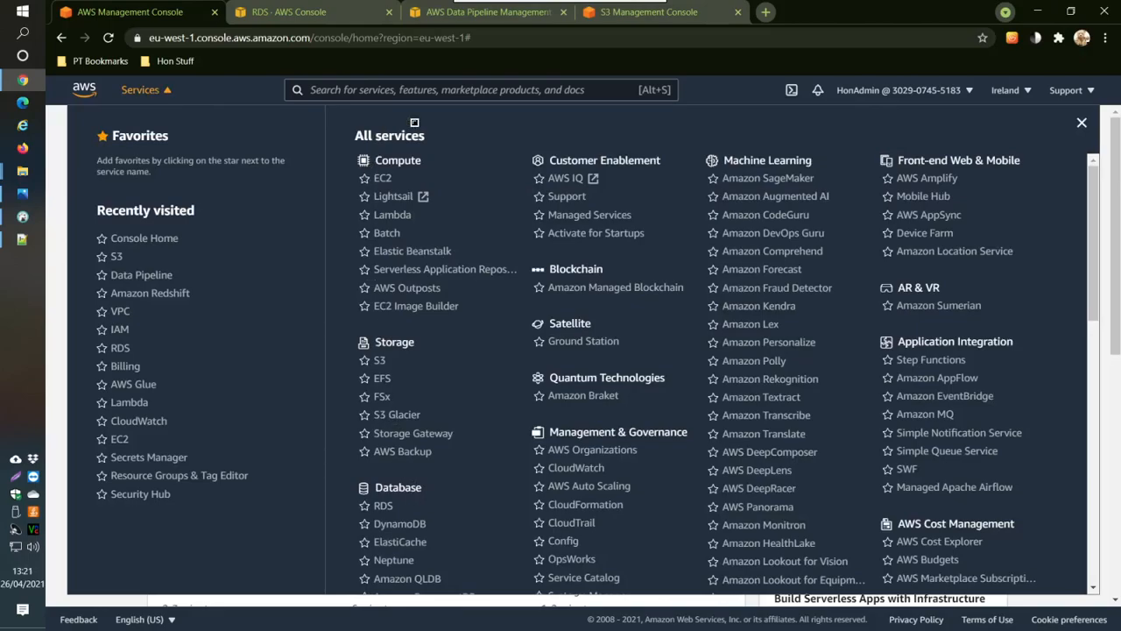
pyautogui.moveTo(140, 273)
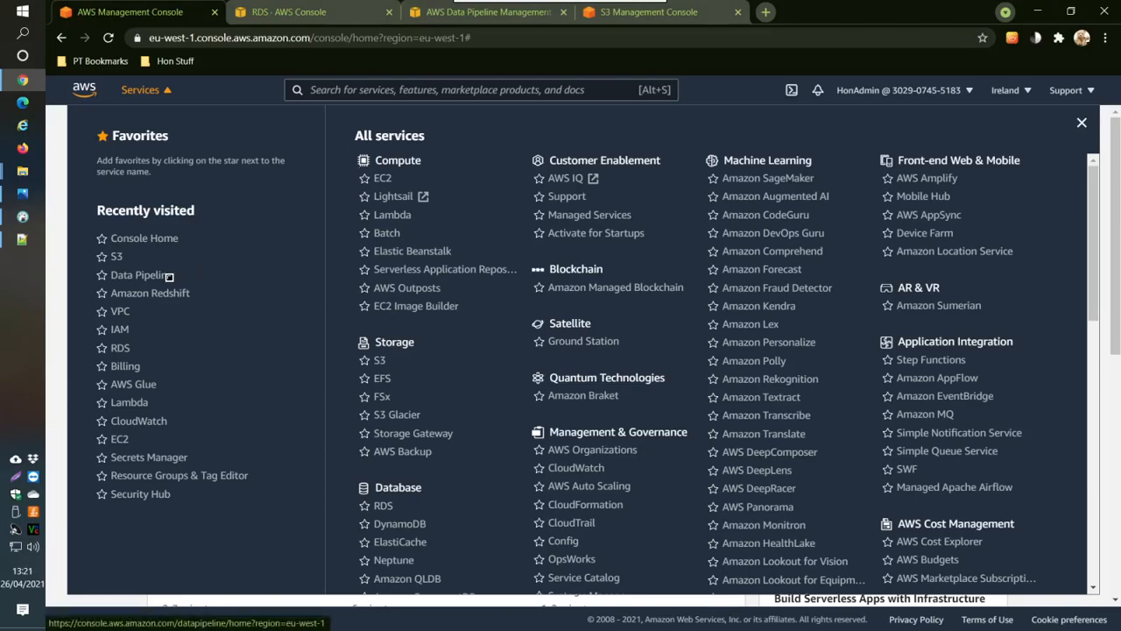
pyautogui.moveTo(140, 273)
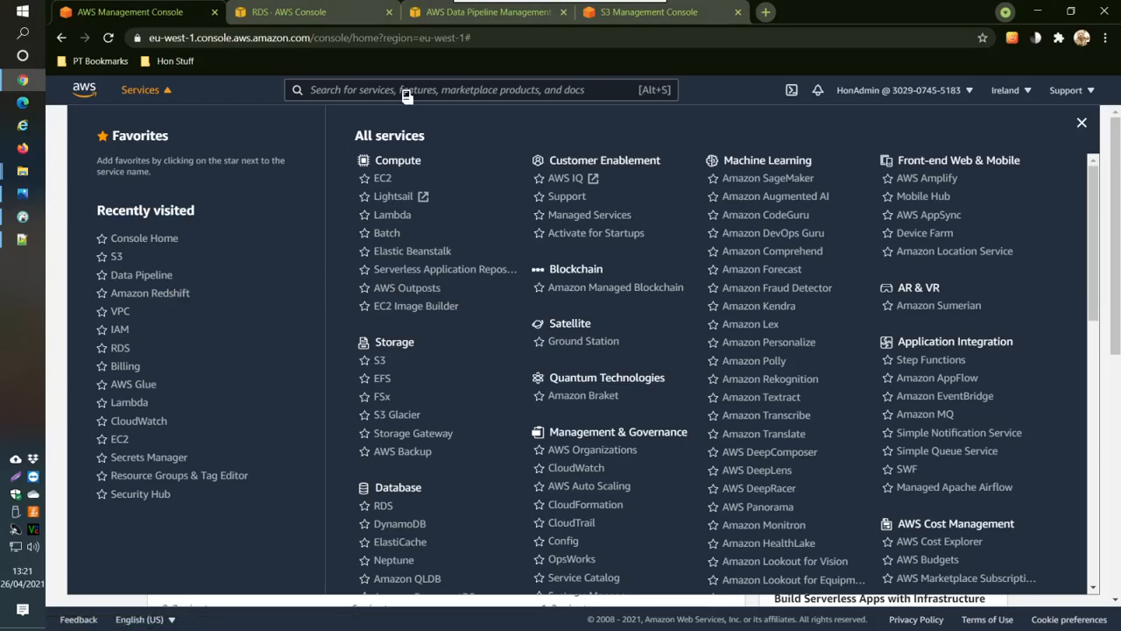
pyautogui.write('d')
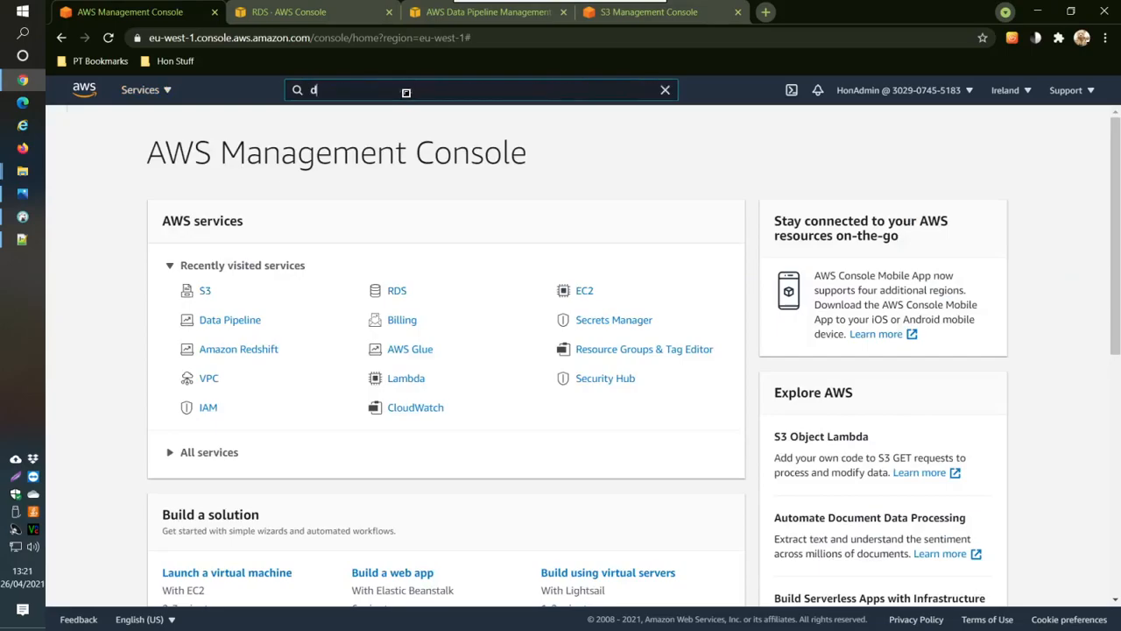
pyautogui.write('ata p')
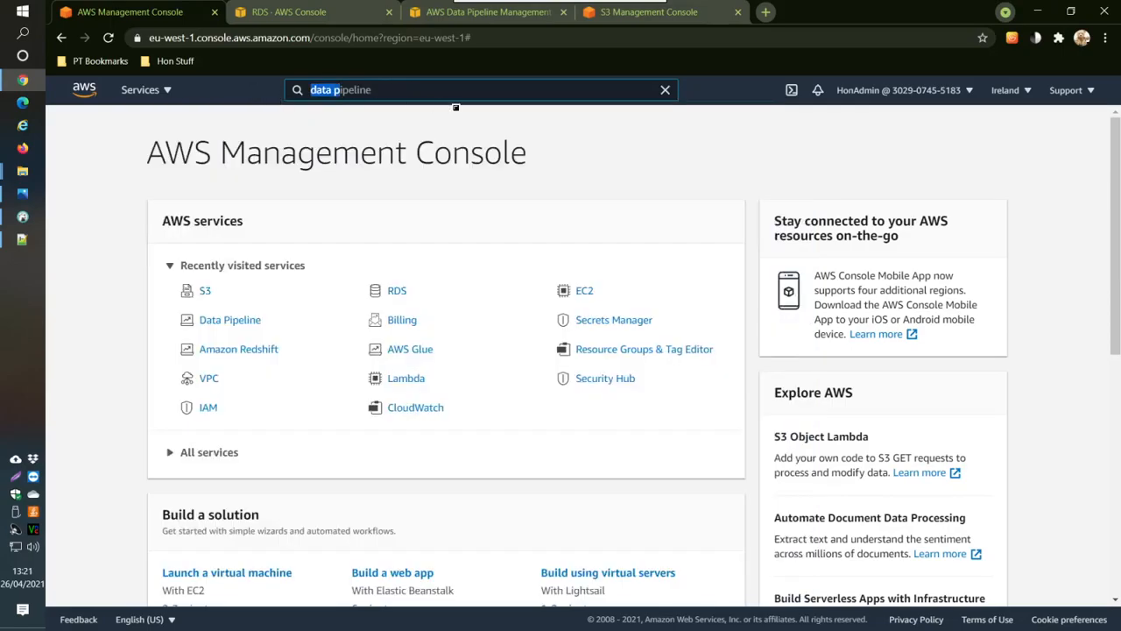
pyautogui.moveTo(229, 318)
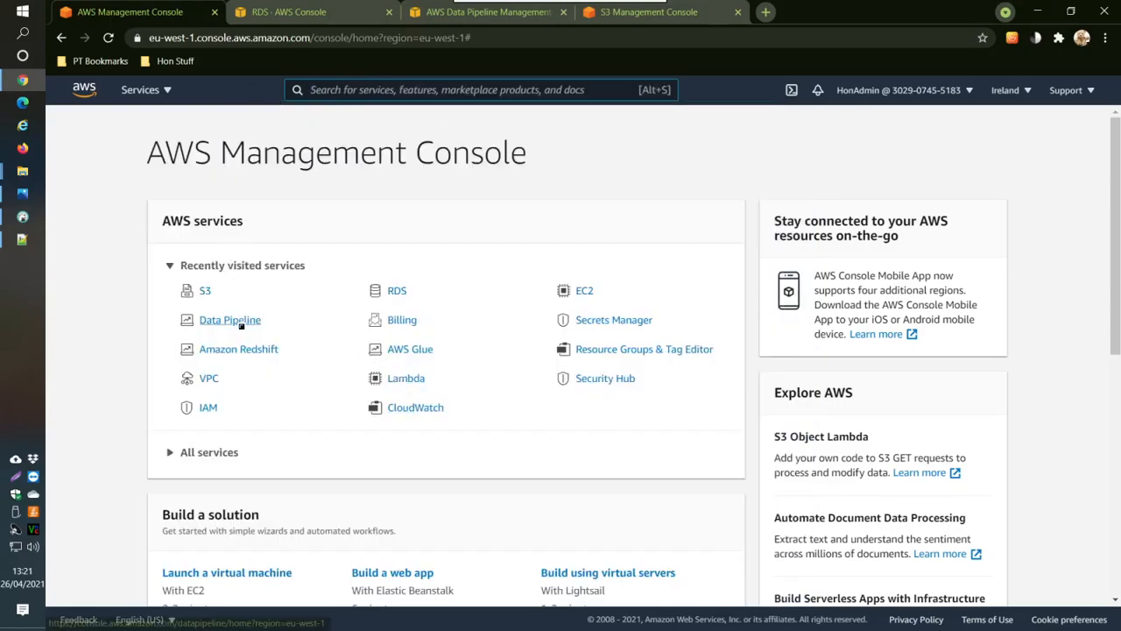
pyautogui.moveTo(230, 319)
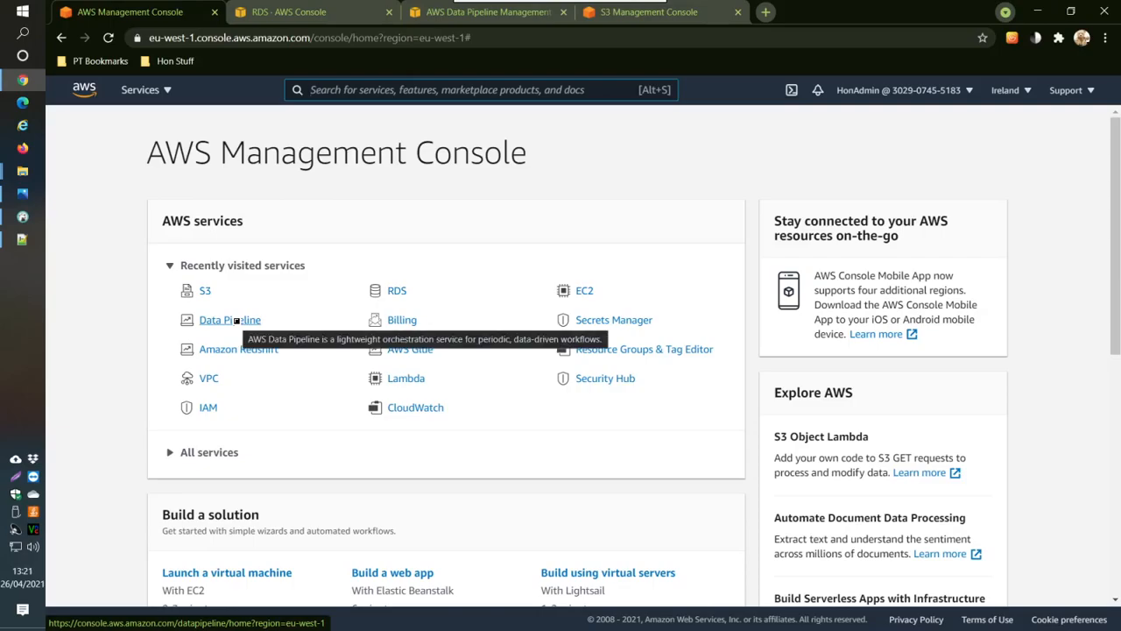
pyautogui.moveTo(417, 204)
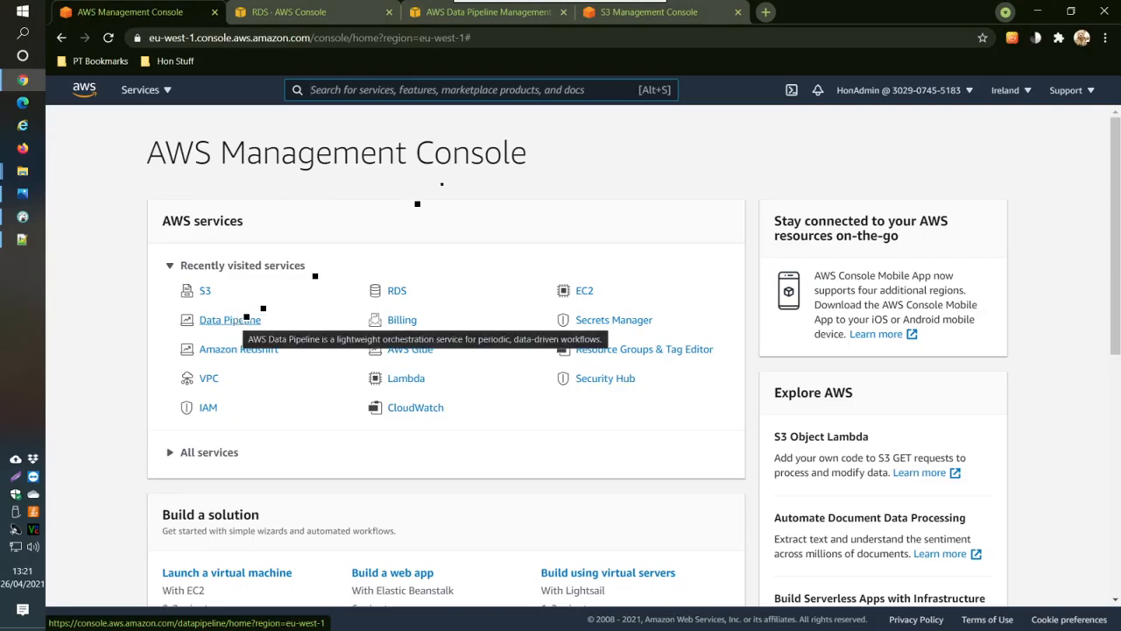
pyautogui.click(289, 10)
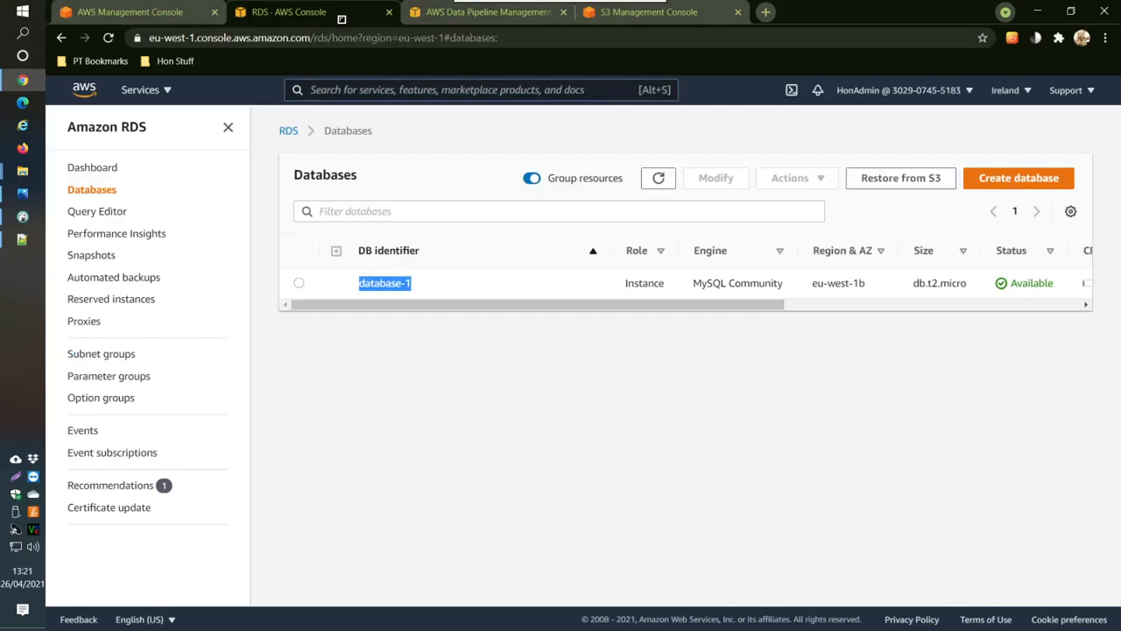
pyautogui.click(486, 11)
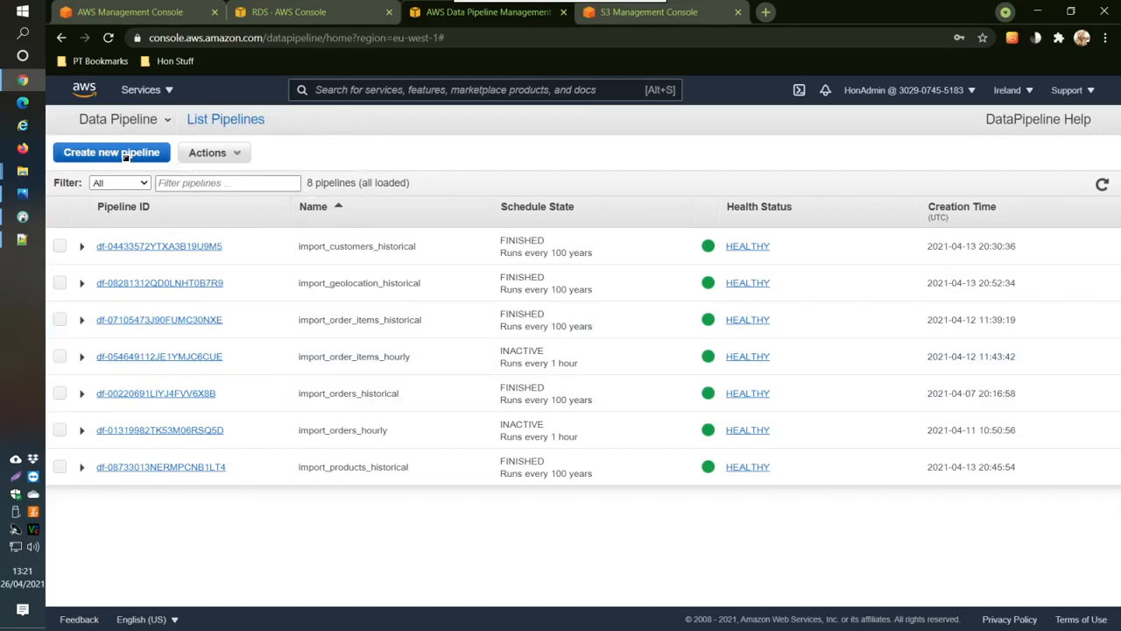
# - Start a new pipeline and name it initial_load_table1
pyautogui.click(112, 153)
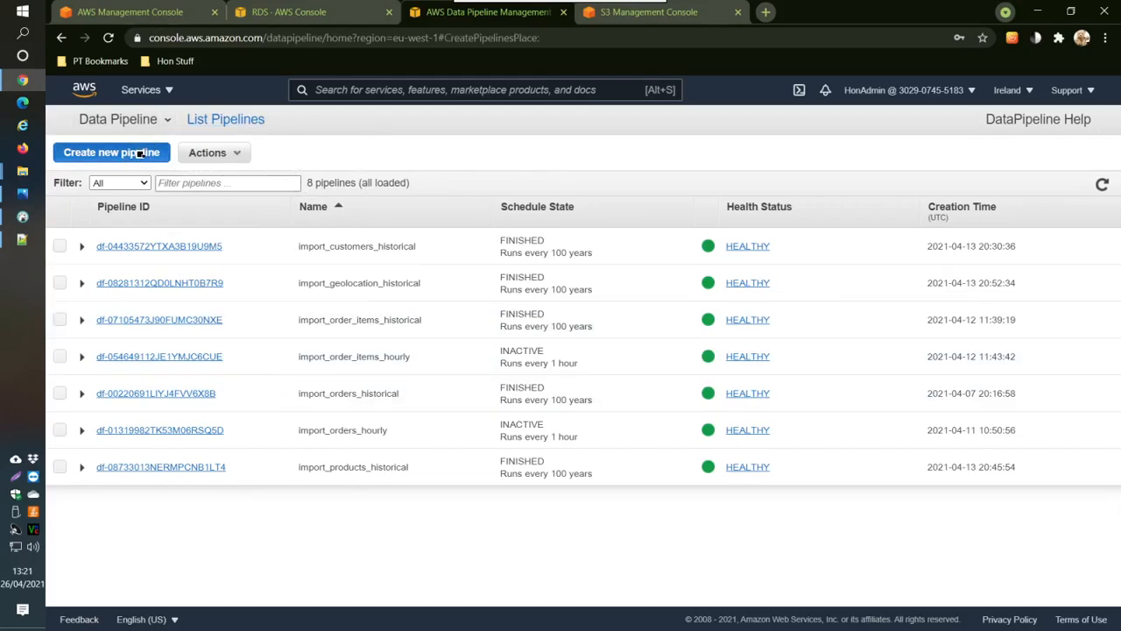
pyautogui.click(112, 153)
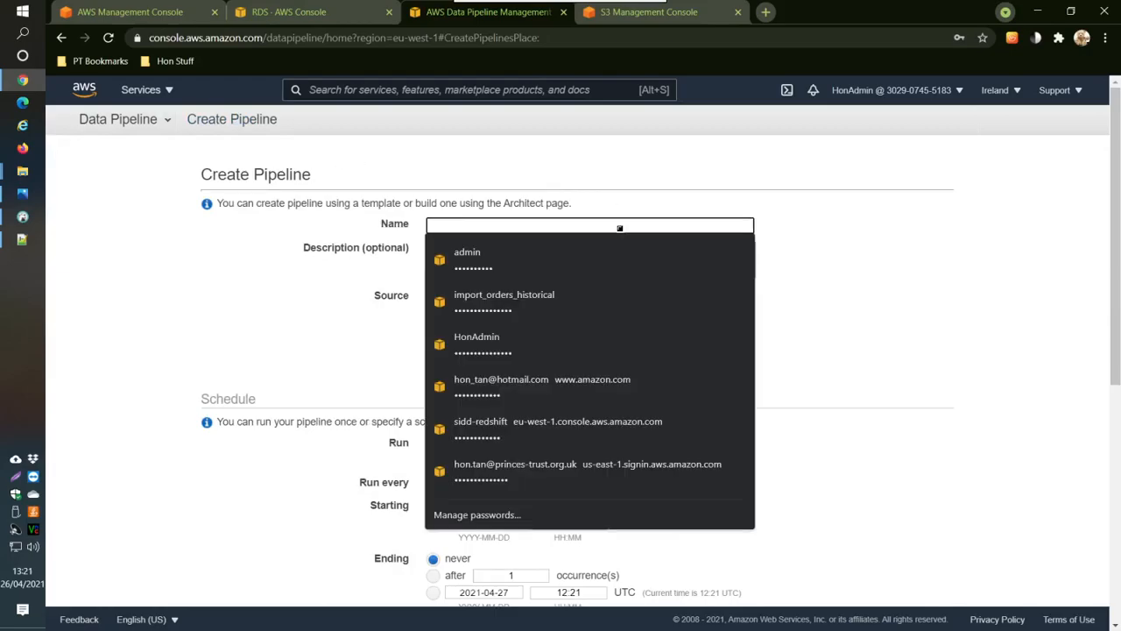
pyautogui.write('i')
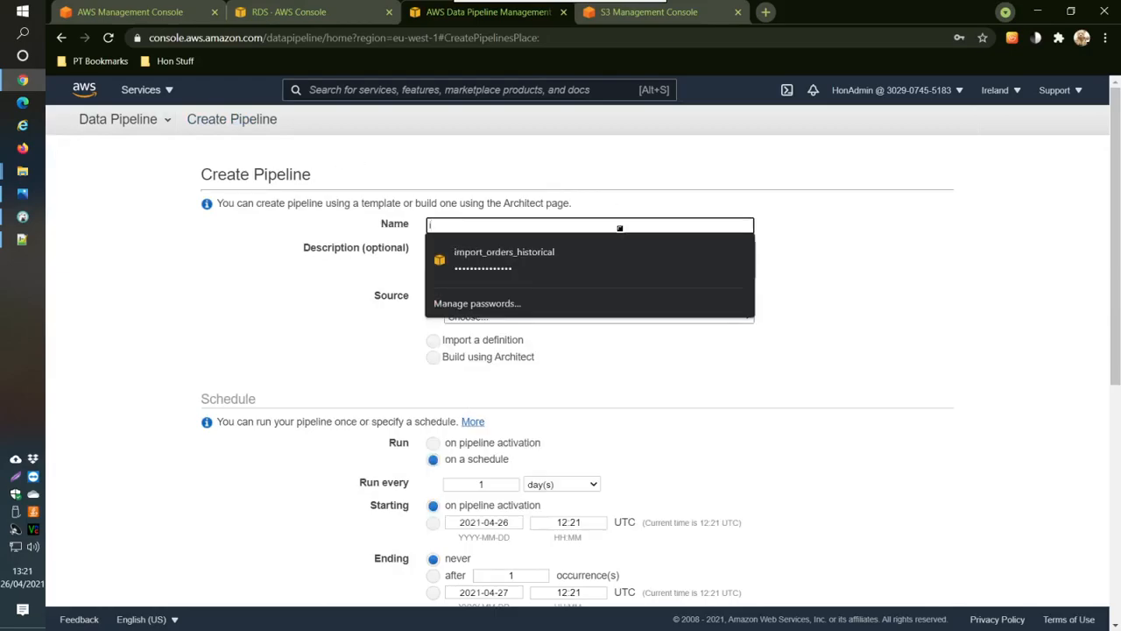
pyautogui.write('n')
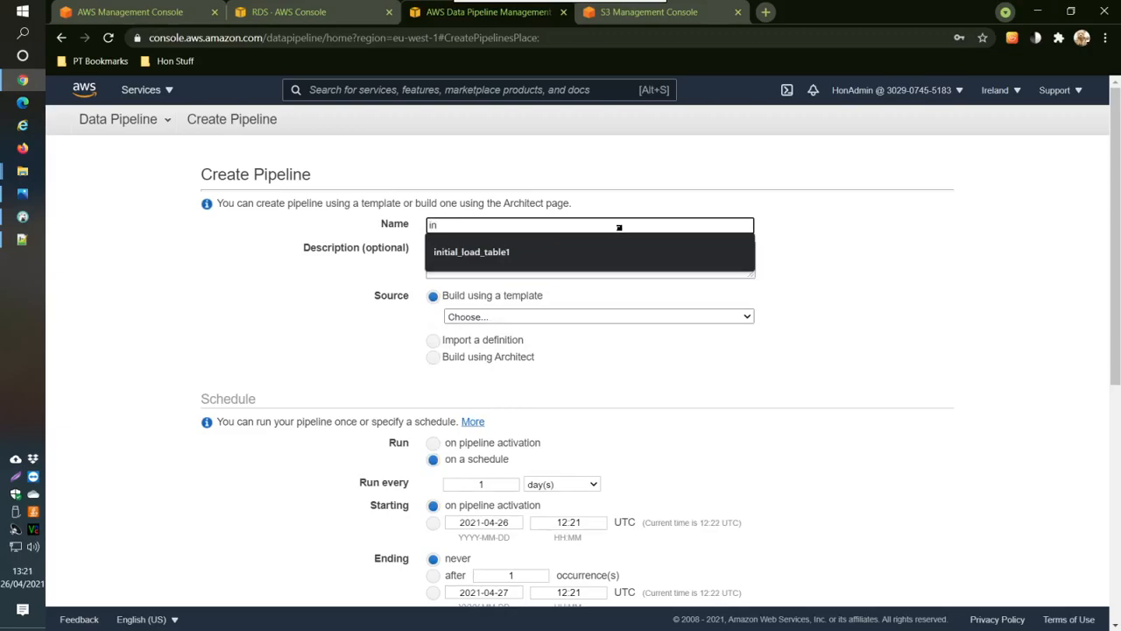
pyautogui.click(471, 252)
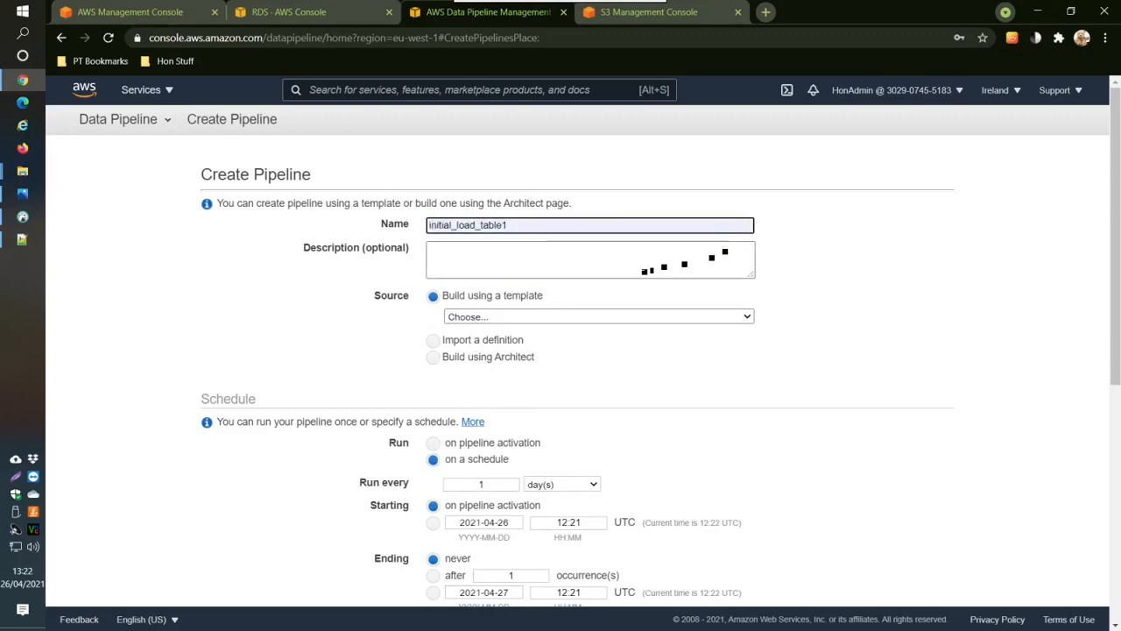
# - Choose the 'Full copy of RDS MySQL table to S3' source template
pyautogui.click(599, 315)
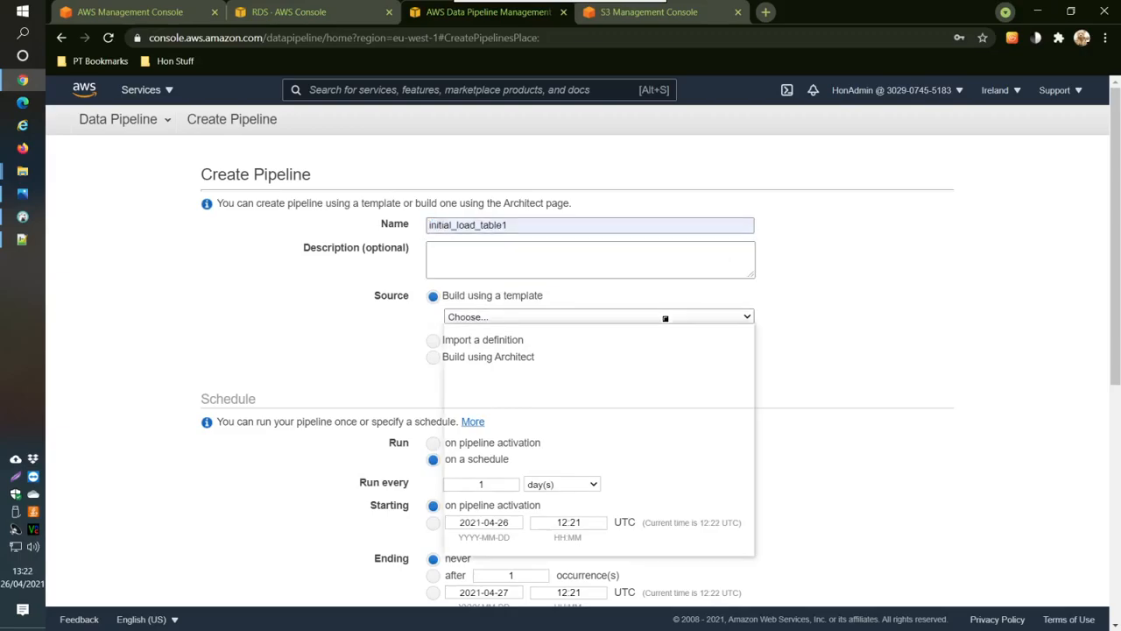
pyautogui.click(599, 315)
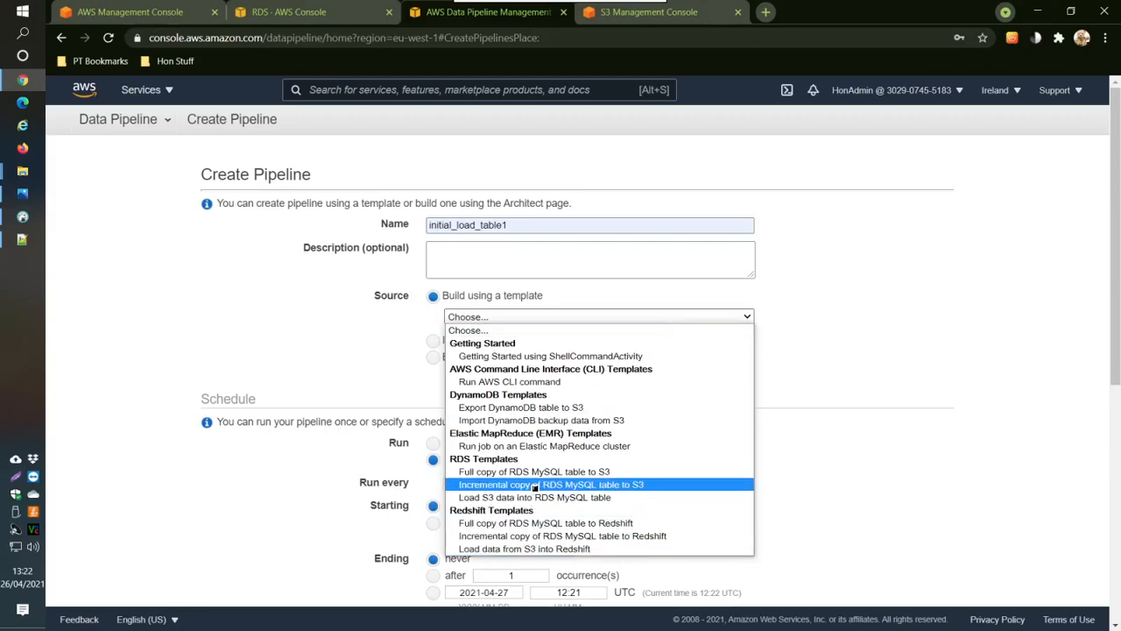
pyautogui.moveTo(532, 471)
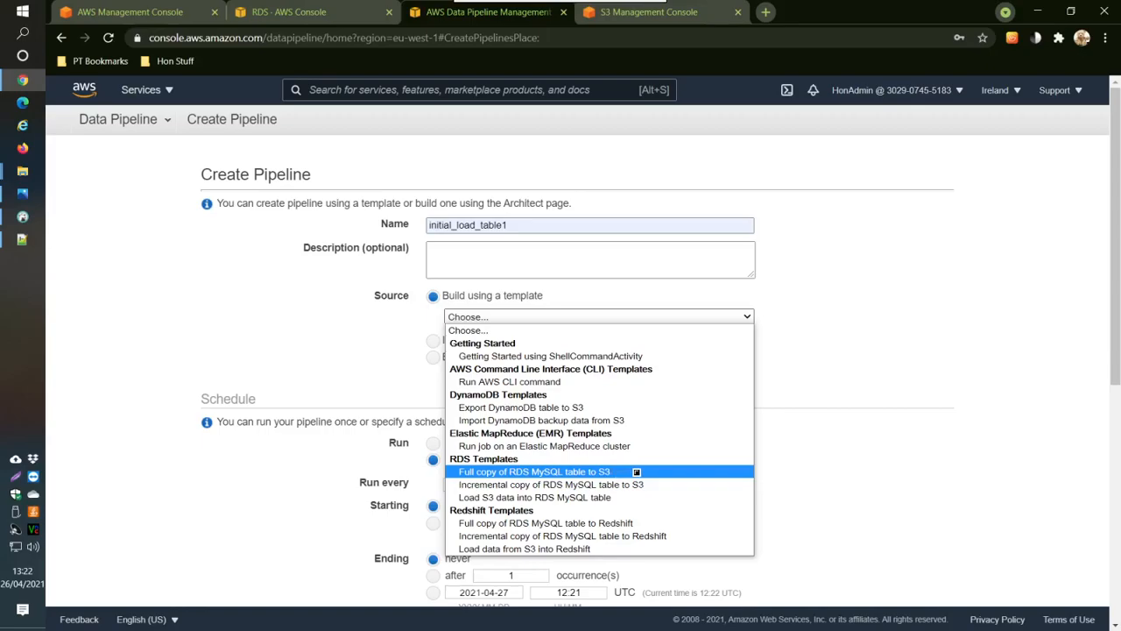
pyautogui.click(534, 471)
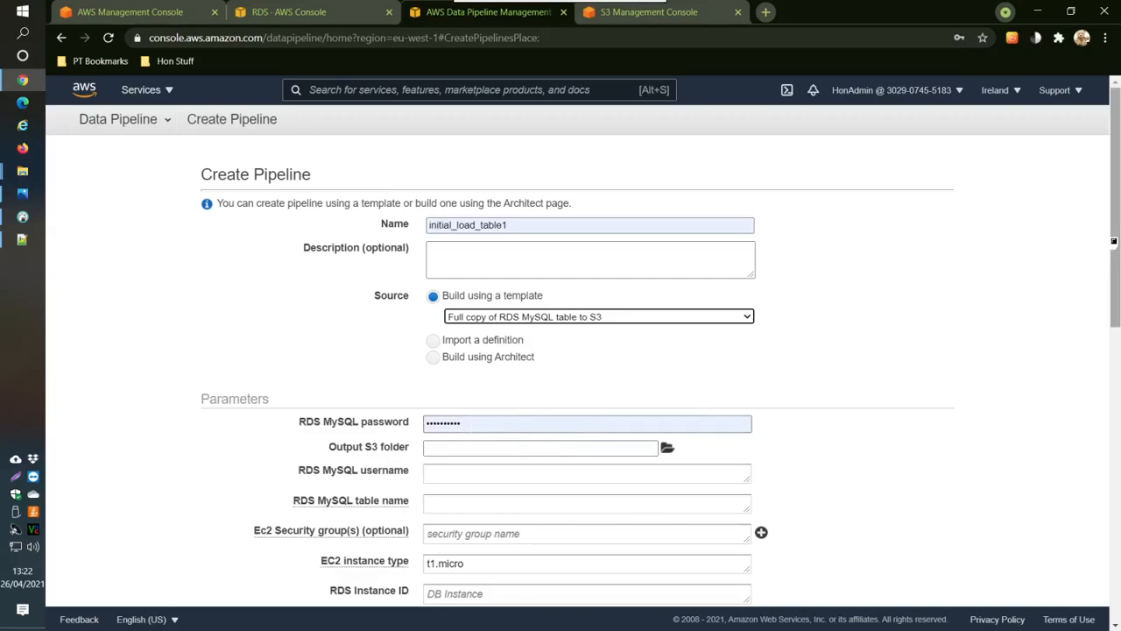
pyautogui.scroll(-3)
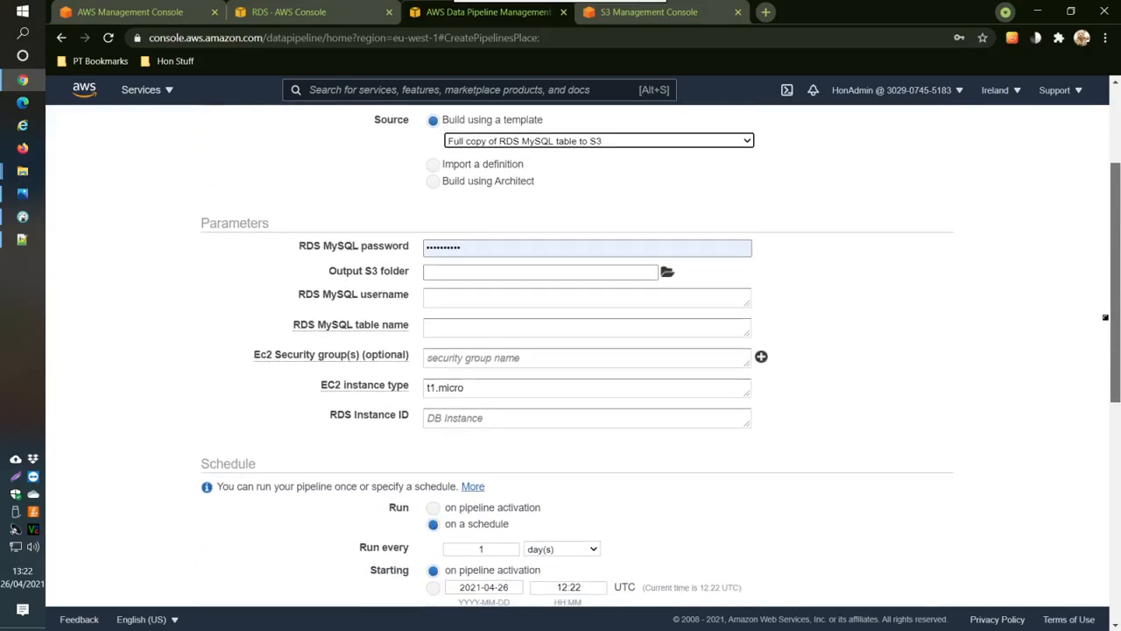
# - Browse S3 and set the output folder to s3://honbucket2/table1/initialload/
pyautogui.click(666, 272)
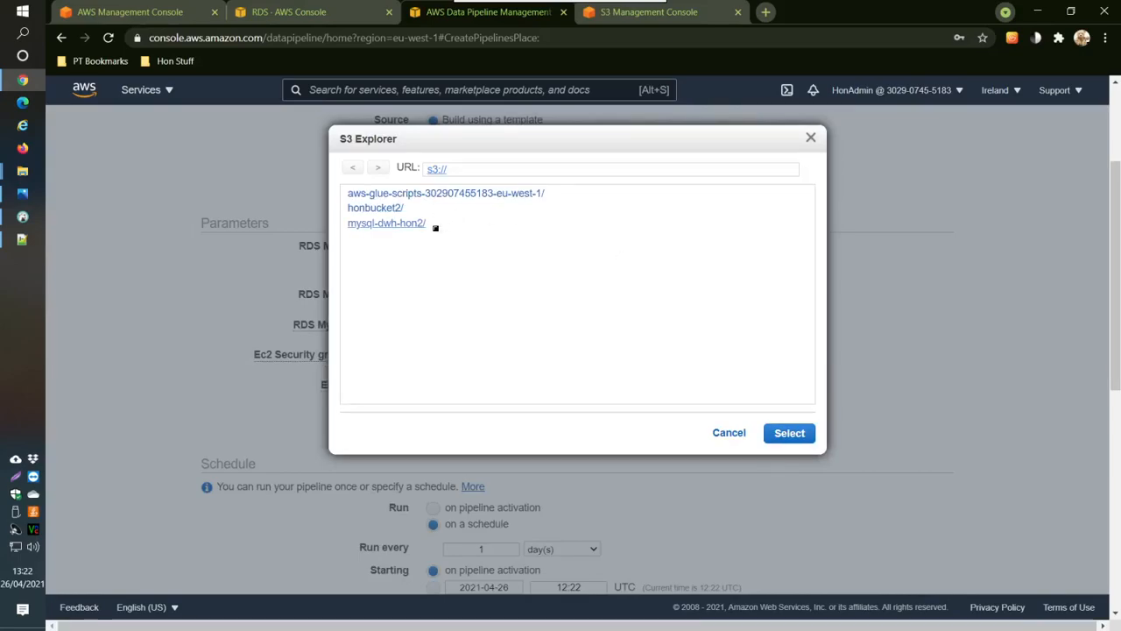
pyautogui.moveTo(420, 224)
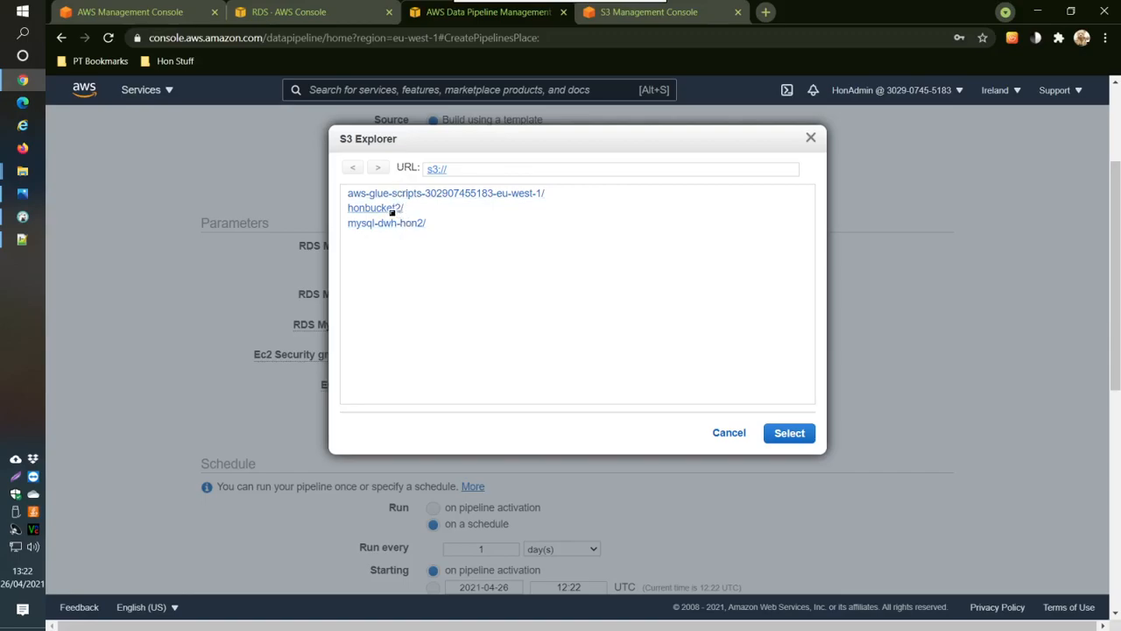
pyautogui.click(374, 207)
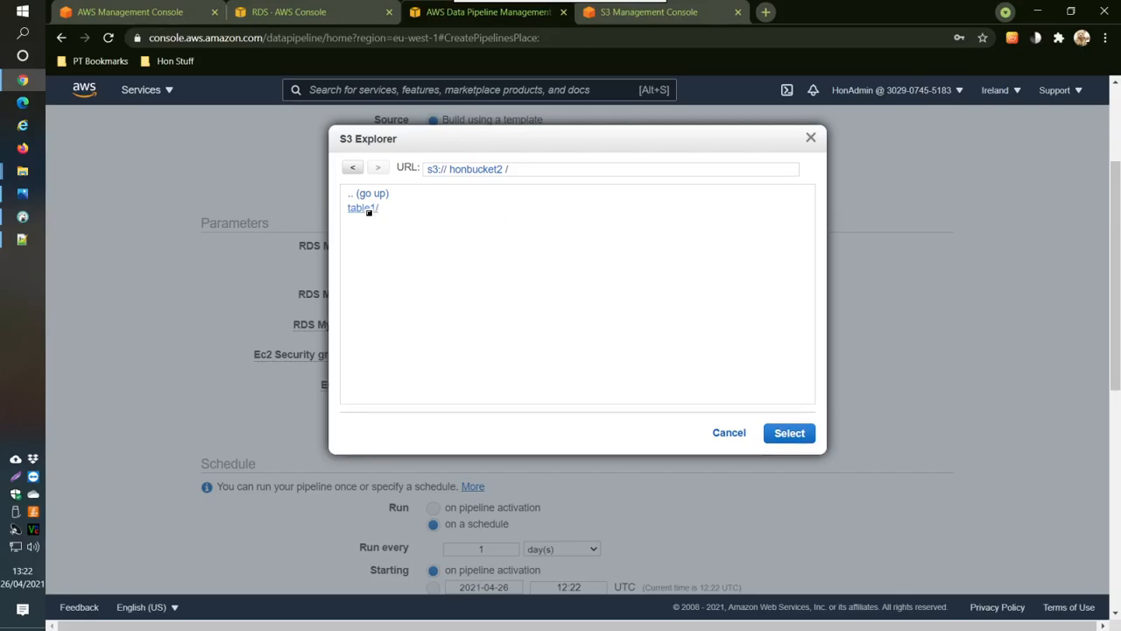
pyautogui.click(361, 207)
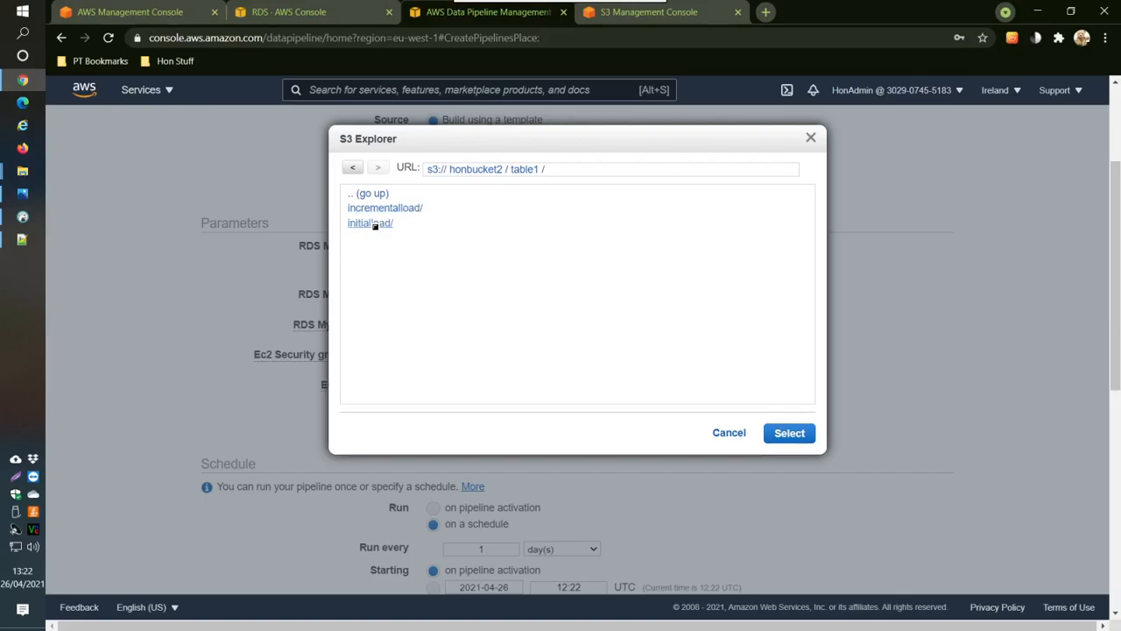
pyautogui.click(369, 222)
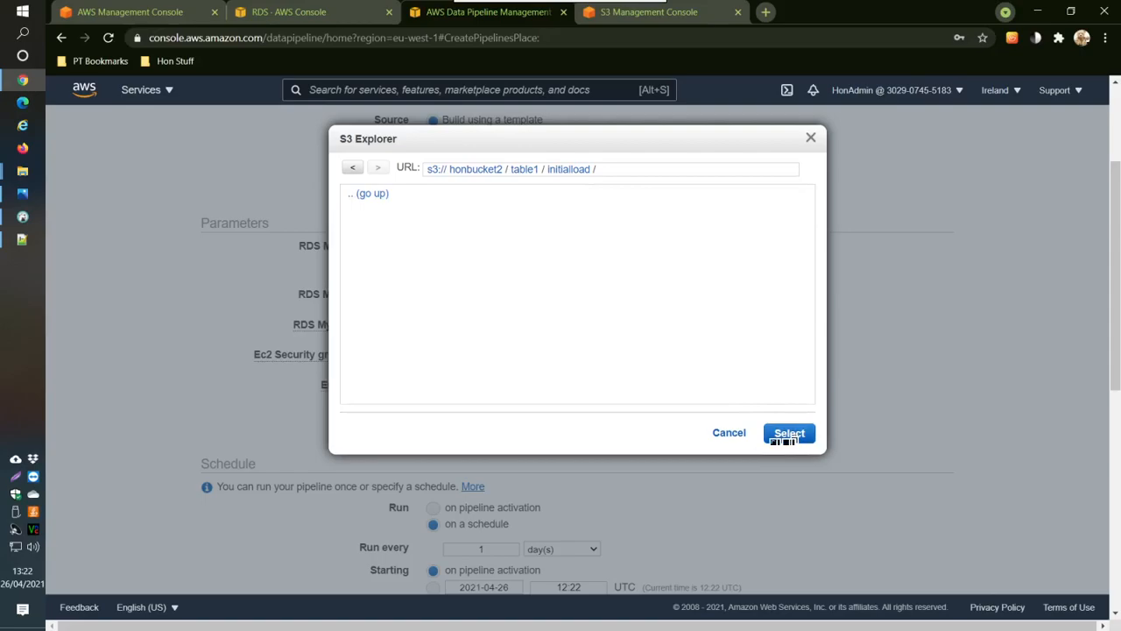
pyautogui.click(789, 433)
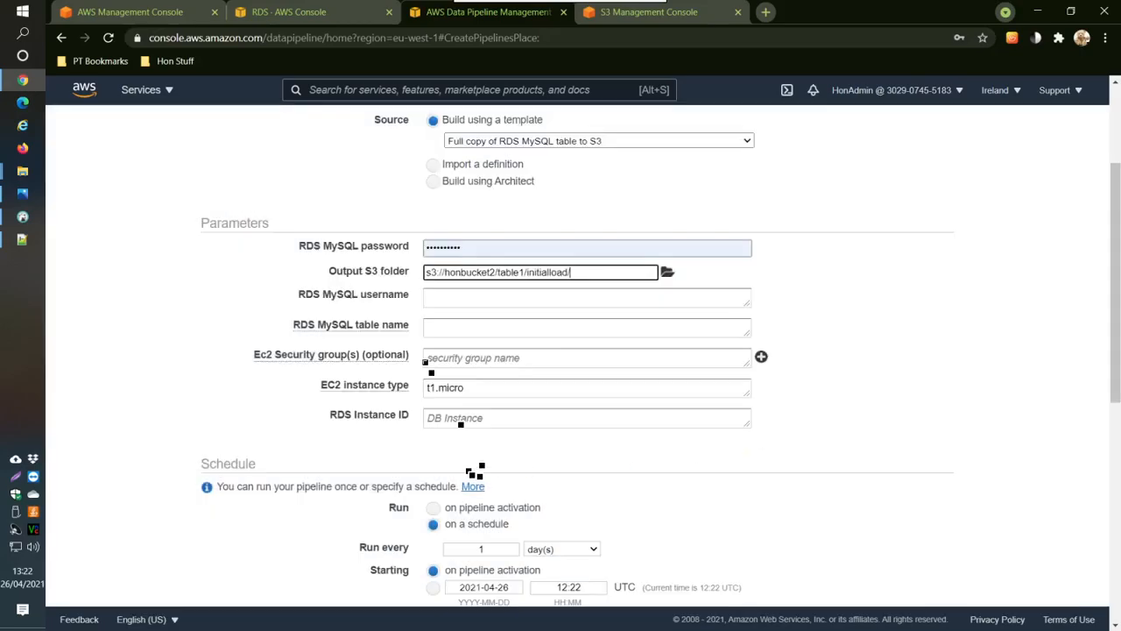
# - Set the RDS MySQL username to admin
pyautogui.click(587, 298)
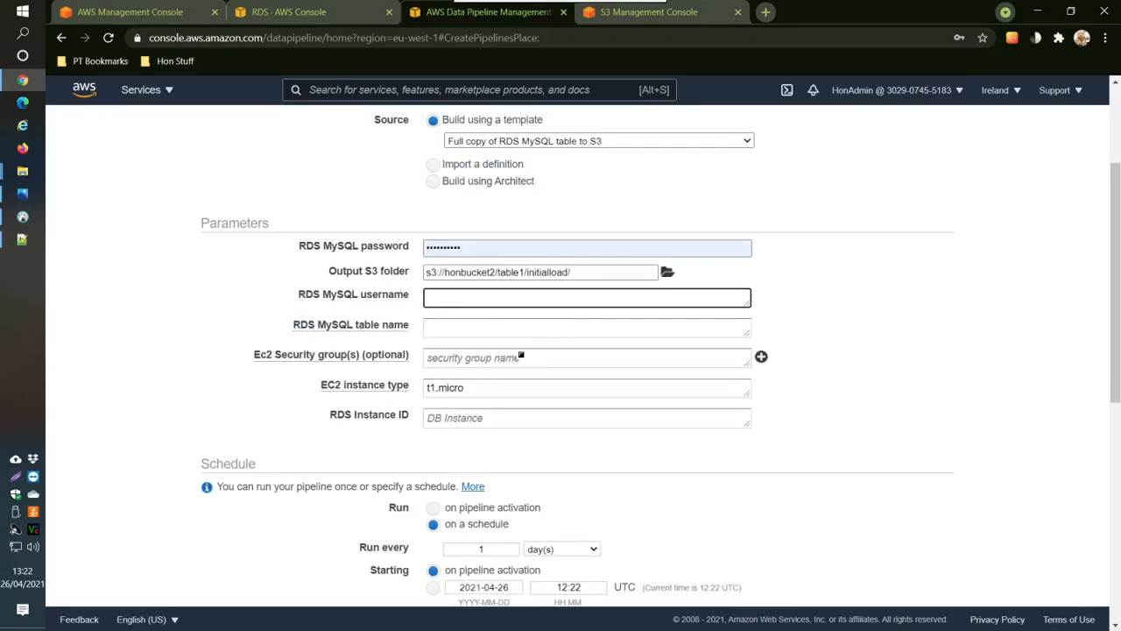
pyautogui.write('am')
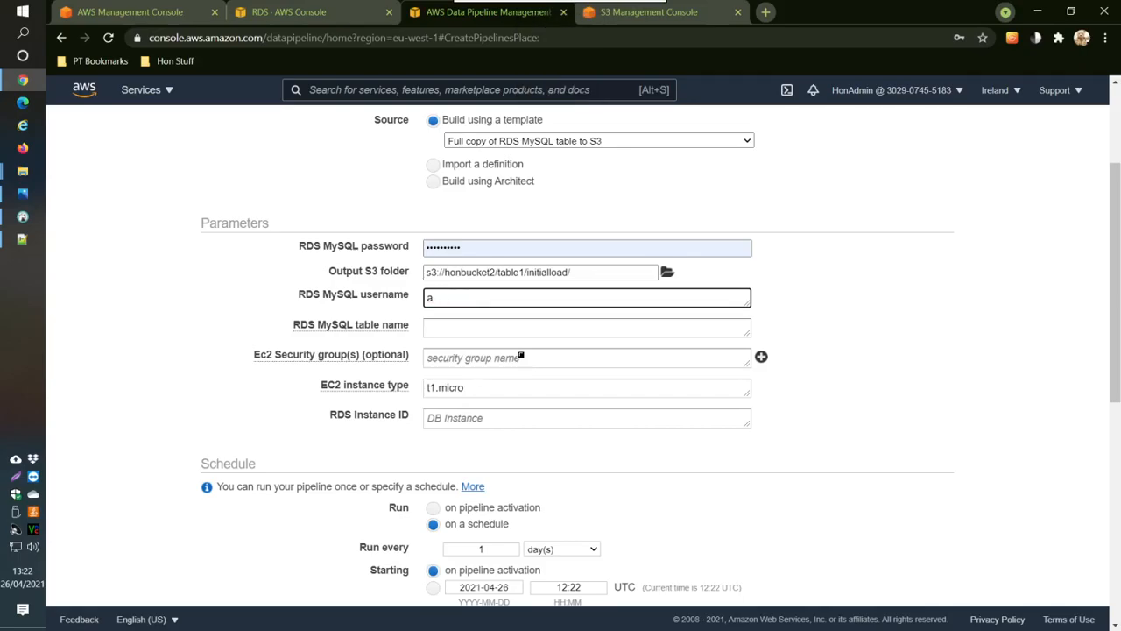
pyautogui.write('dmin')
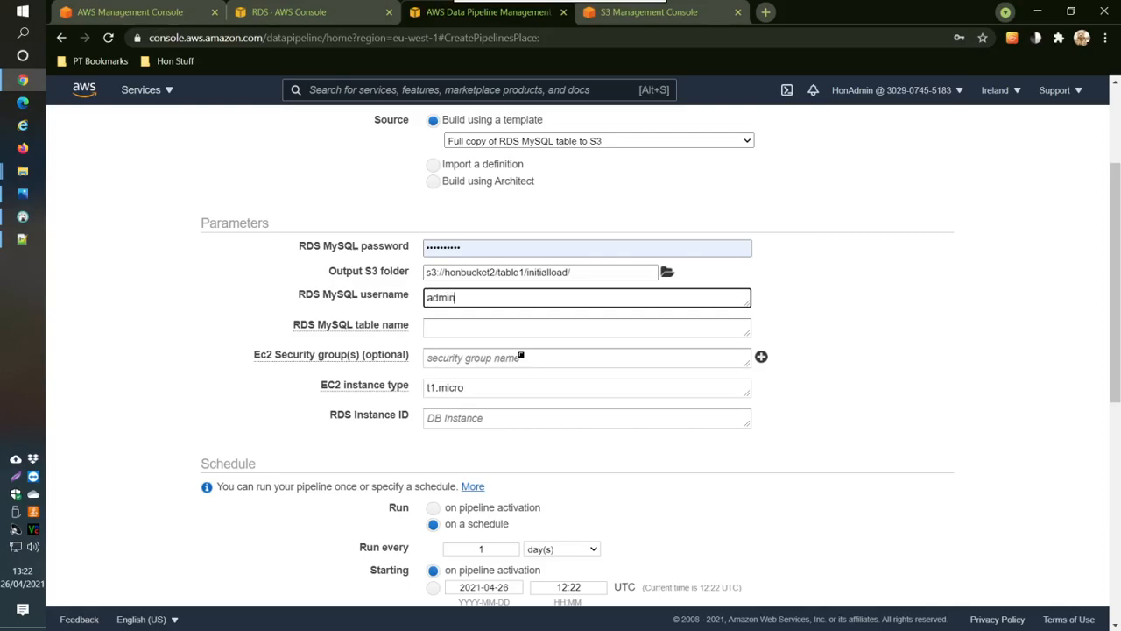
# - Set the RDS MySQL source table name to table1
pyautogui.click(587, 327)
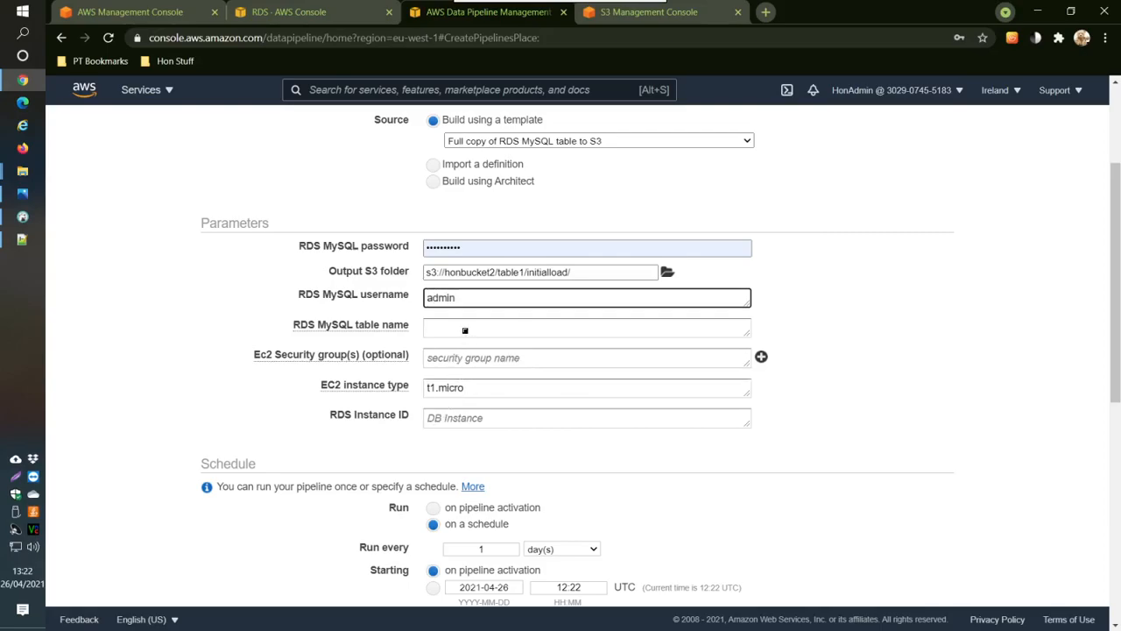
pyautogui.click(586, 328)
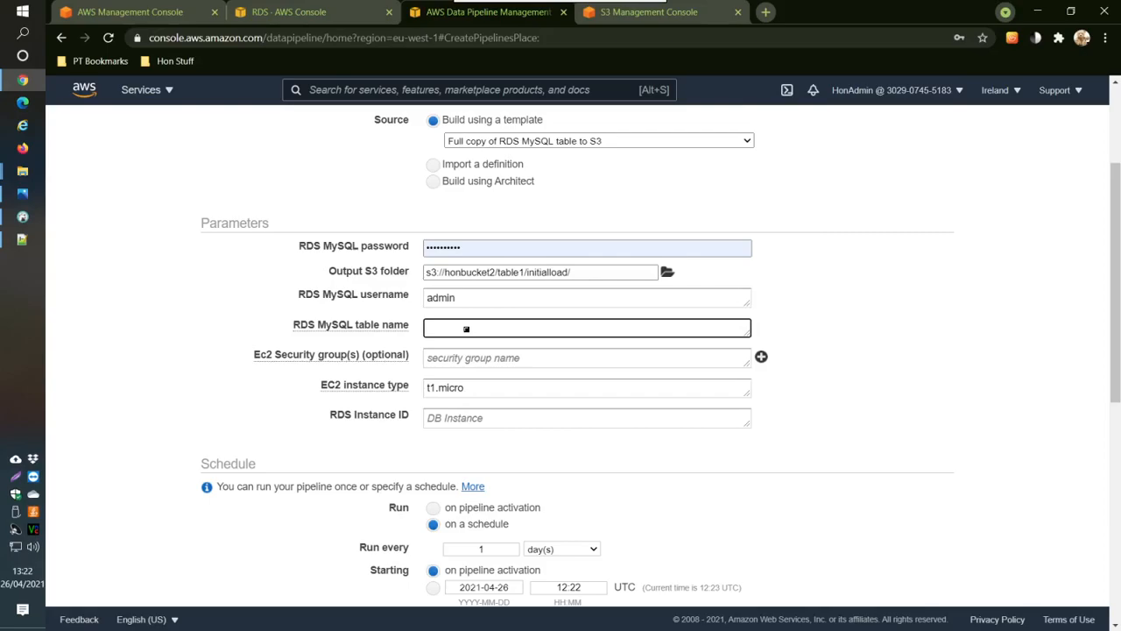
pyautogui.write('table')
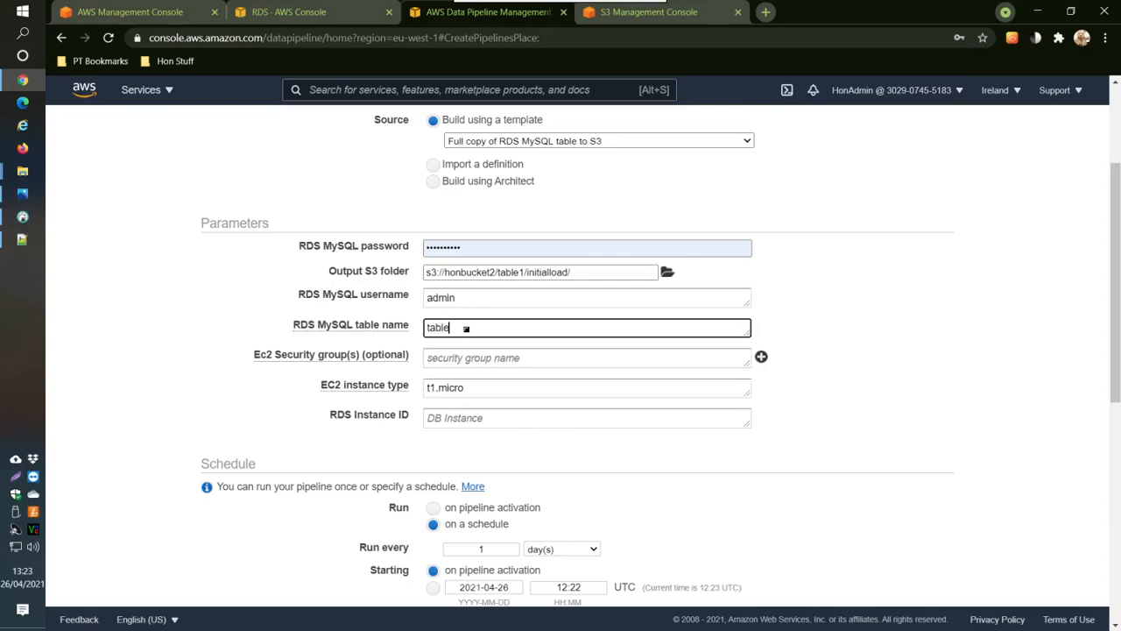
pyautogui.write('1')
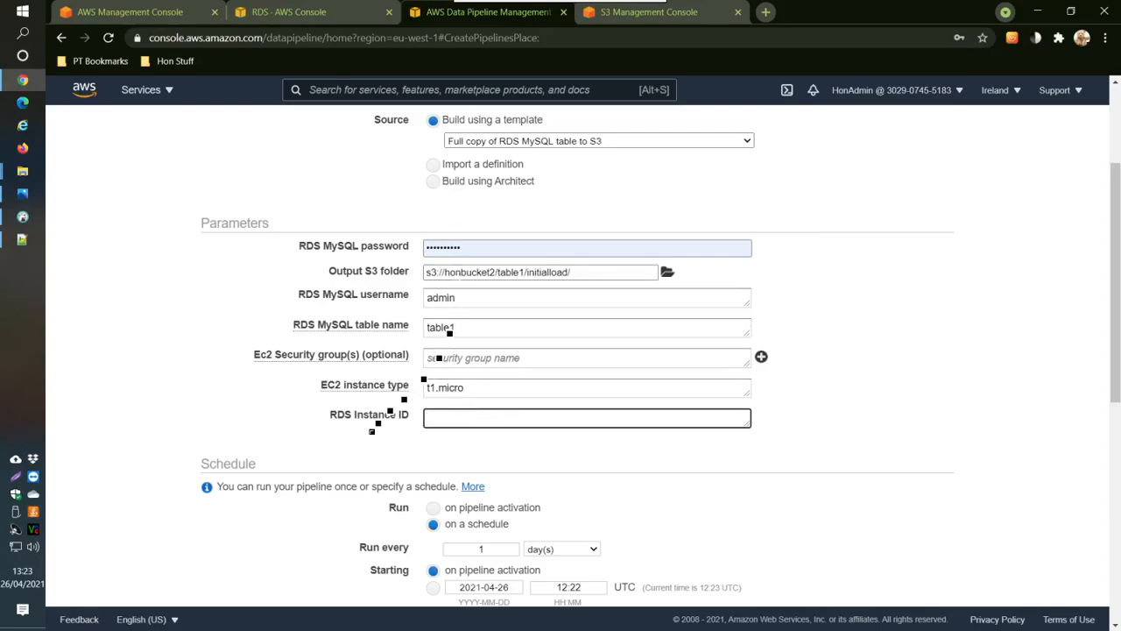
# - Check the name in RDS and set the RDS instance ID to database-1
pyautogui.click(289, 11)
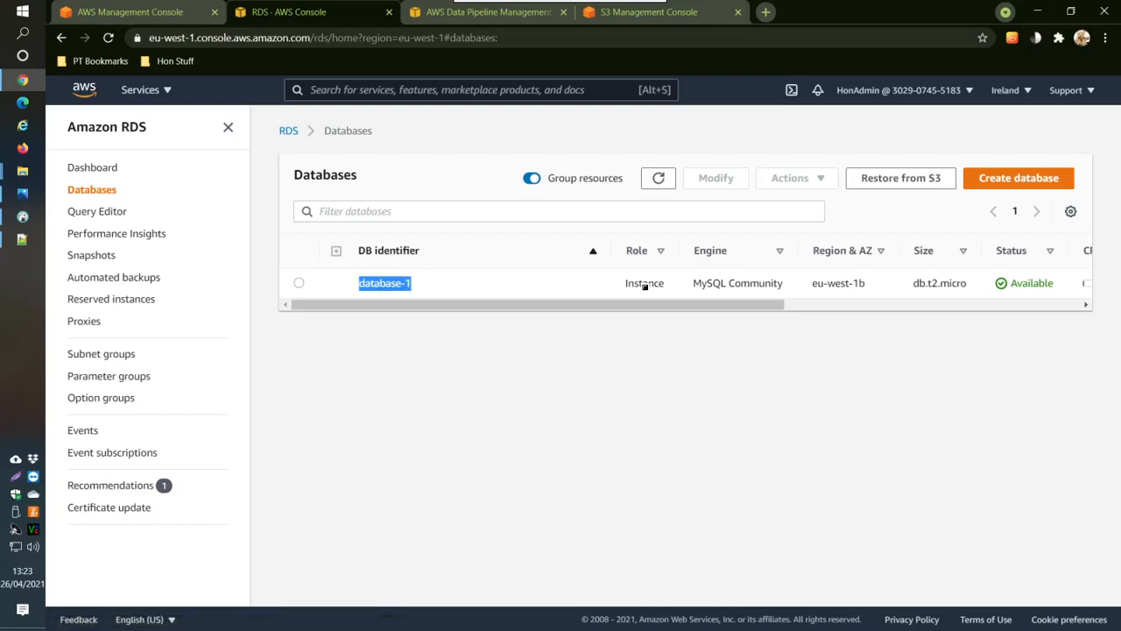
pyautogui.moveTo(487, 11)
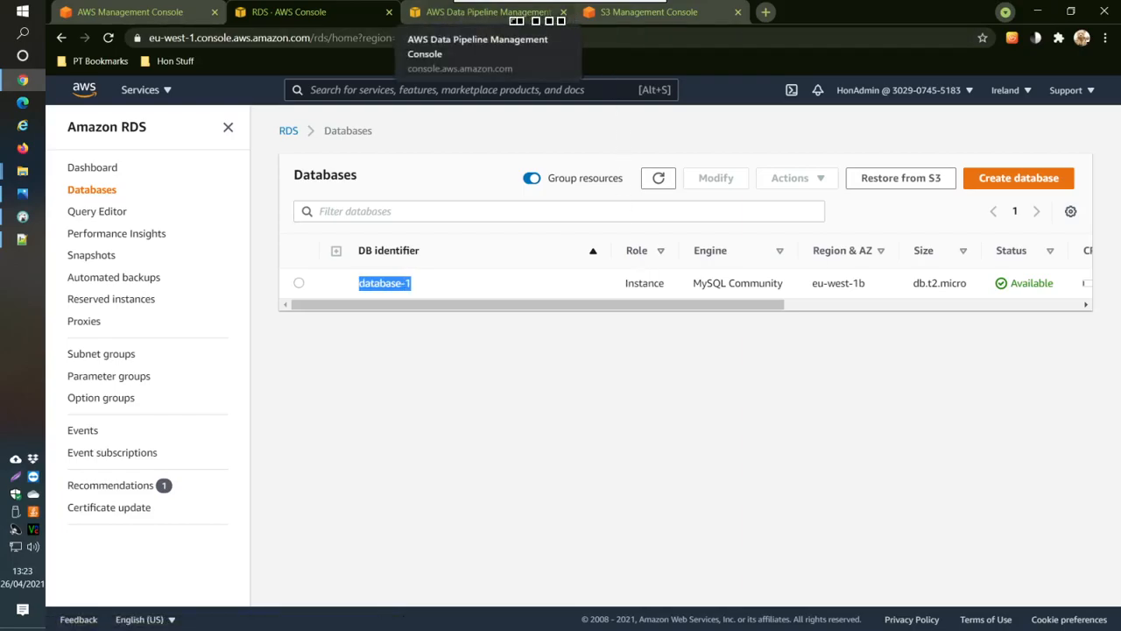
pyautogui.click(487, 11)
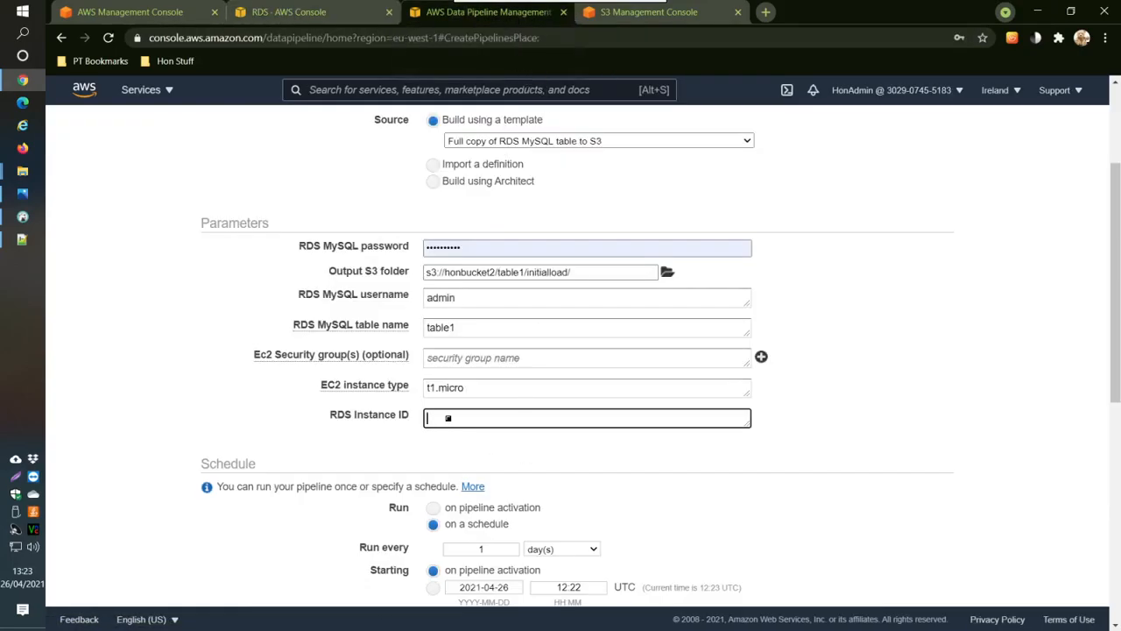
pyautogui.write('database-1')
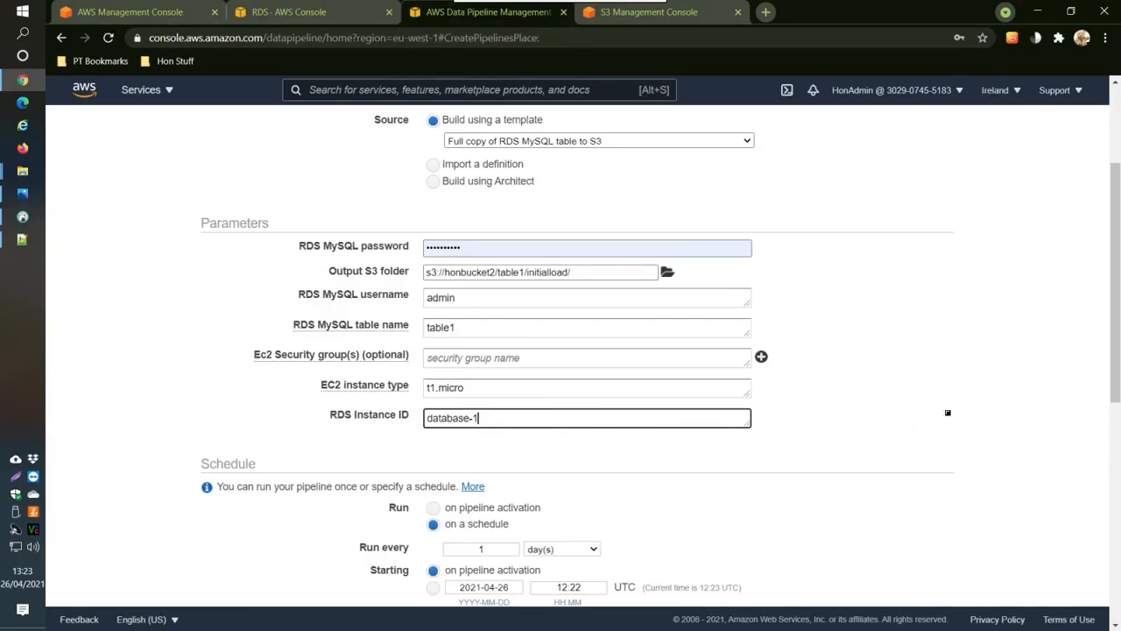
# - Run the pipeline once on activation and set logging to Disabled
pyautogui.scroll(-3)
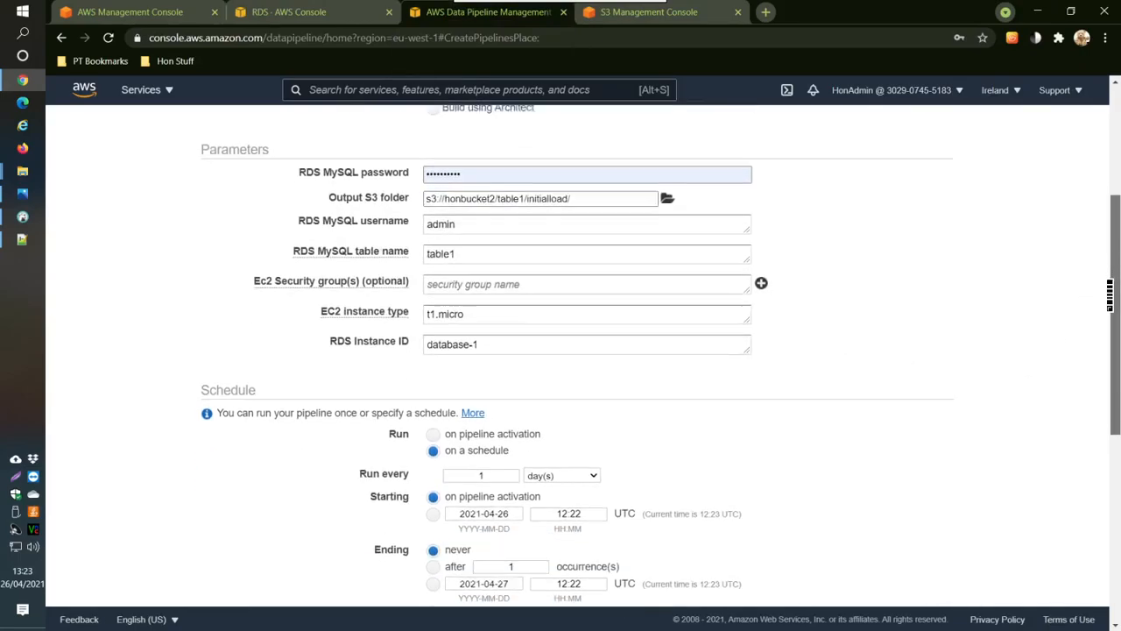
pyautogui.scroll(-3)
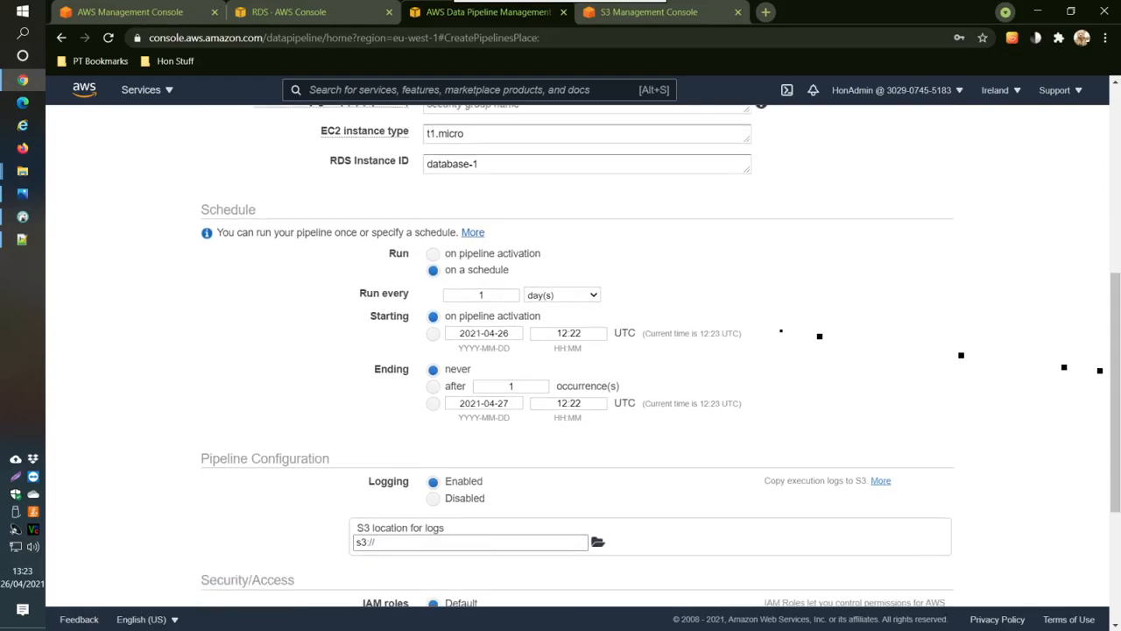
pyautogui.click(432, 252)
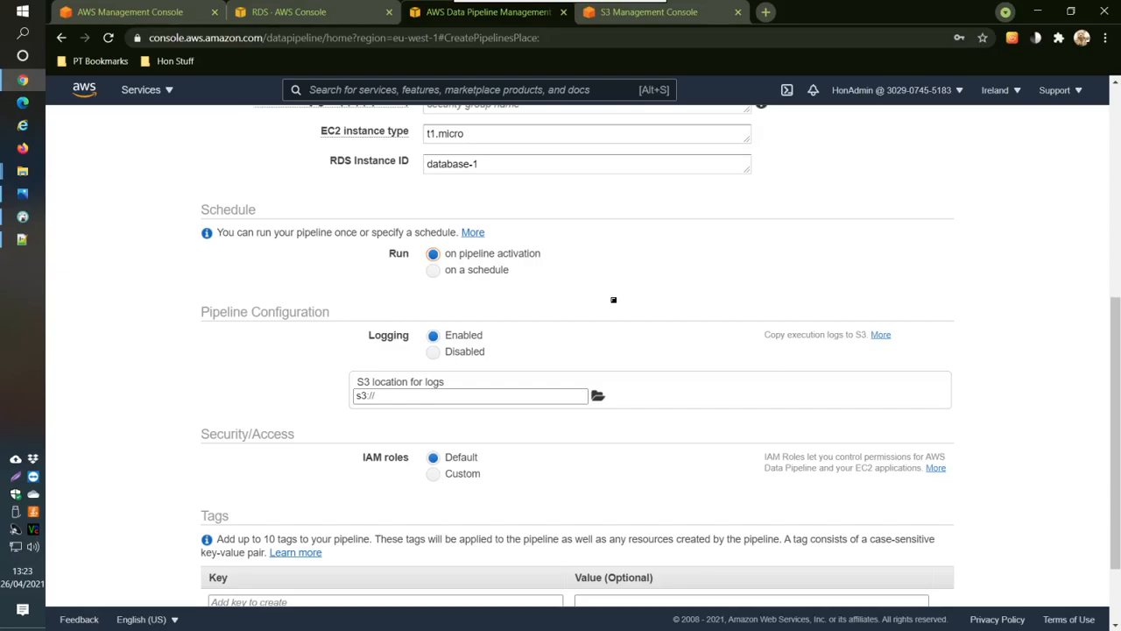
pyautogui.moveTo(504, 280)
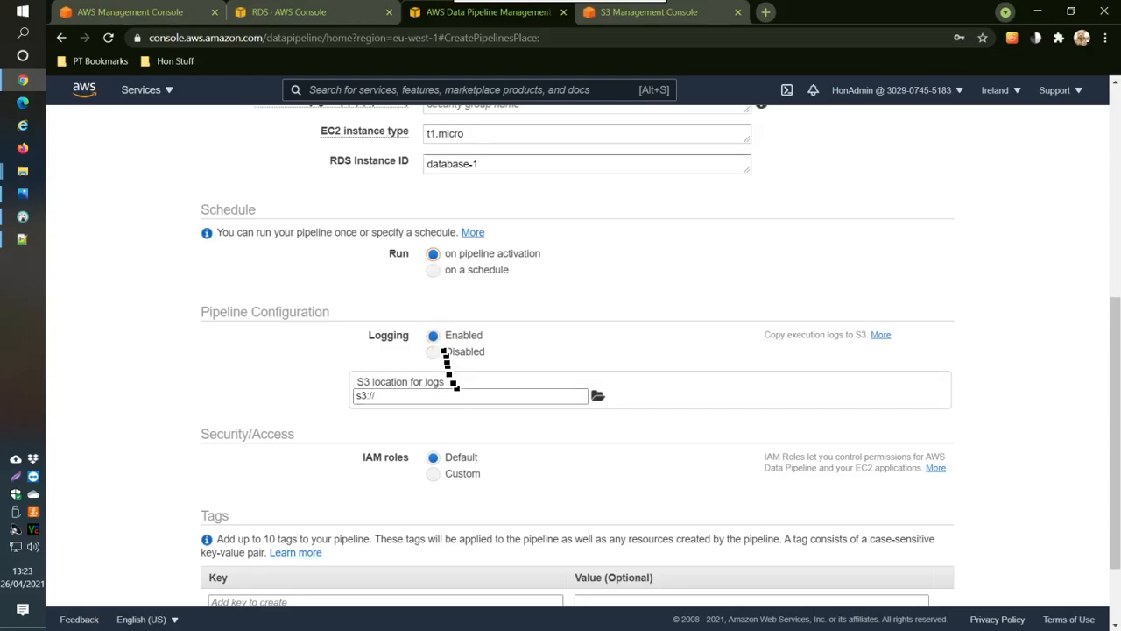
pyautogui.click(433, 350)
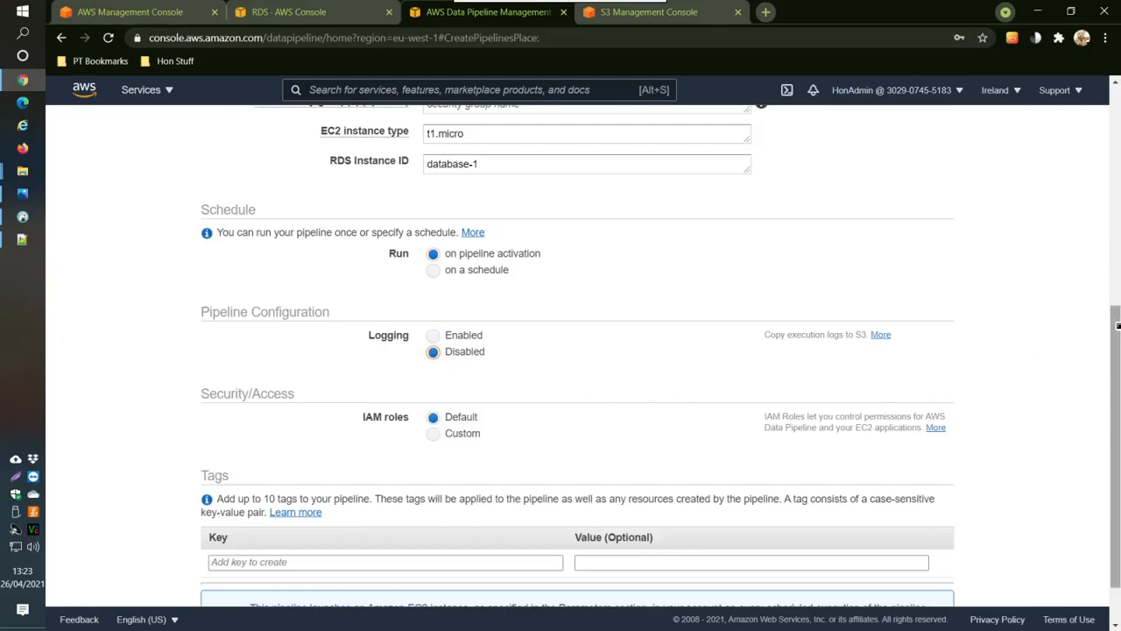
pyautogui.scroll(-3)
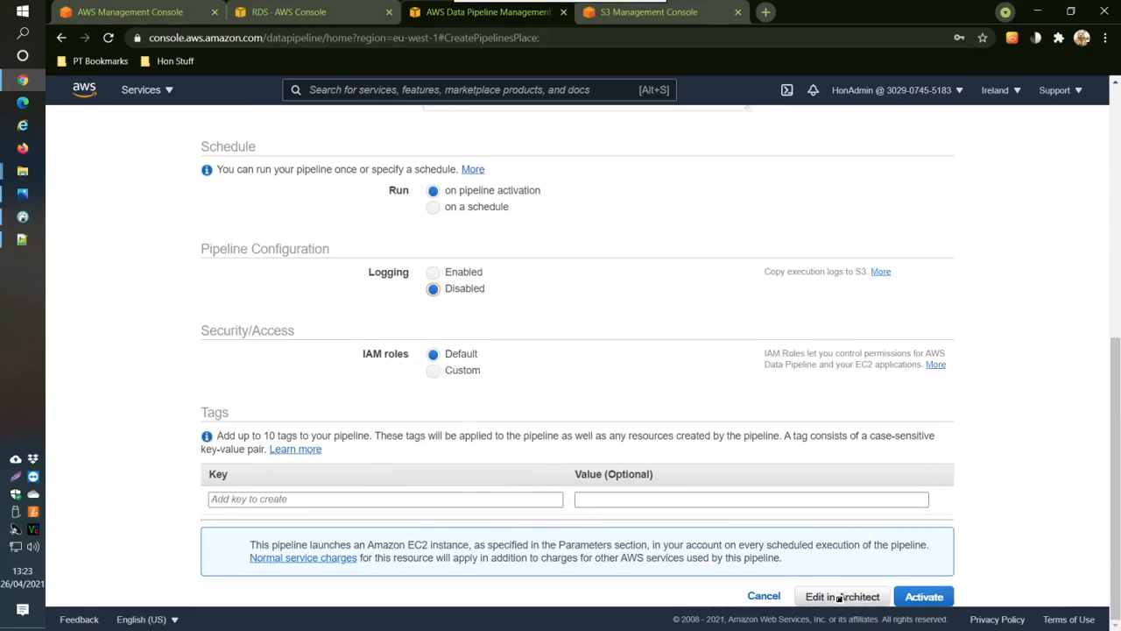
# - Create the pipeline in Architect and replace SourceRDSTable's select query with an explicit column list
pyautogui.click(923, 595)
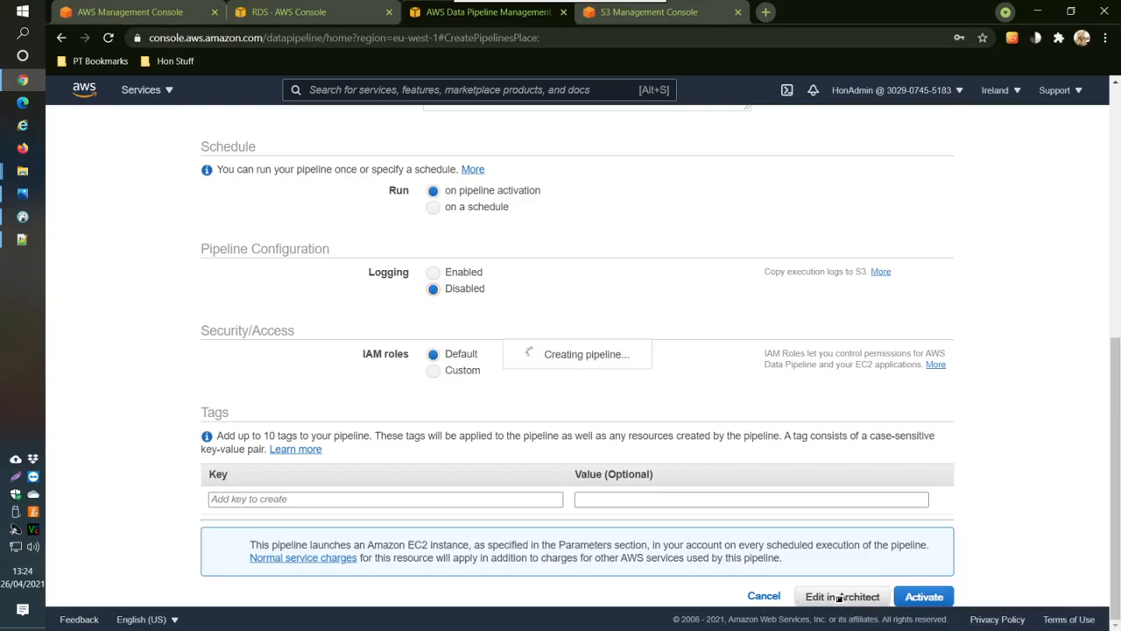
pyautogui.click(841, 596)
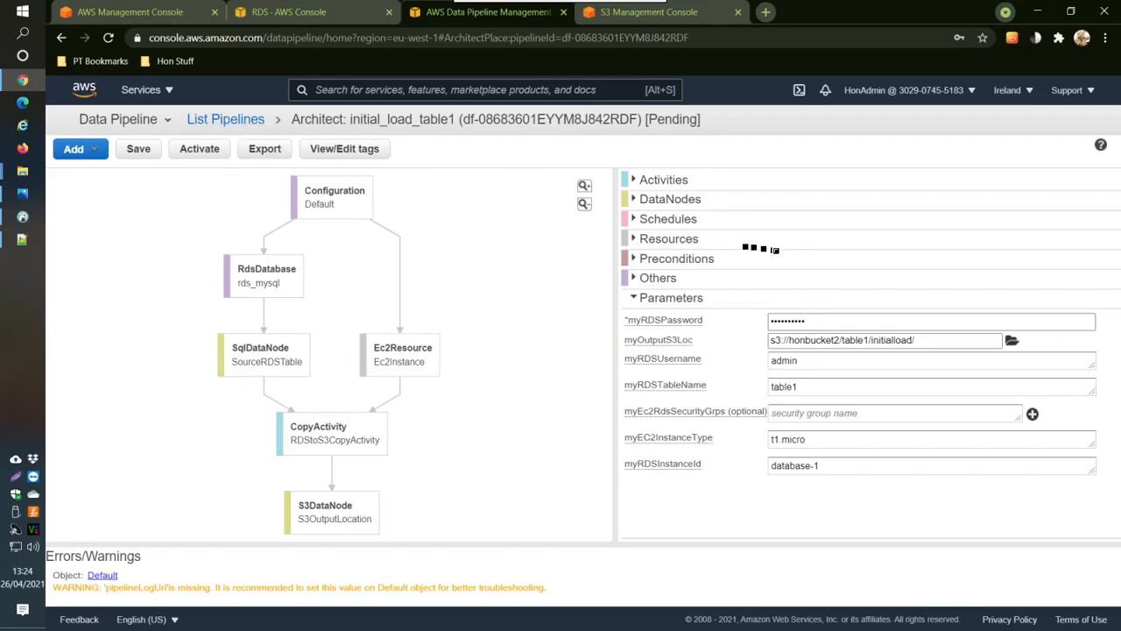
pyautogui.moveTo(727, 280)
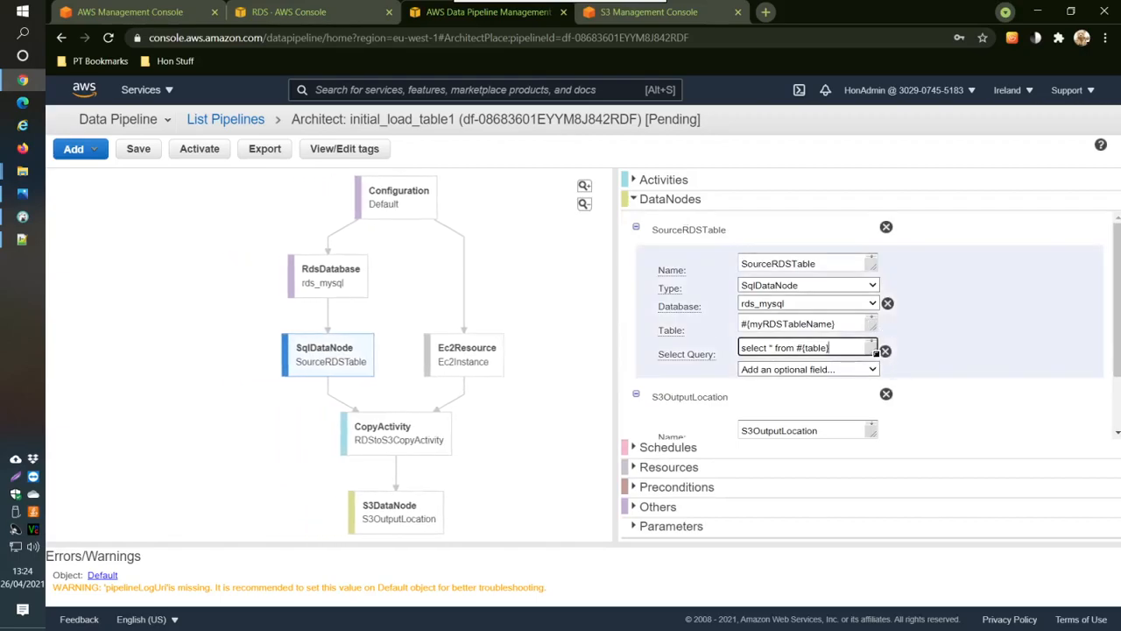
pyautogui.click(806, 347)
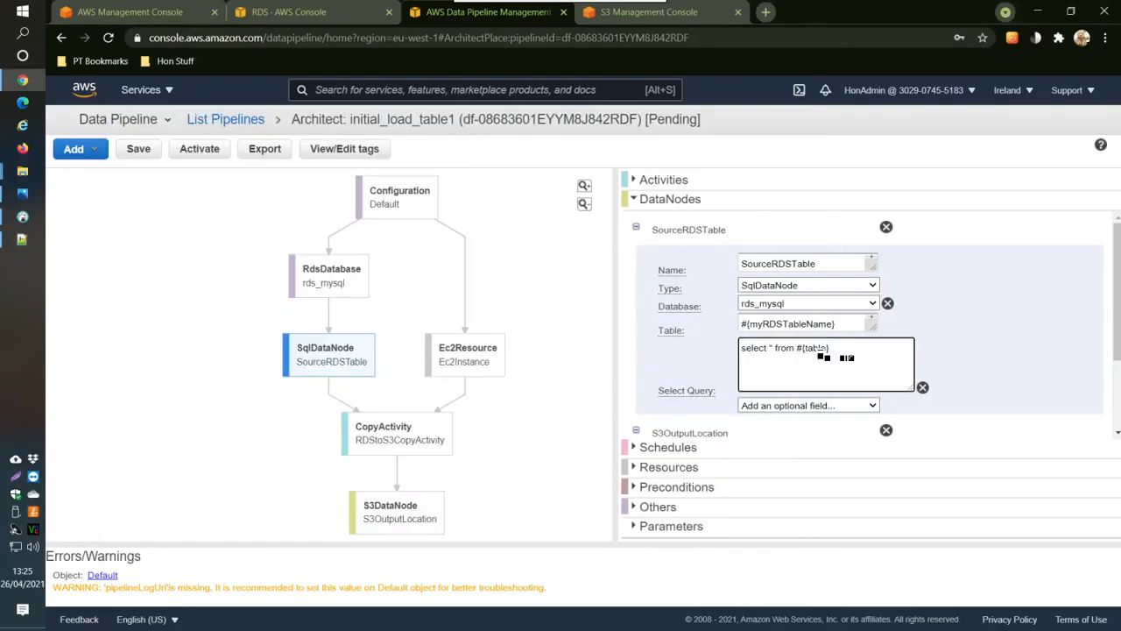
pyautogui.tripleClick(784, 347)
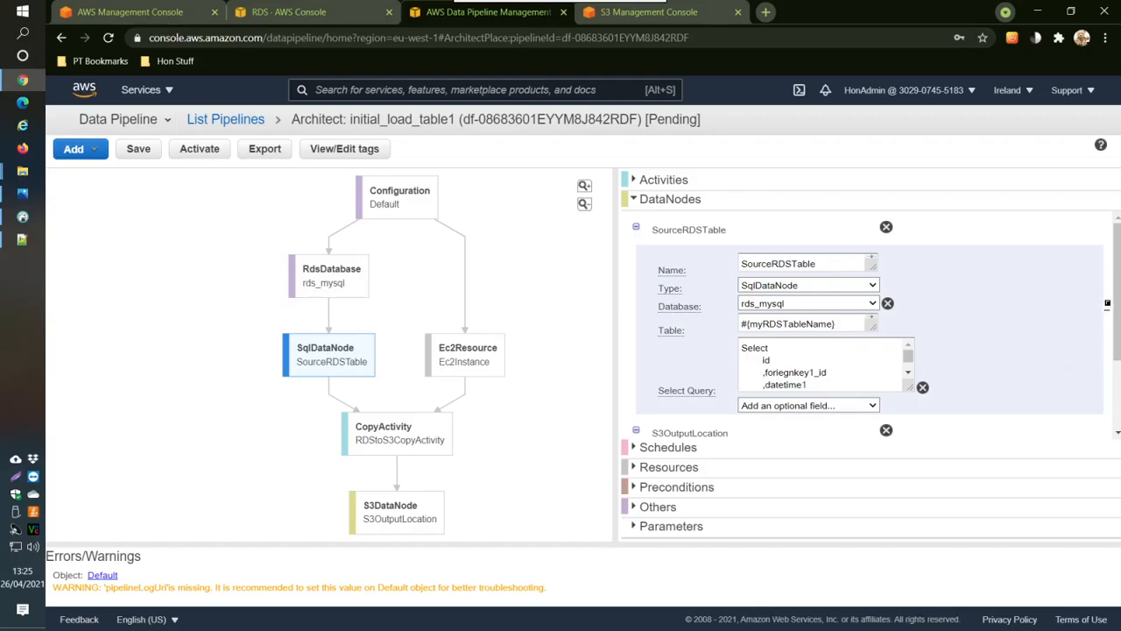
pyautogui.scroll(-3)
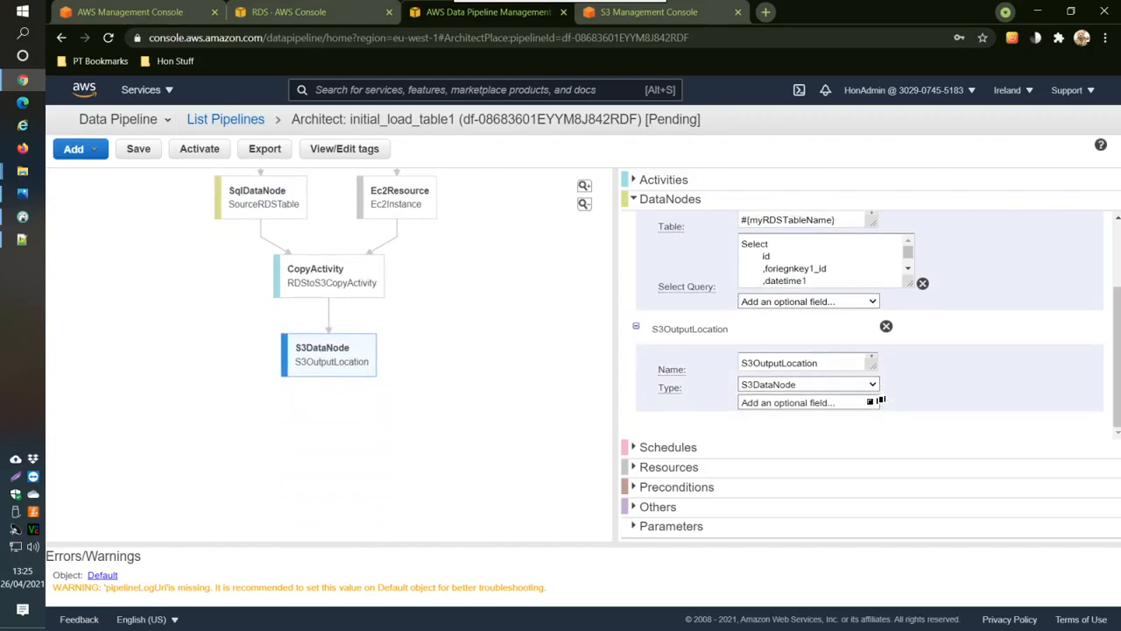
# - Add a File Path of #{myOutputS3Loc}table1.csv to the S3OutputLocation node
pyautogui.click(806, 401)
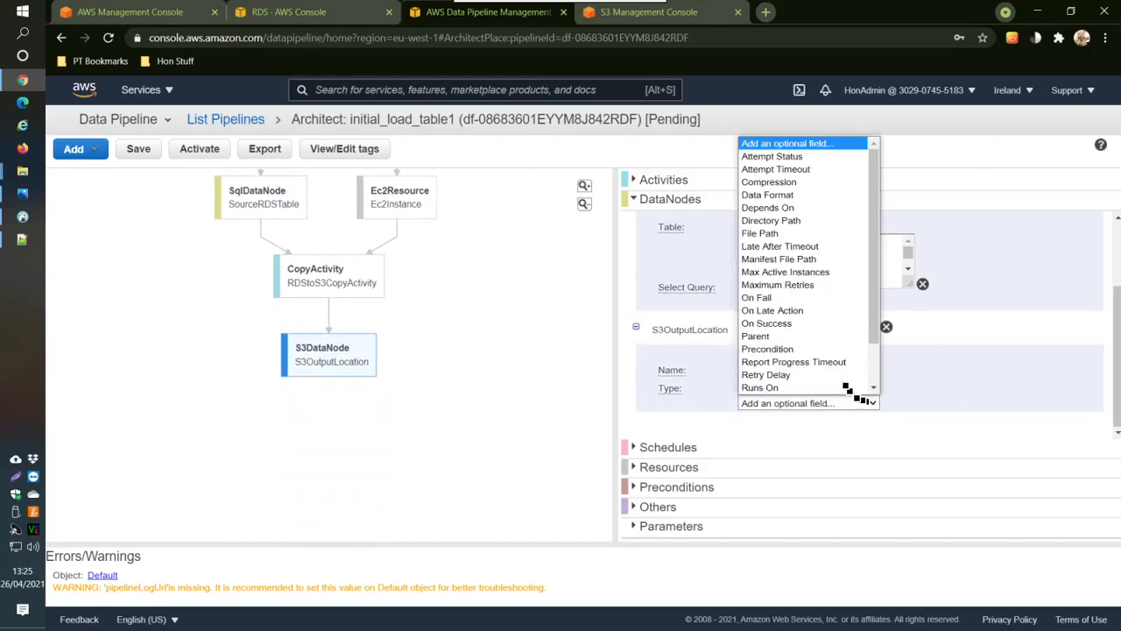
pyautogui.click(760, 233)
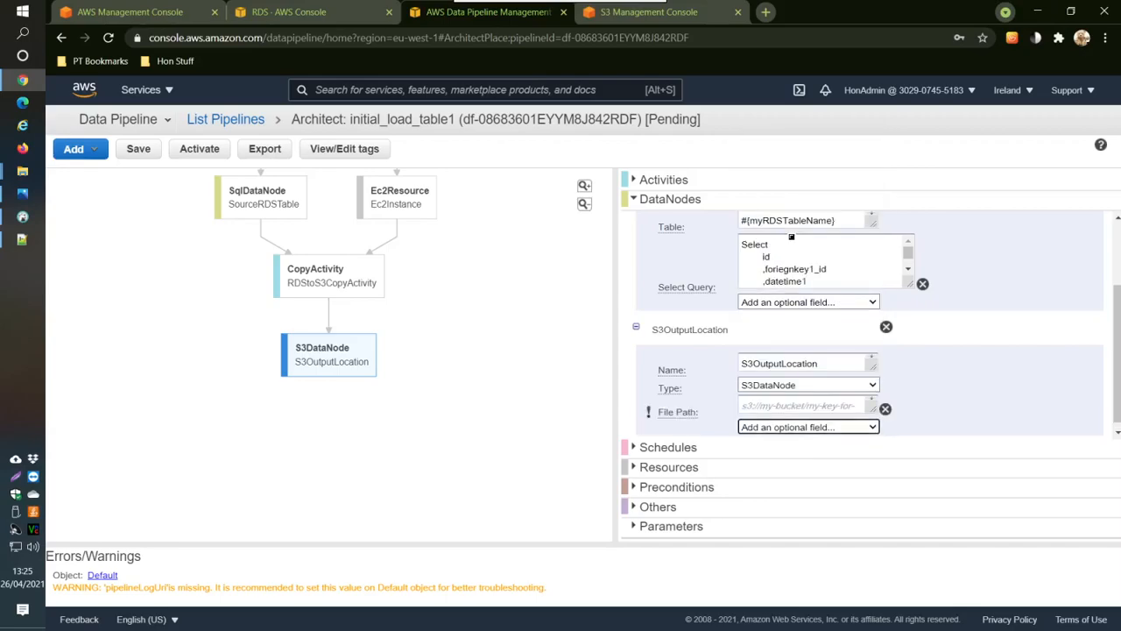
pyautogui.click(806, 404)
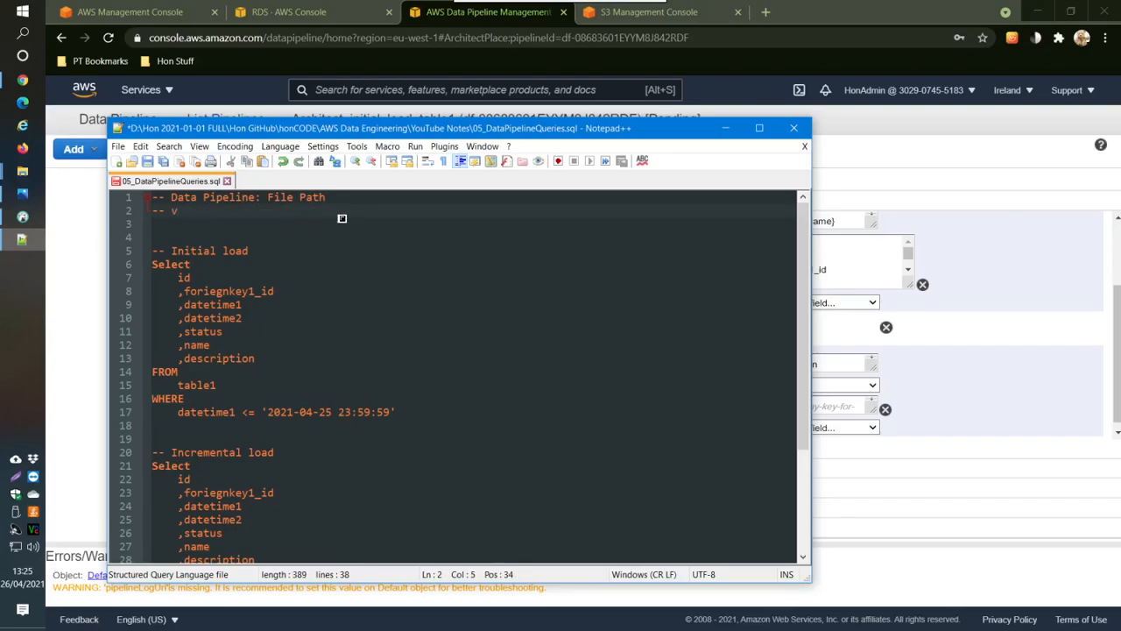
pyautogui.write('#{myOutputS3Loc}table1.csv')
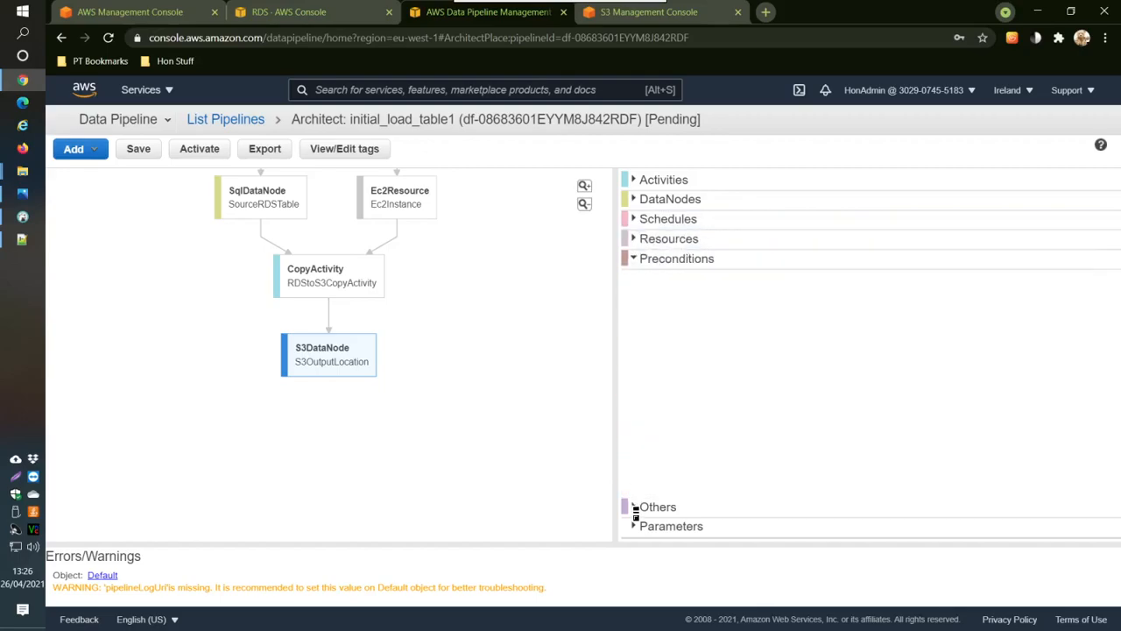
# - Add an optional Database Name field to the rds_mysql object
pyautogui.click(659, 277)
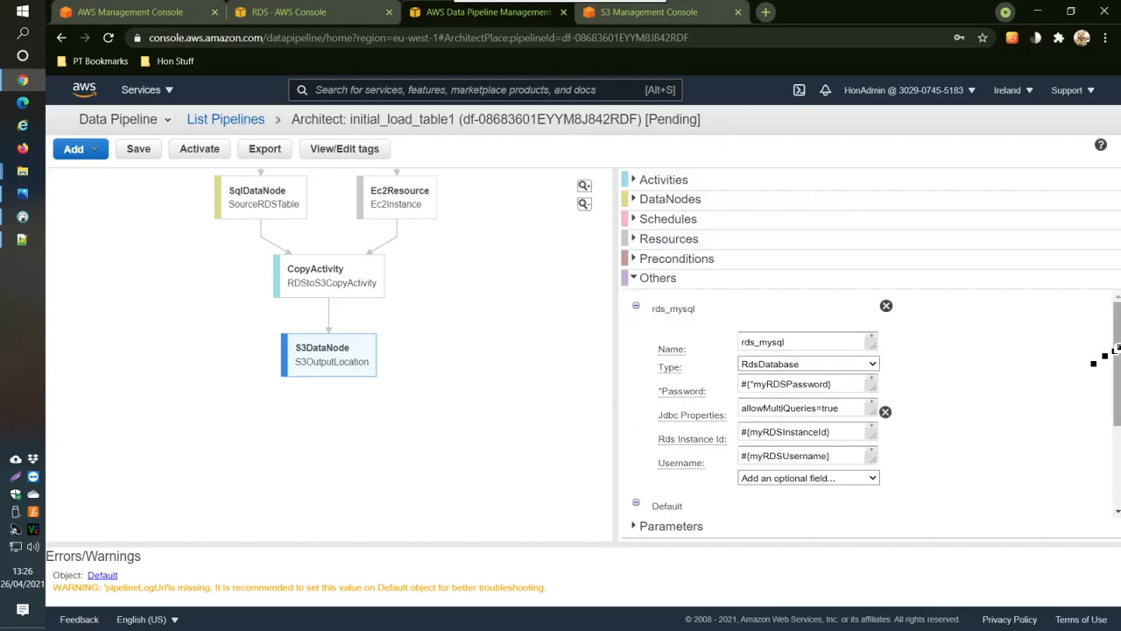
pyautogui.scroll(-3)
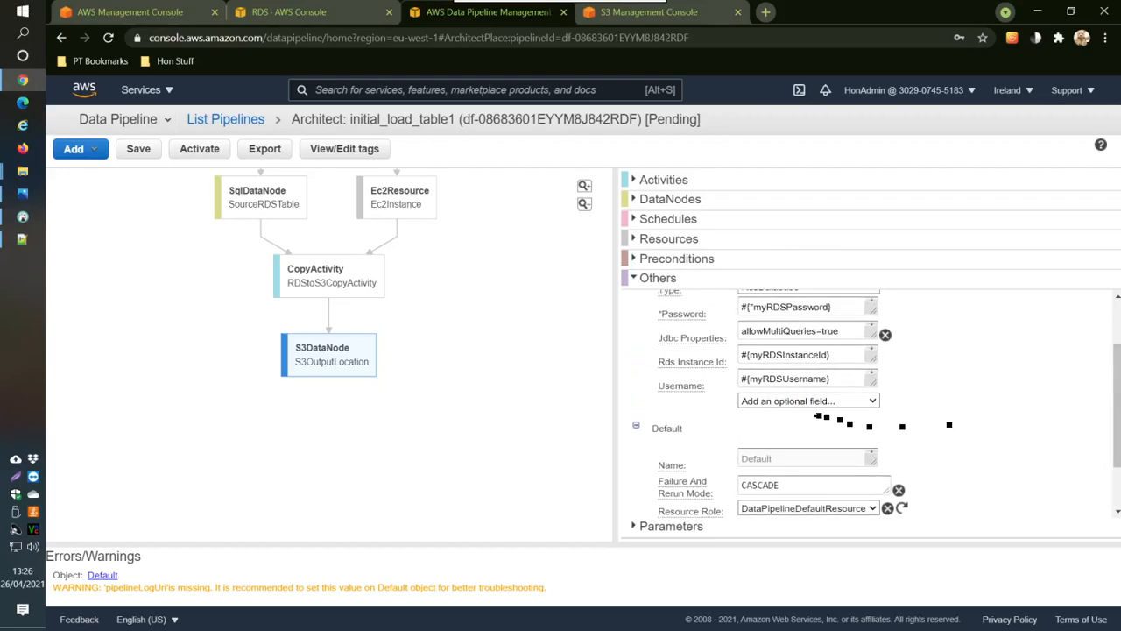
pyautogui.click(806, 399)
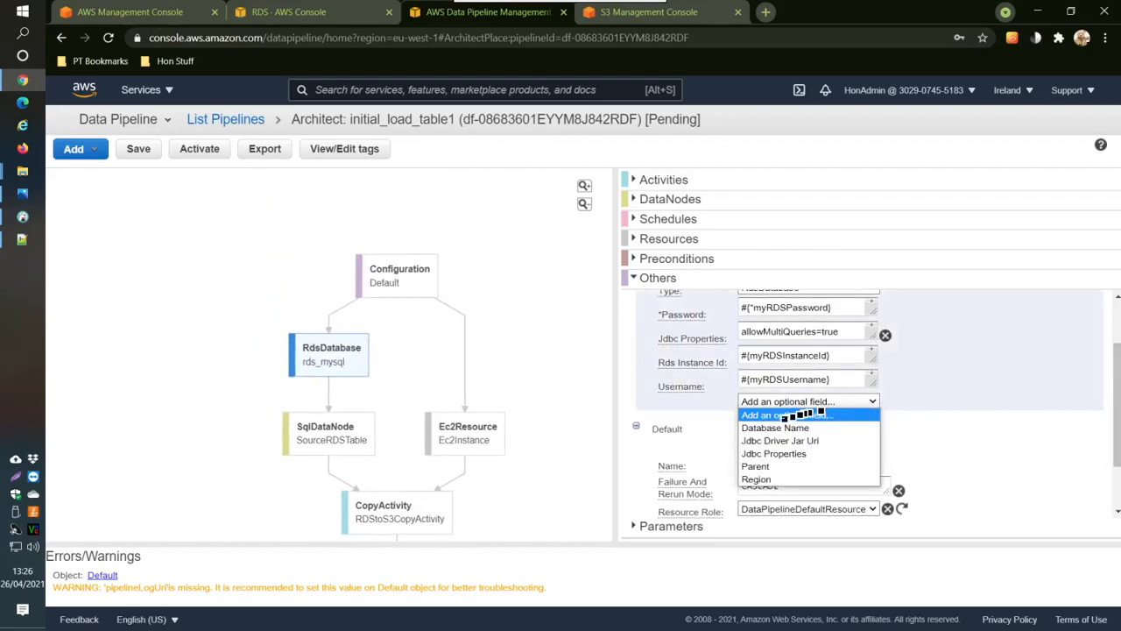
pyautogui.click(774, 428)
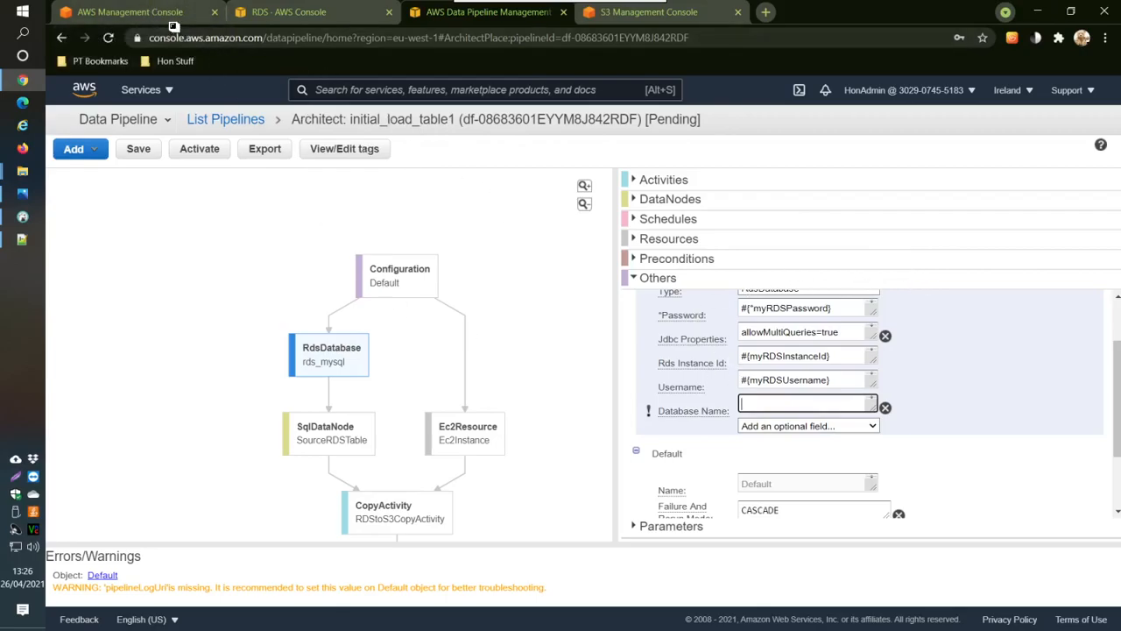
pyautogui.moveTo(130, 10)
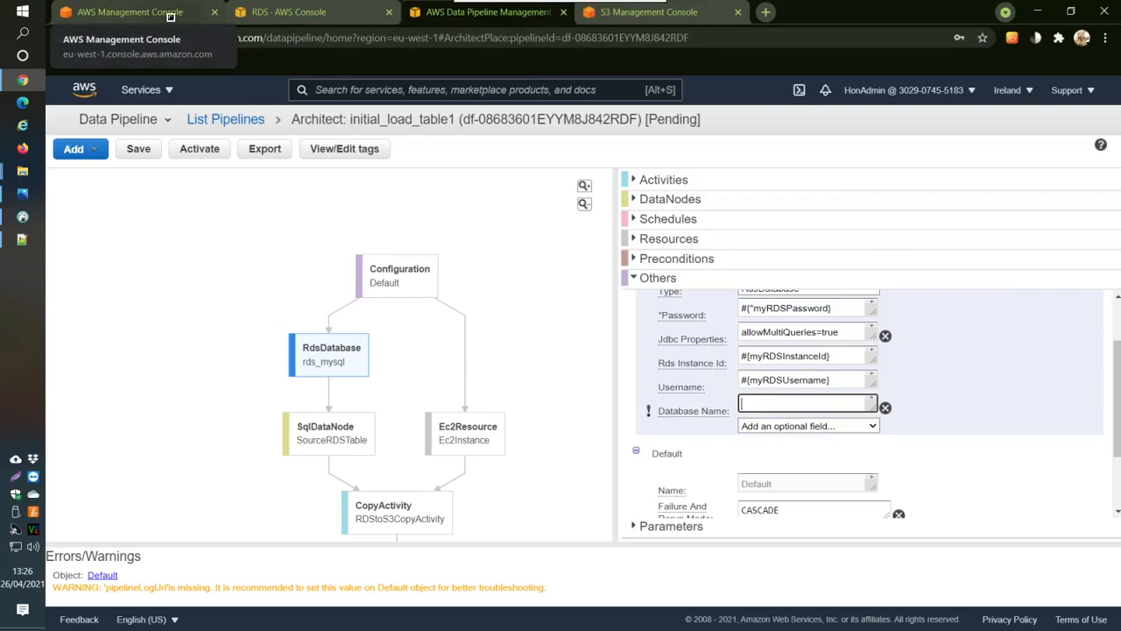
# - Check the schema in the SQL client and set the database name to business
pyautogui.click(289, 11)
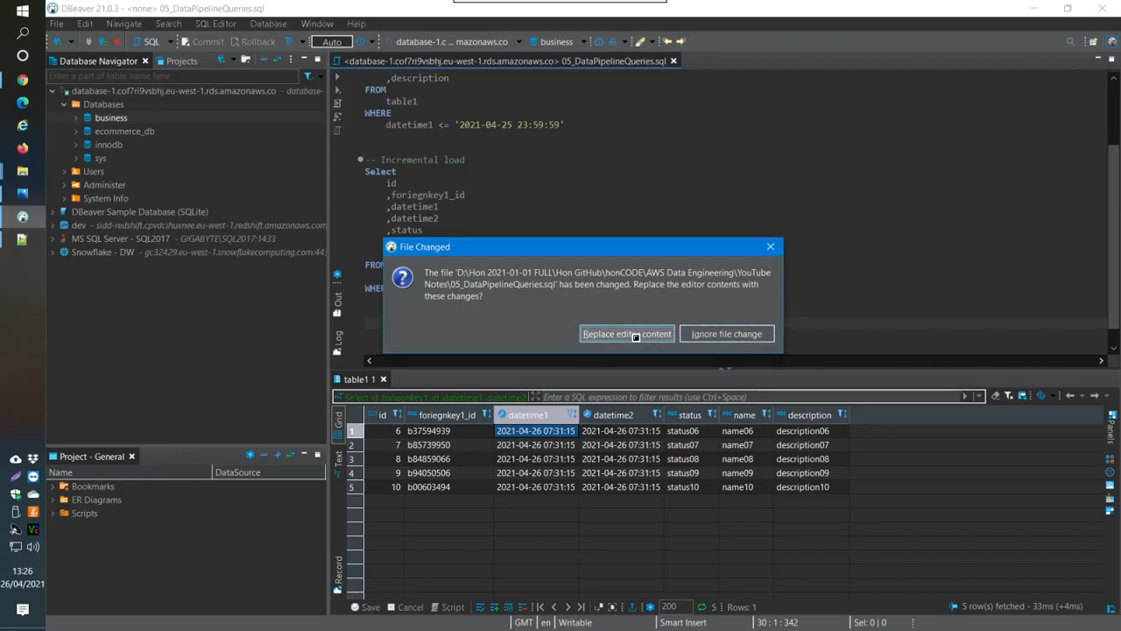
pyautogui.click(627, 332)
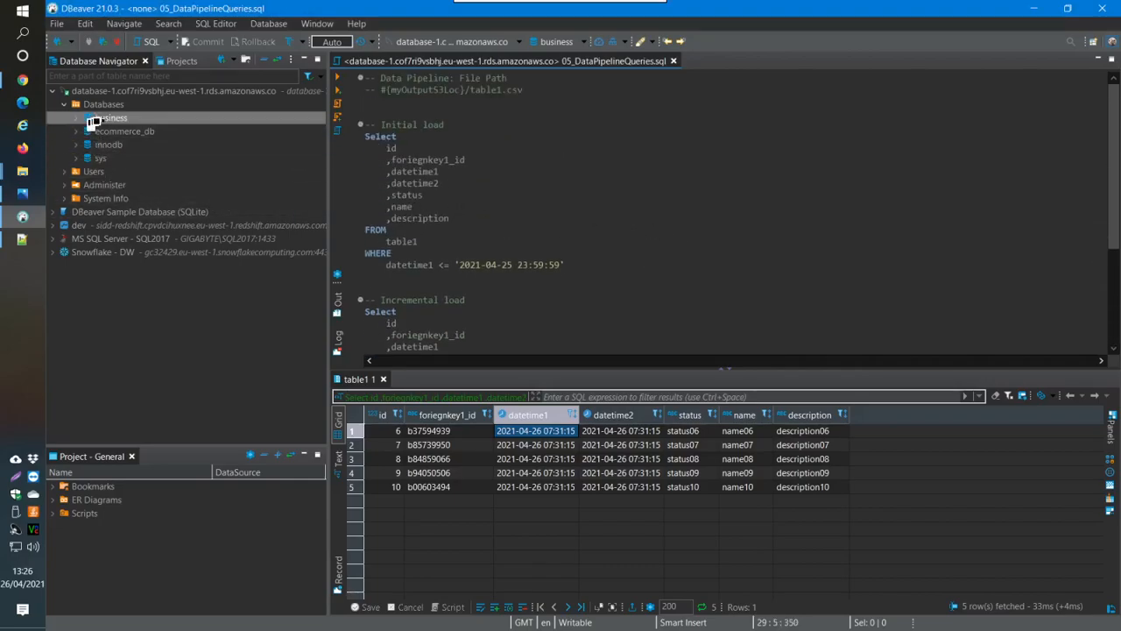
pyautogui.click(98, 118)
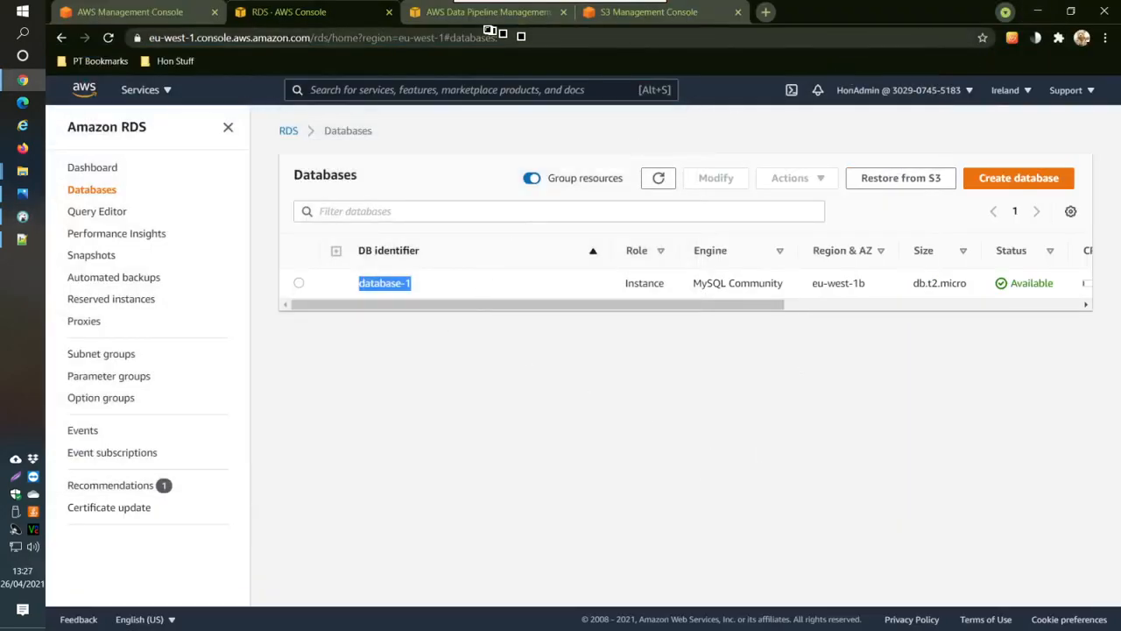
pyautogui.click(487, 10)
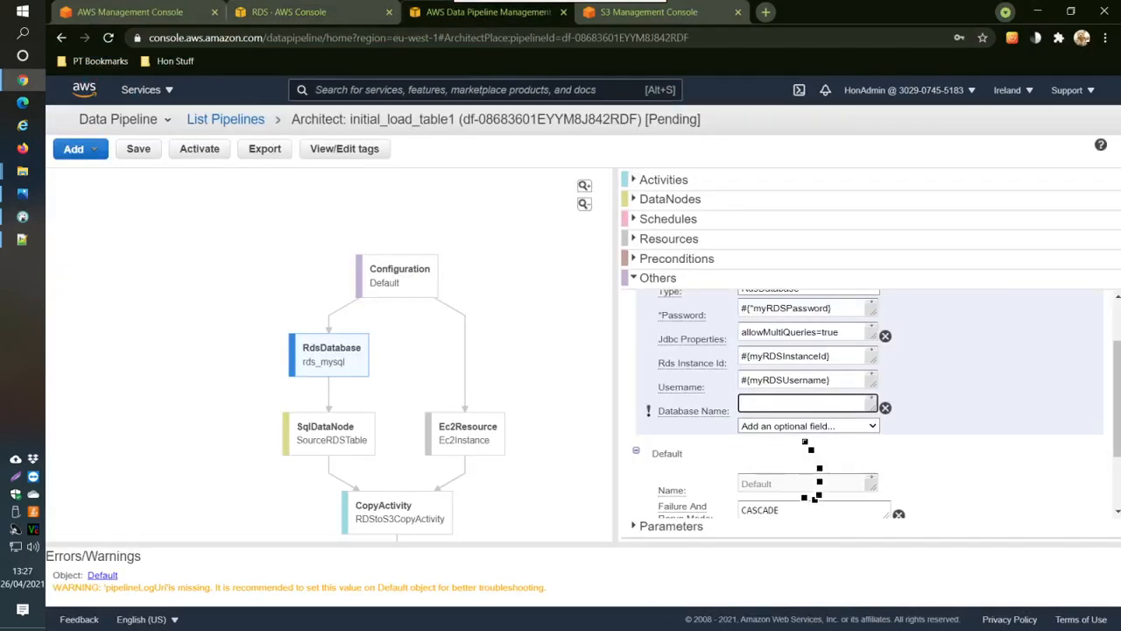
pyautogui.write('business')
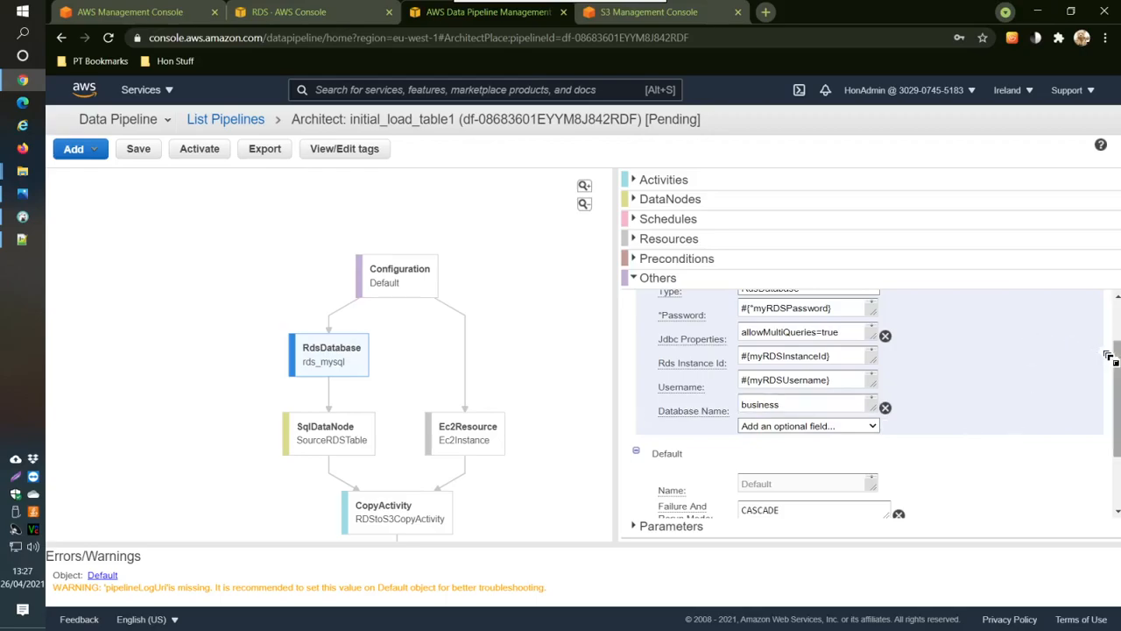
pyautogui.scroll(-3)
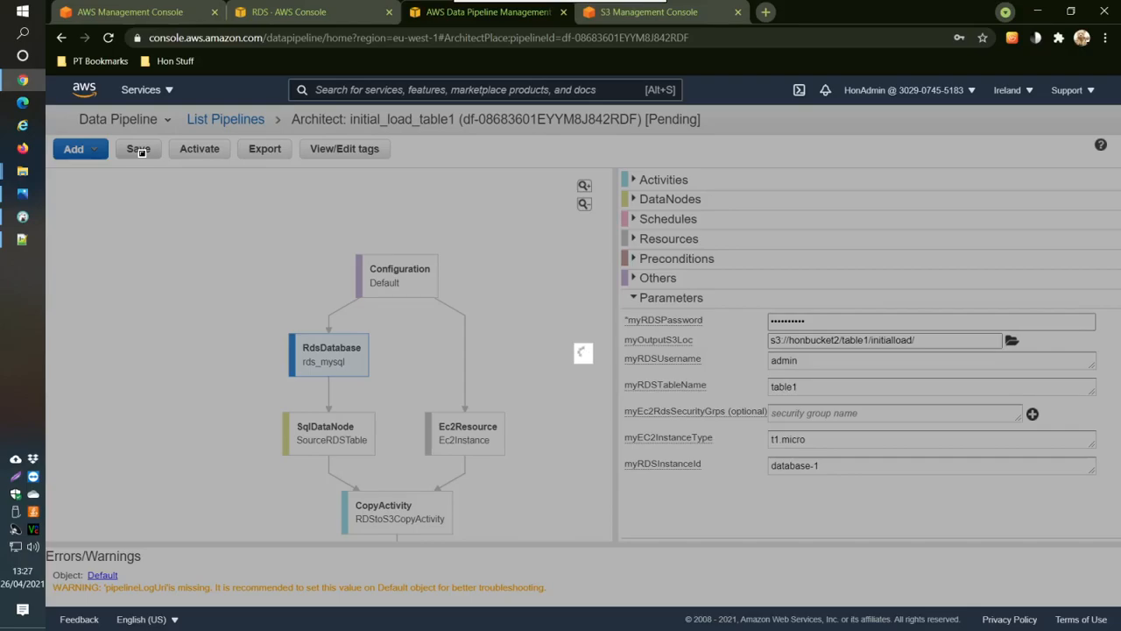
# - Save and activate initial_load_table1 despite the validation warnings
pyautogui.click(137, 147)
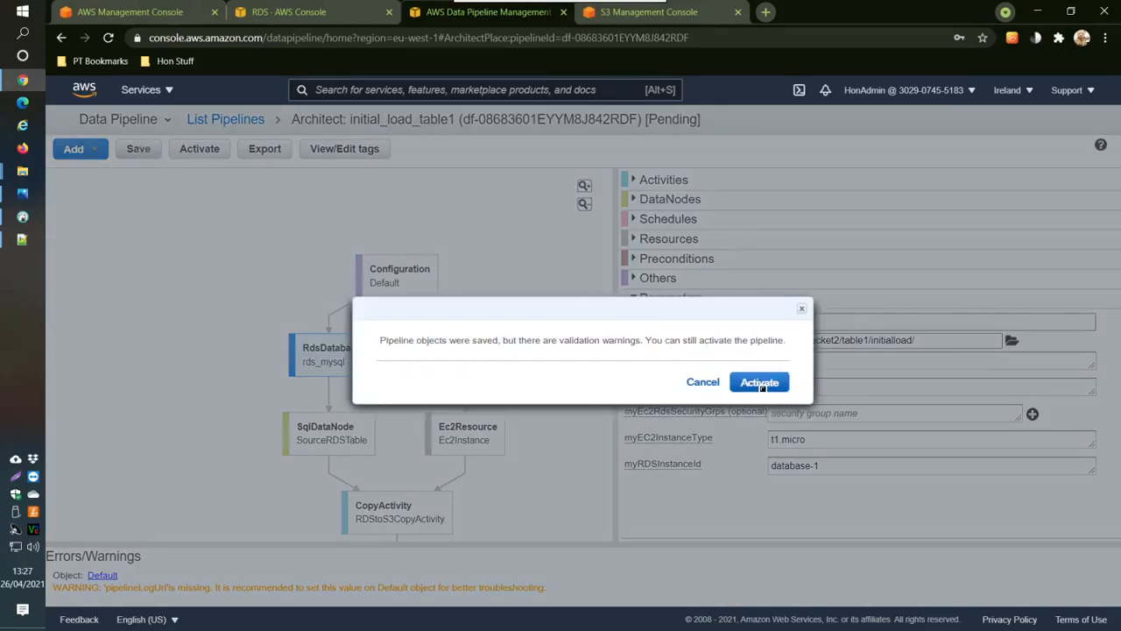
pyautogui.click(758, 382)
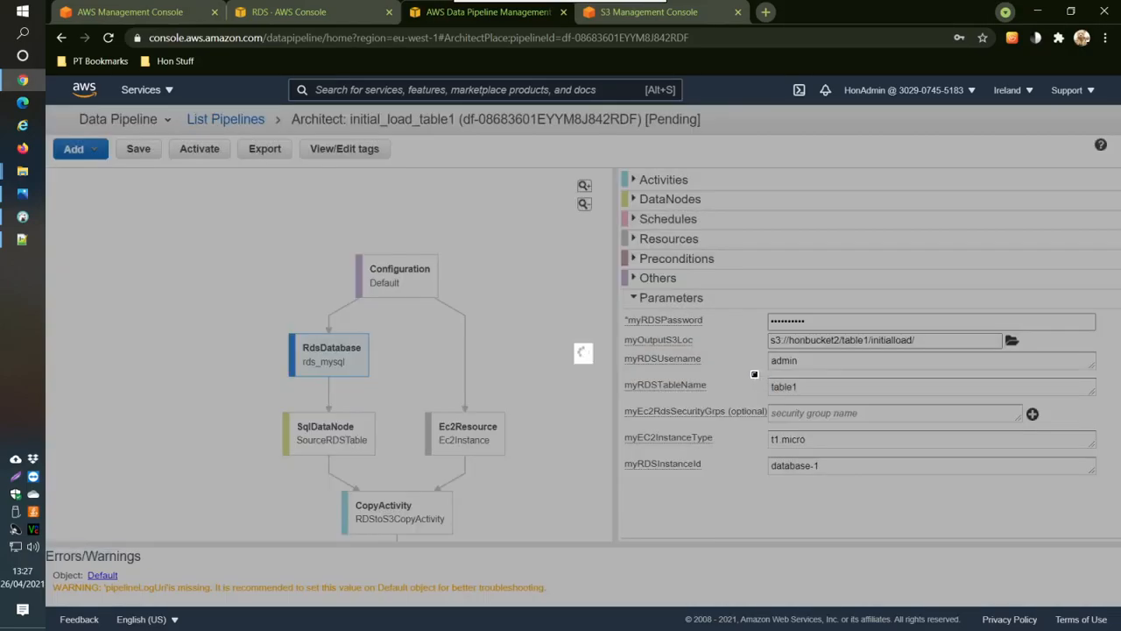
pyautogui.click(199, 147)
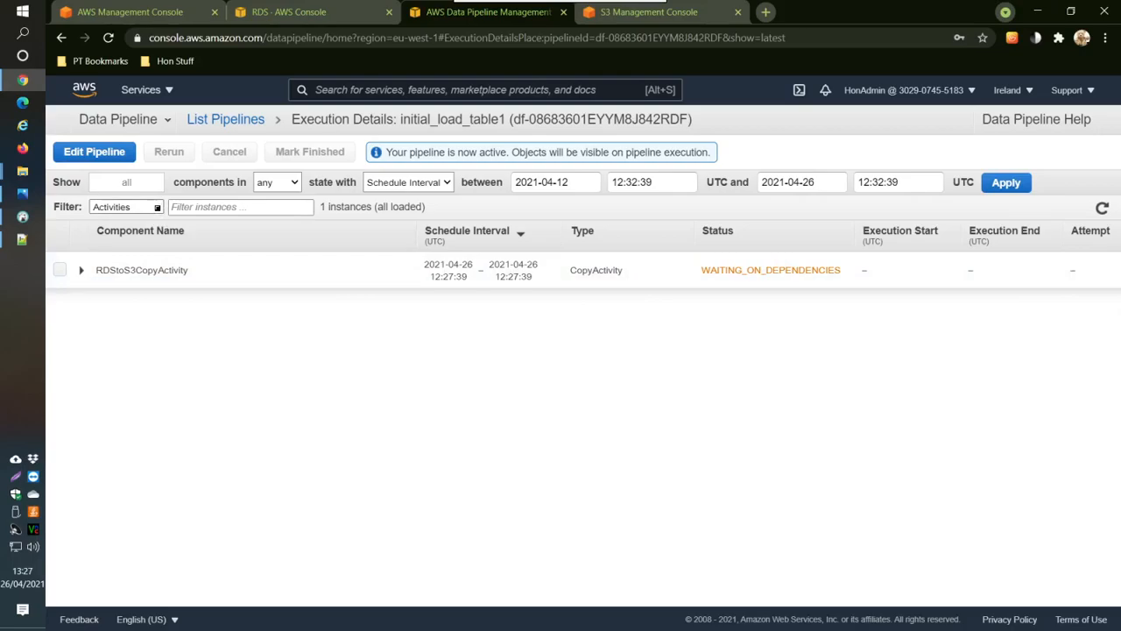
# - Filter the execution list to All components, then look at the S3 initialload folder
pyautogui.click(127, 206)
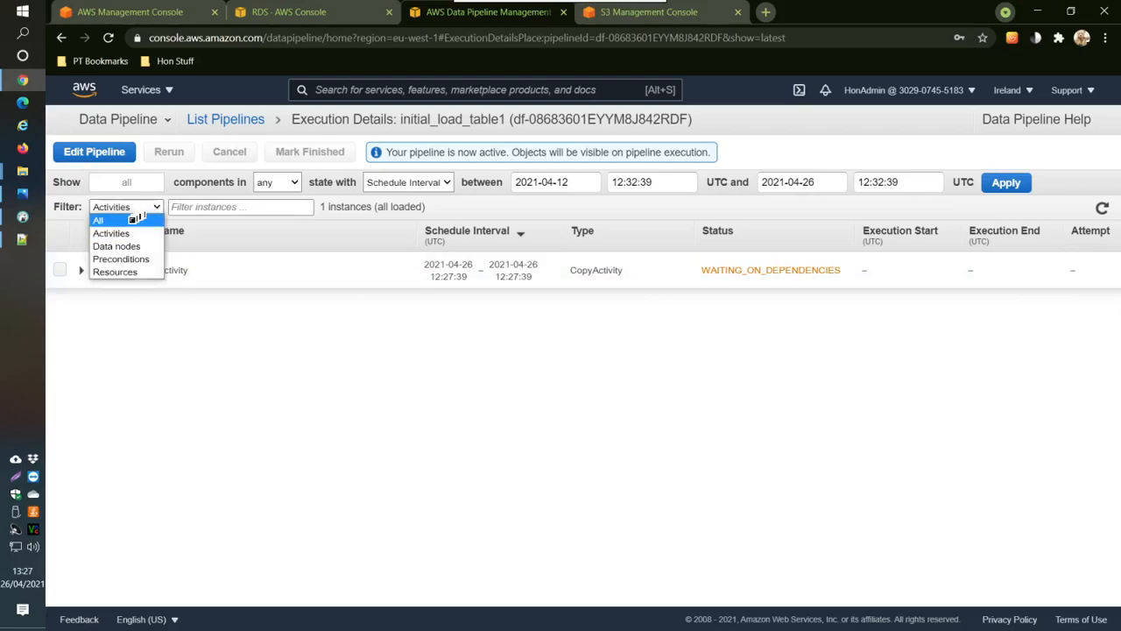
pyautogui.click(98, 221)
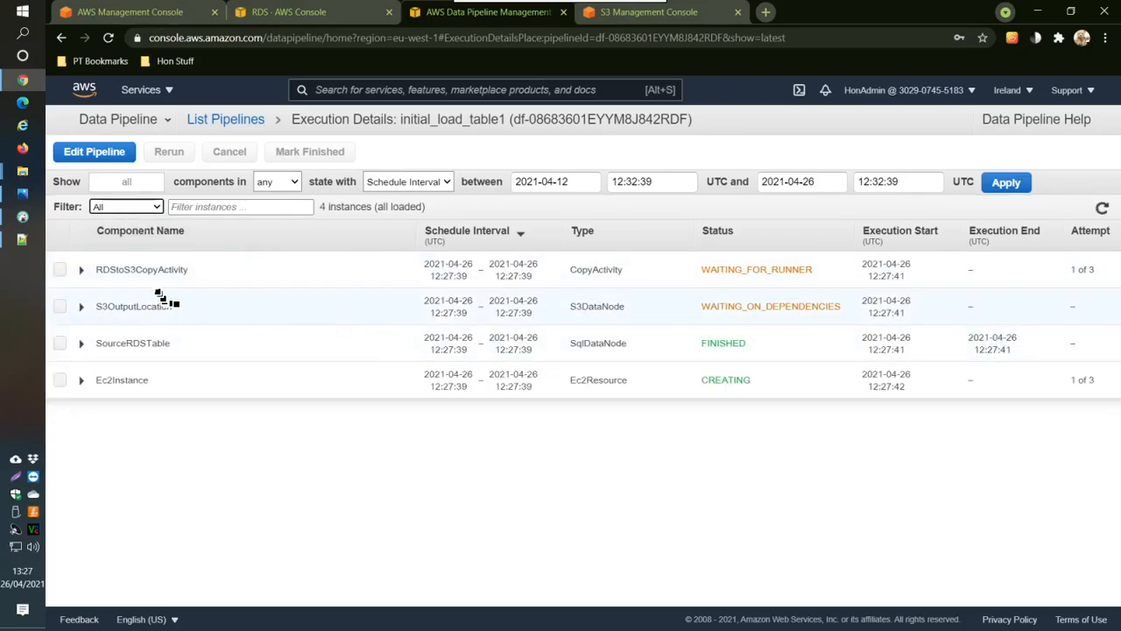
pyautogui.click(648, 10)
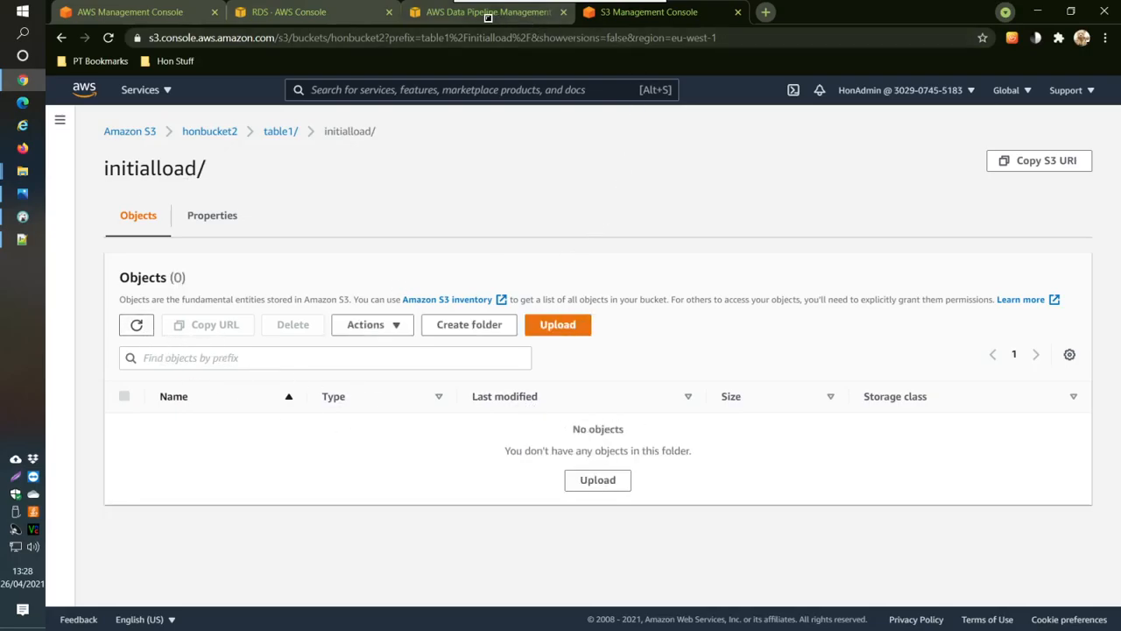
# - Wait on Execution Details until the copy activity and both data nodes show FINISHED
pyautogui.click(487, 11)
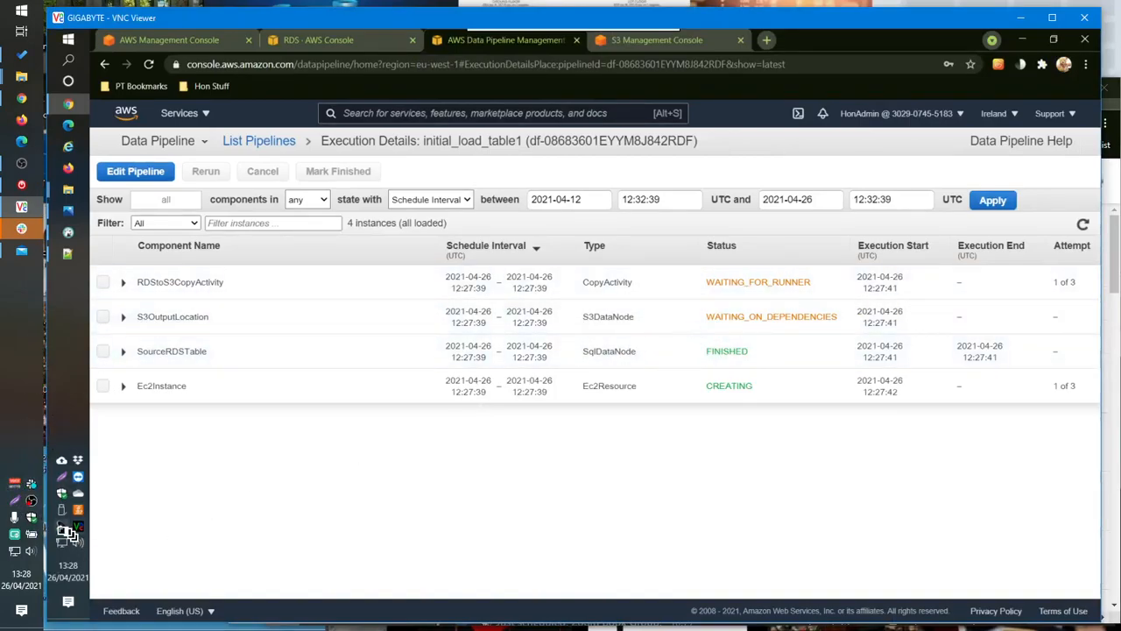
pyautogui.moveTo(32, 501)
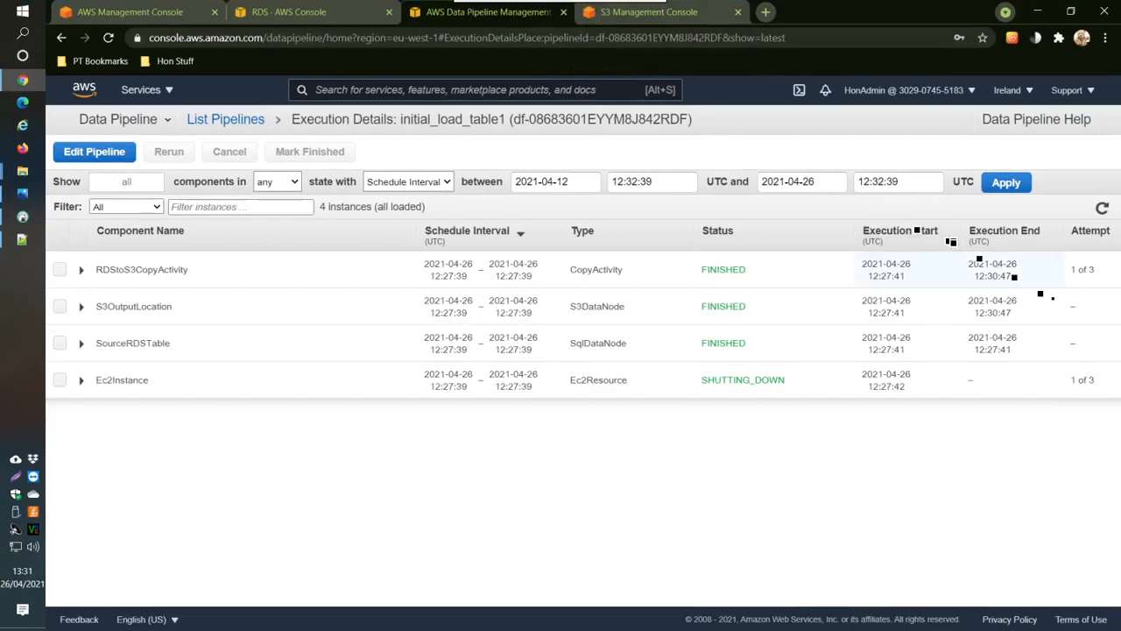
pyautogui.click(648, 10)
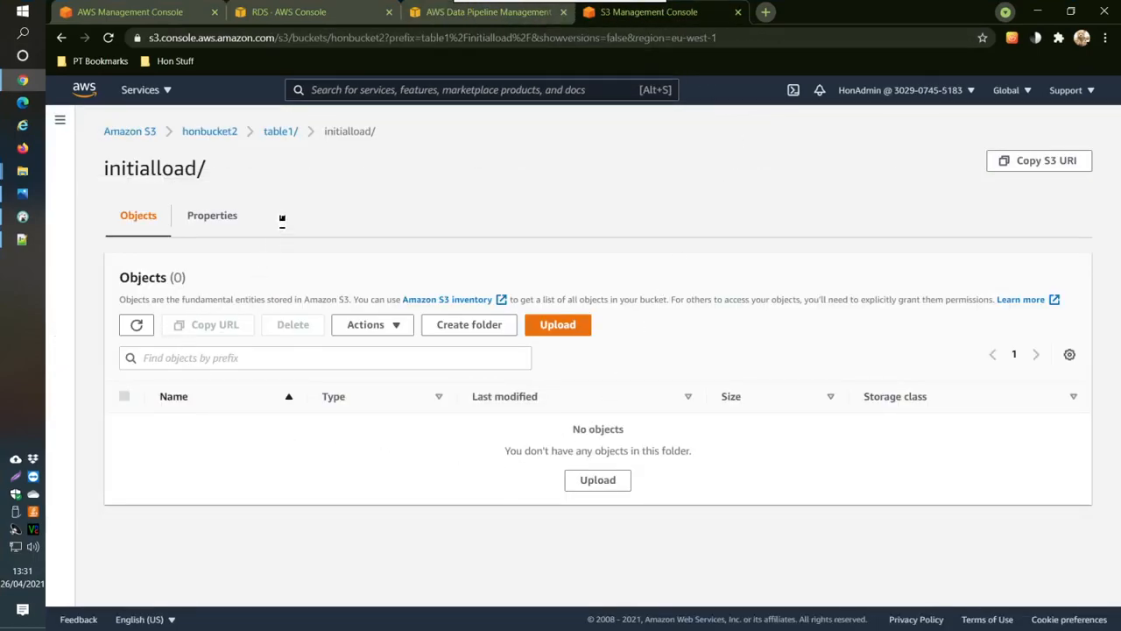
pyautogui.moveTo(292, 210)
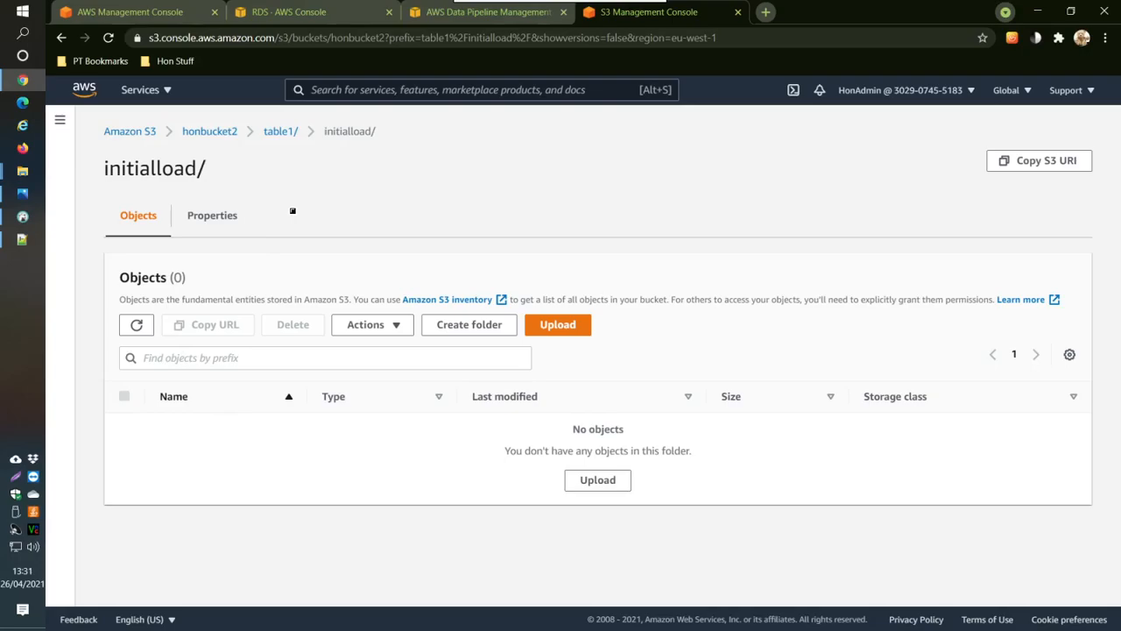
# - Refresh initialload, download table1.csv and reveal it in the local Downloads folder
pyautogui.click(136, 324)
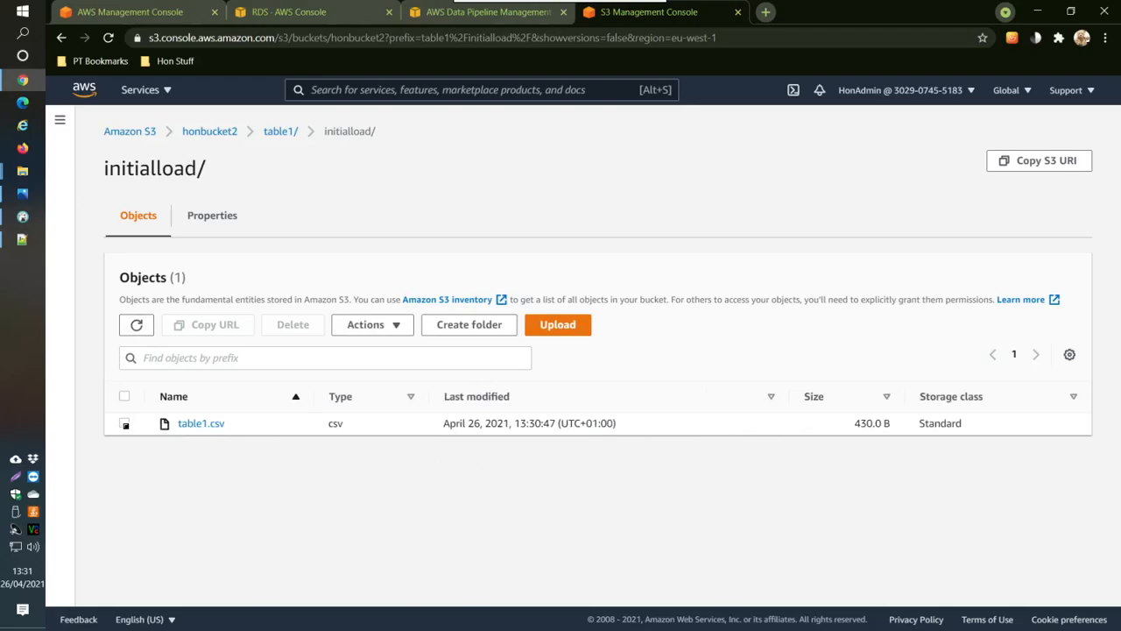
pyautogui.click(124, 422)
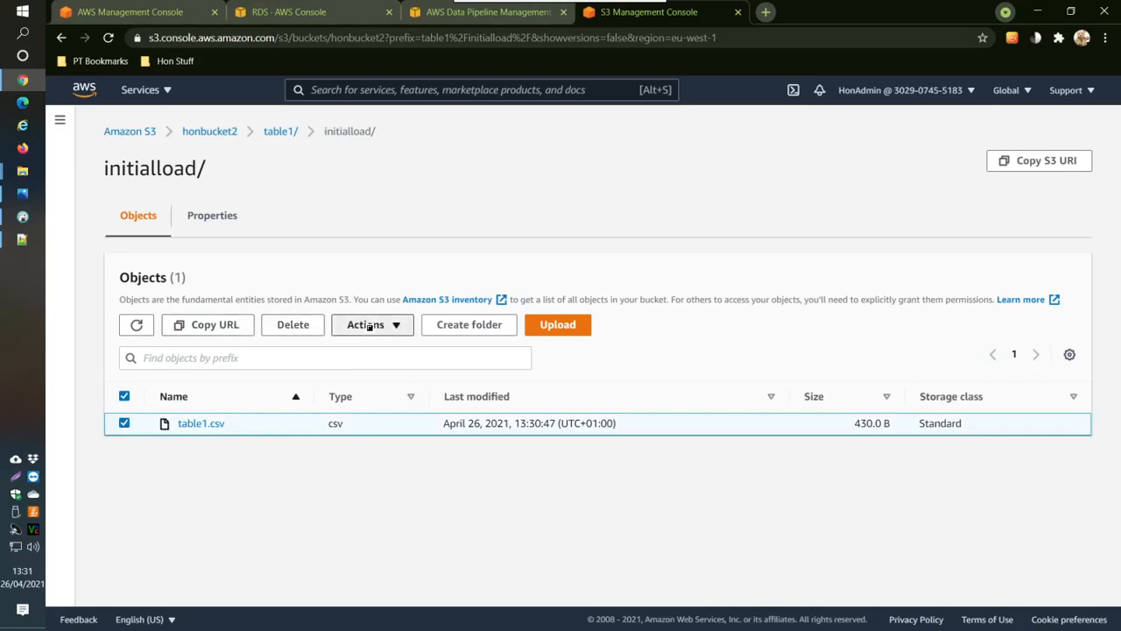
pyautogui.click(366, 324)
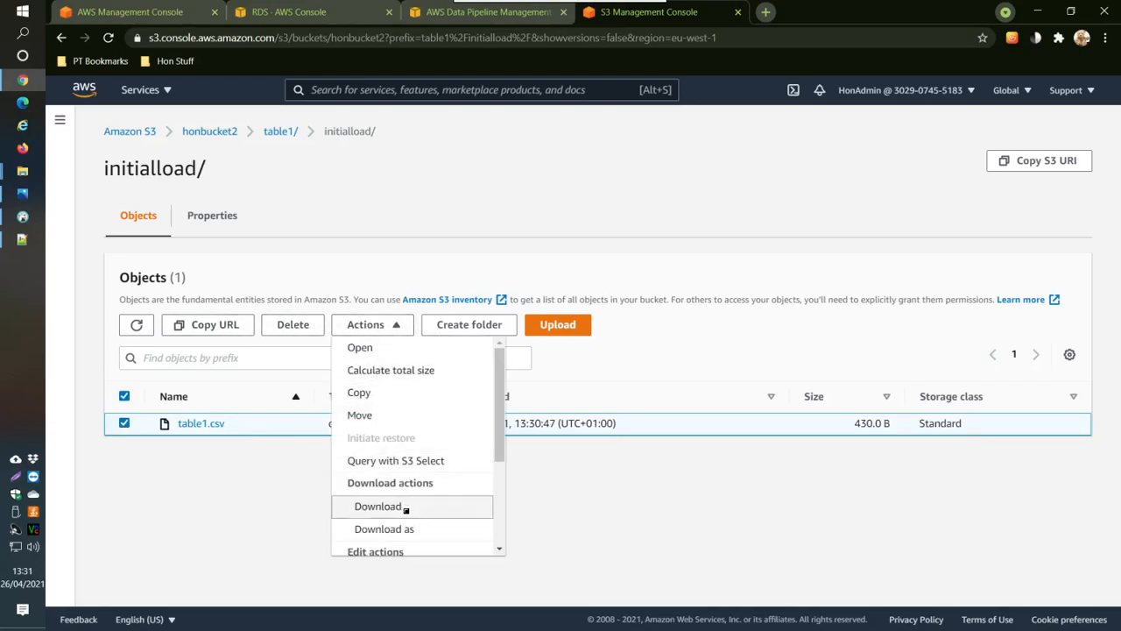
pyautogui.click(378, 506)
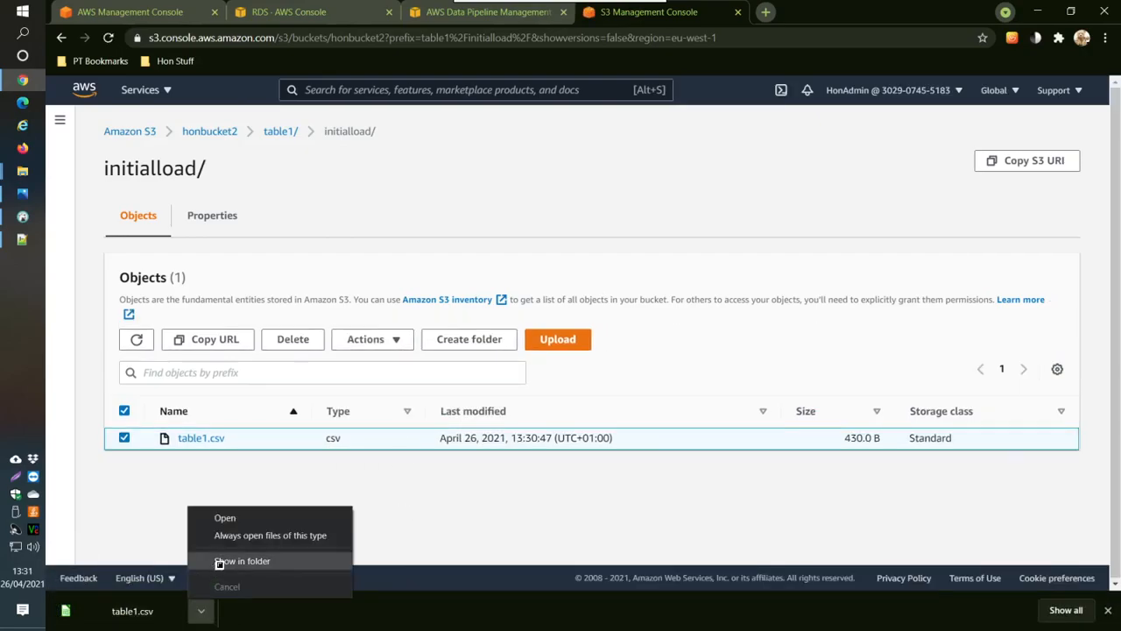
pyautogui.click(242, 561)
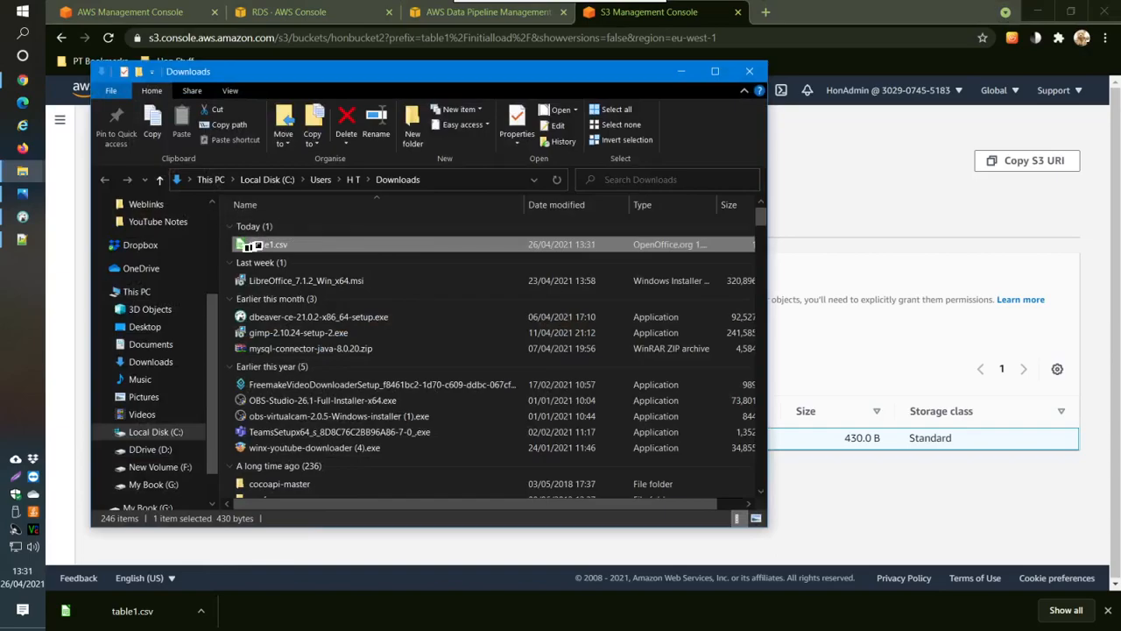
# - View table1.csv's five comma-separated rows in Notepad++ and return to the Downloads folder
pyautogui.rightClick(273, 243)
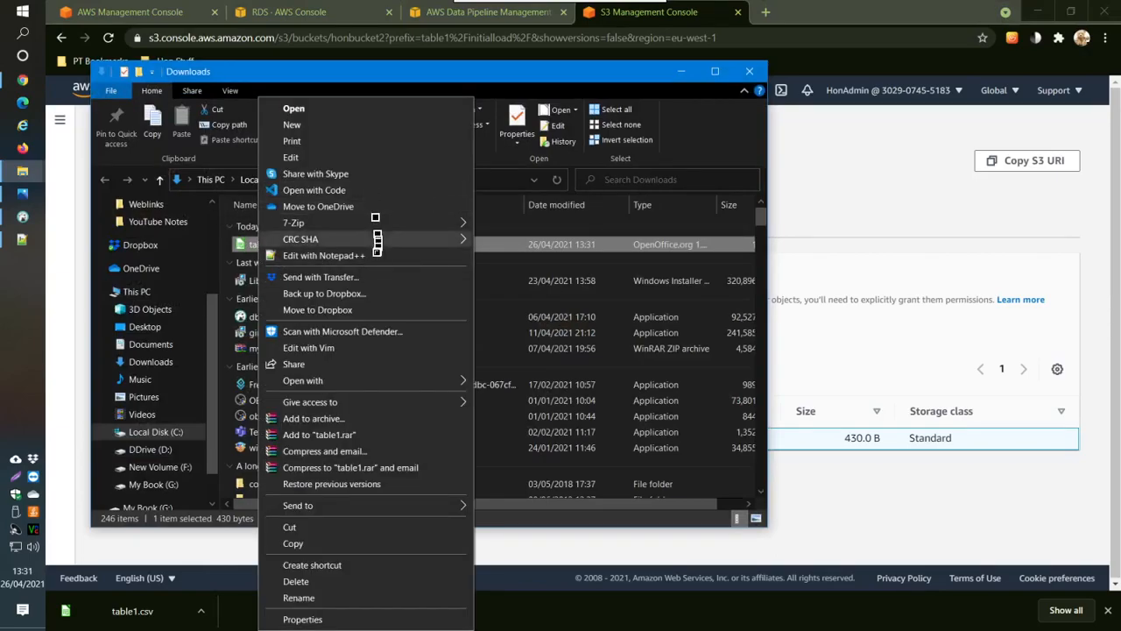
pyautogui.click(322, 256)
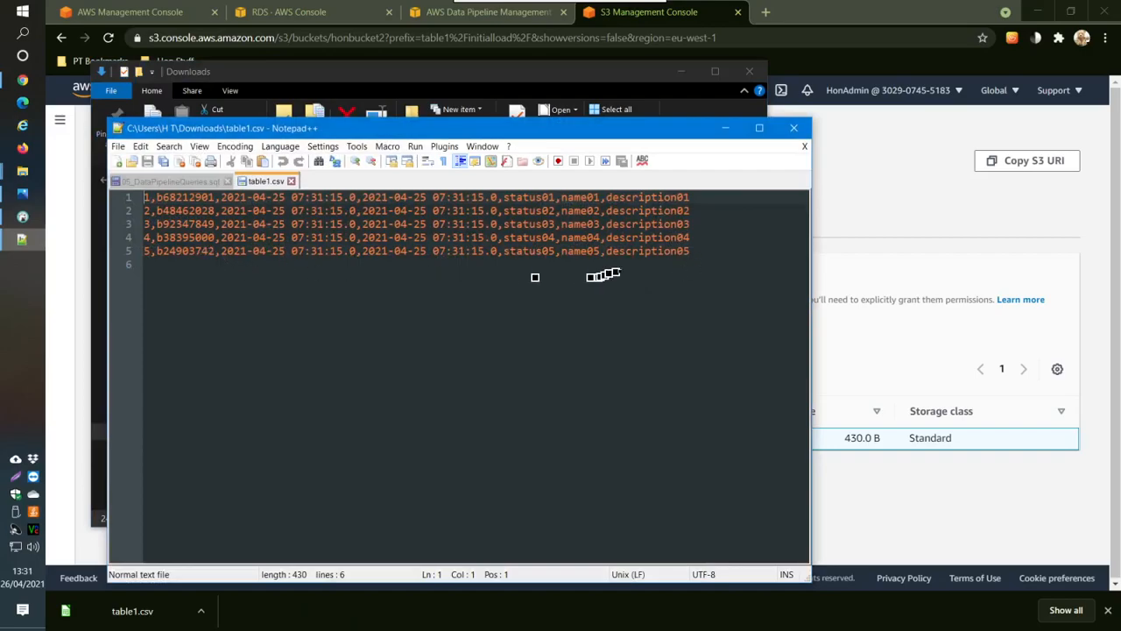
pyautogui.moveTo(263, 249)
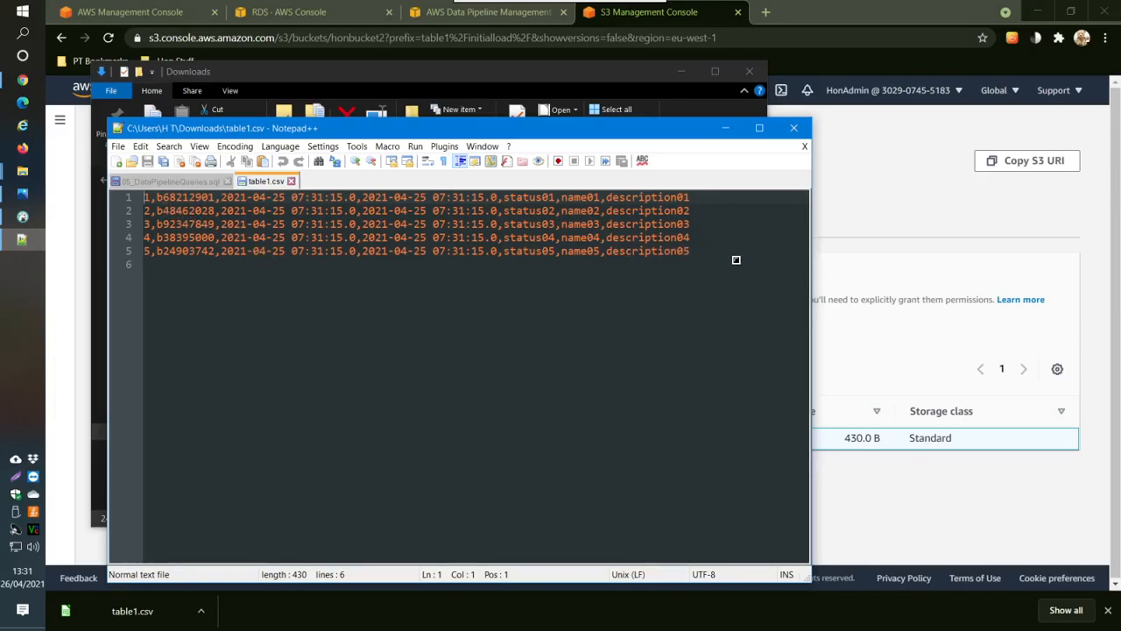
pyautogui.moveTo(739, 259)
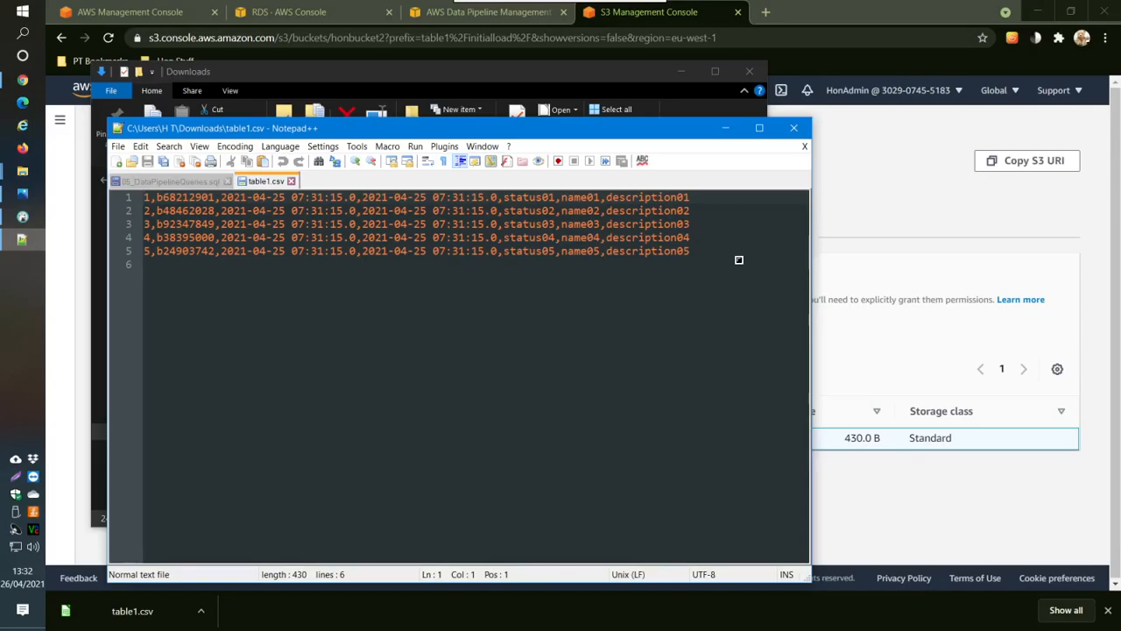
pyautogui.click(145, 196)
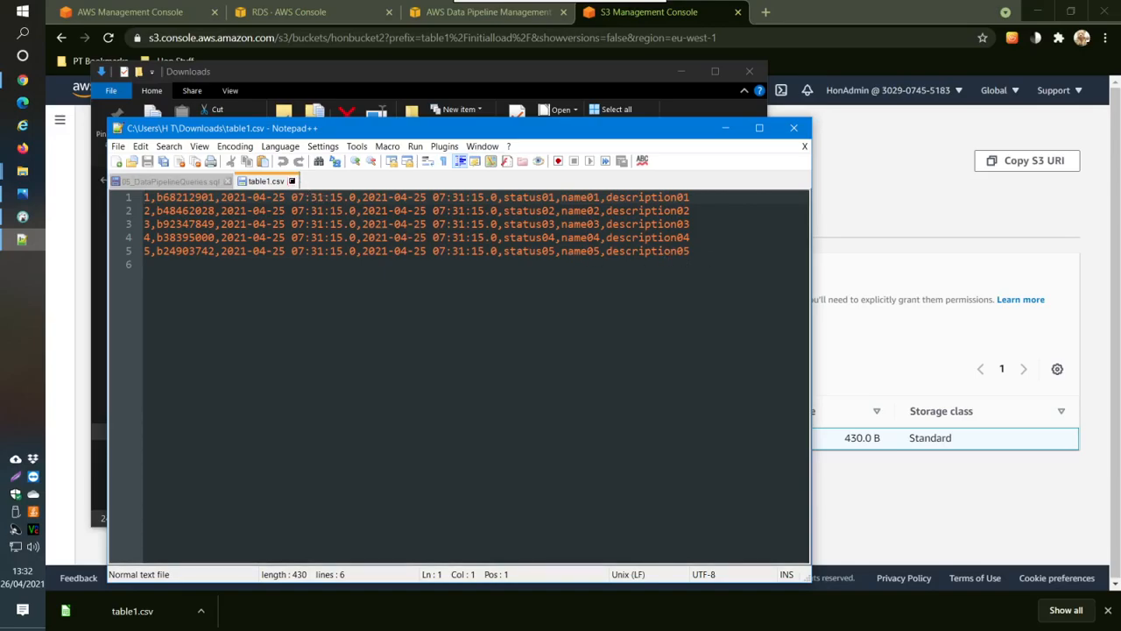
pyautogui.click(172, 180)
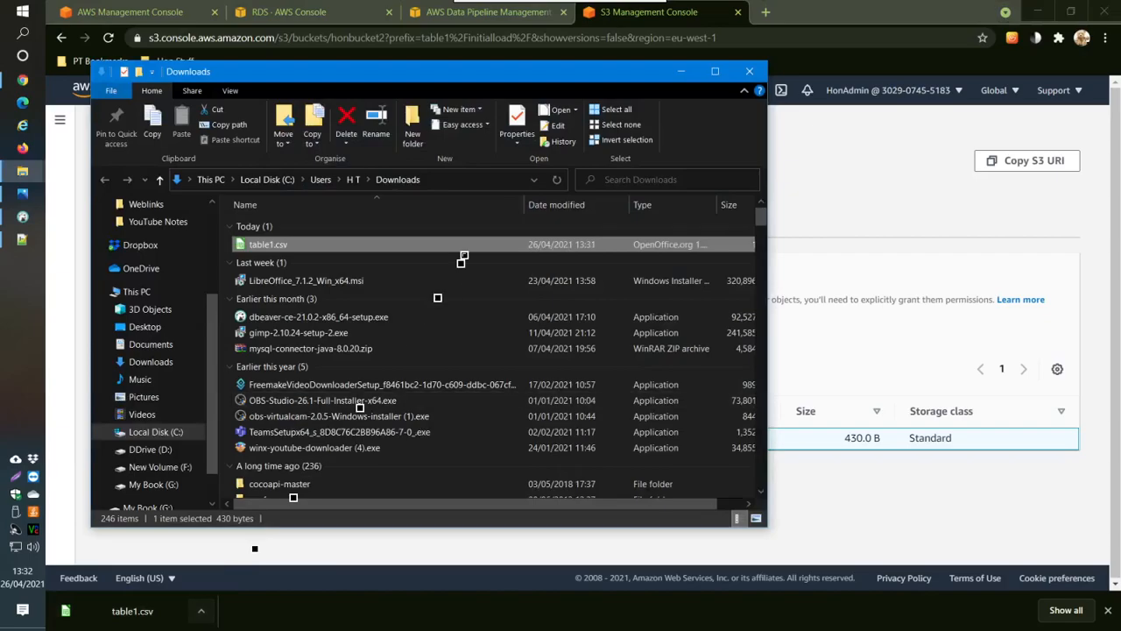
# - Delete the local table1.csv, close Downloads, and show the MySQL–Data Pipeline–Redshift ETL diagram
pyautogui.rightClick(268, 243)
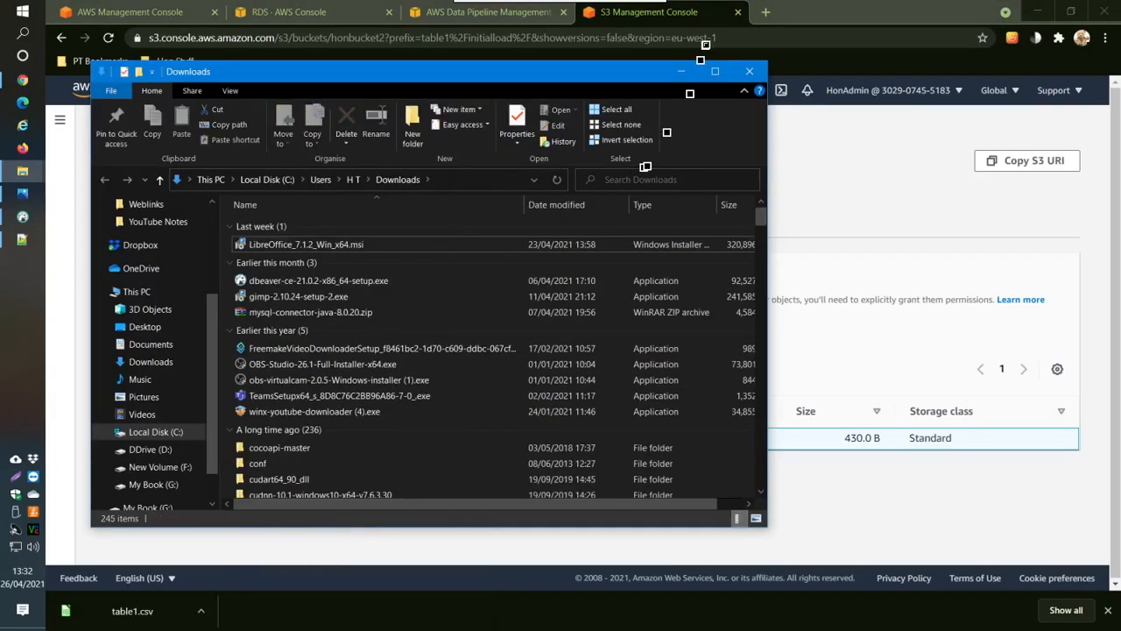
pyautogui.click(750, 70)
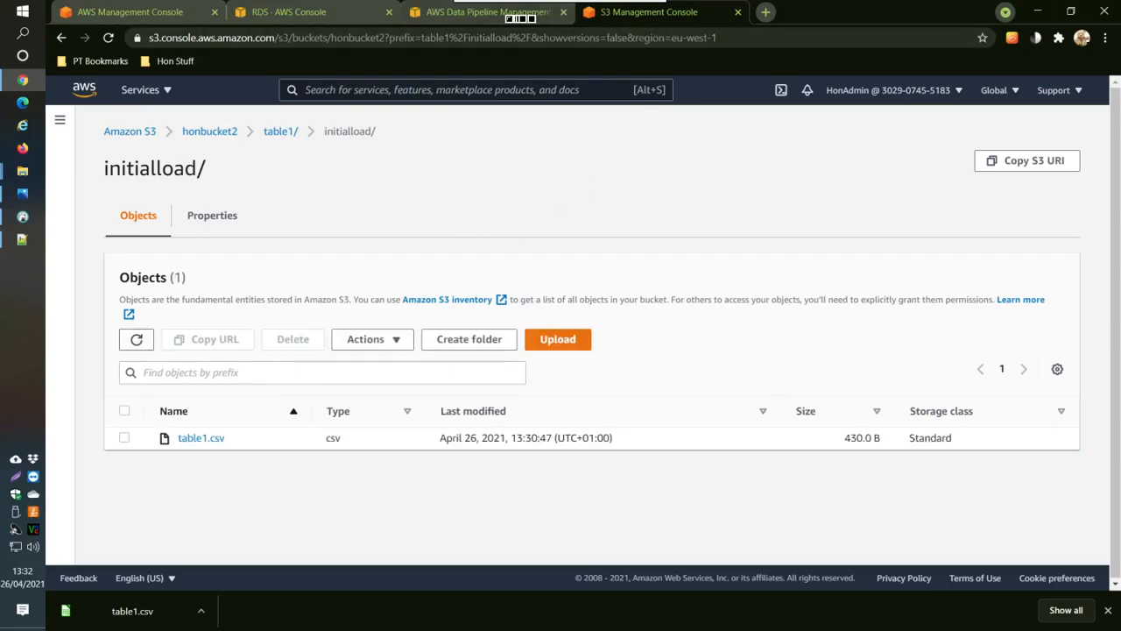
pyautogui.moveTo(487, 10)
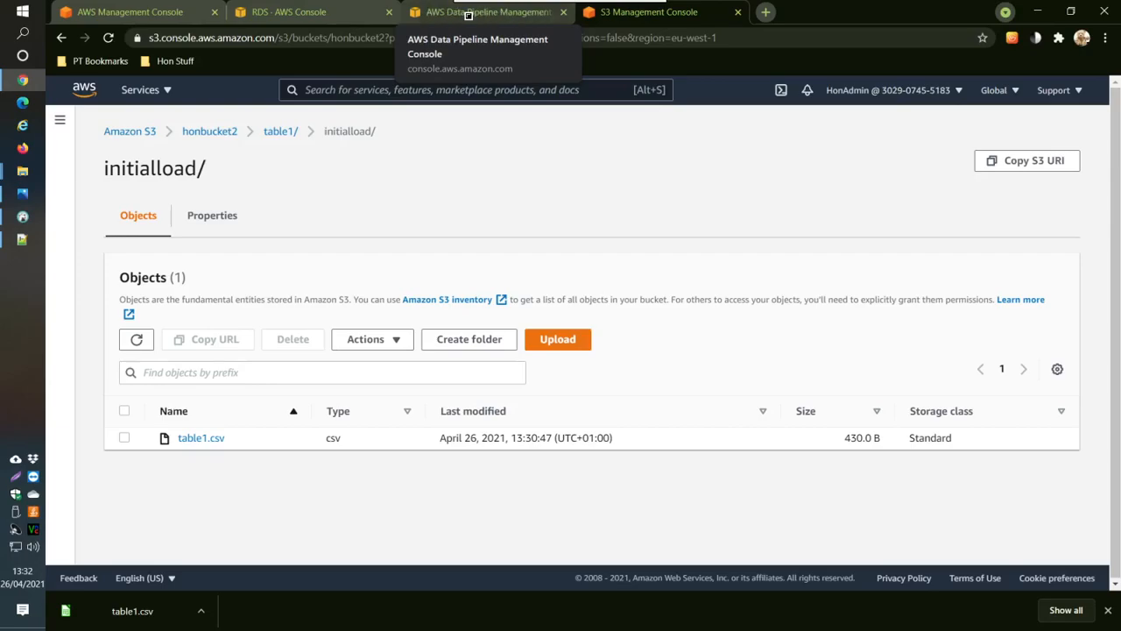
pyautogui.click(487, 10)
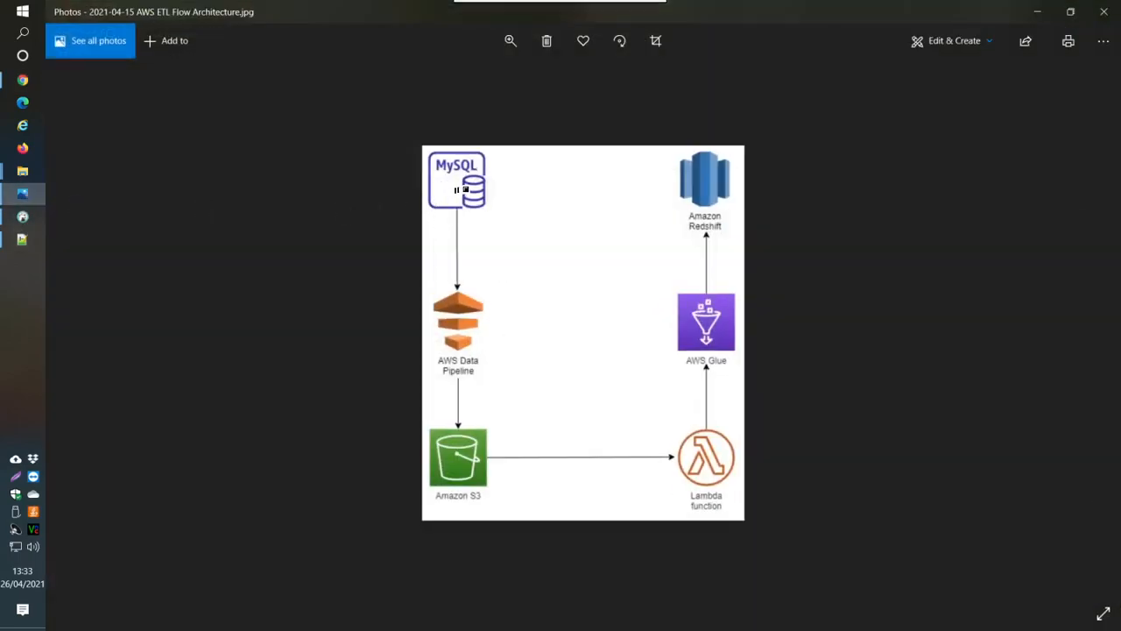
pyautogui.moveTo(471, 214)
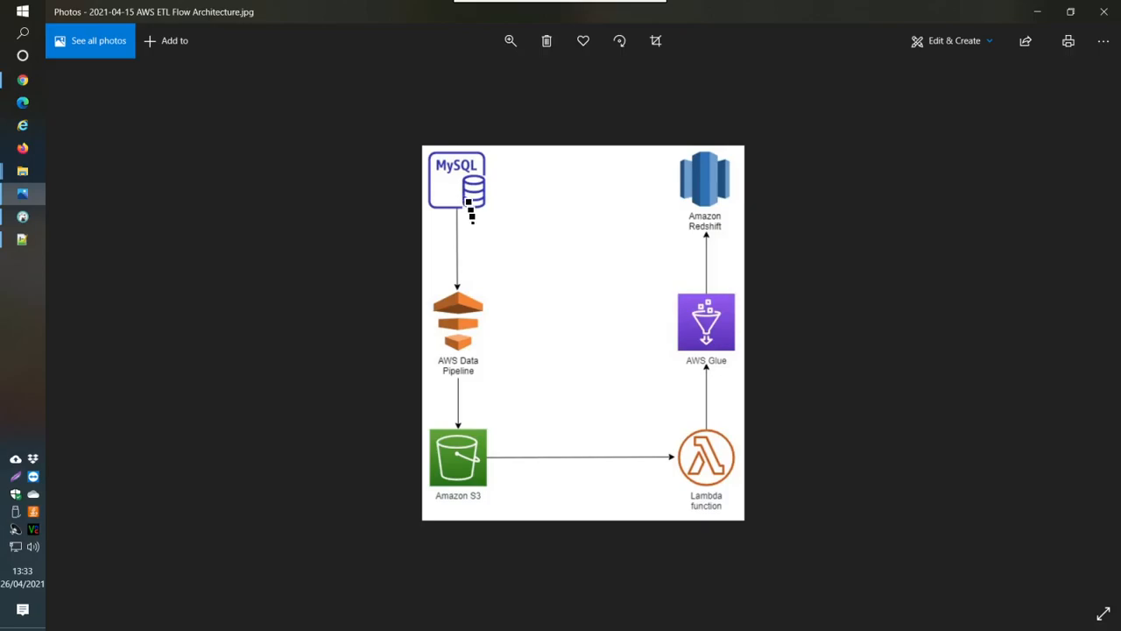
pyautogui.moveTo(462, 342)
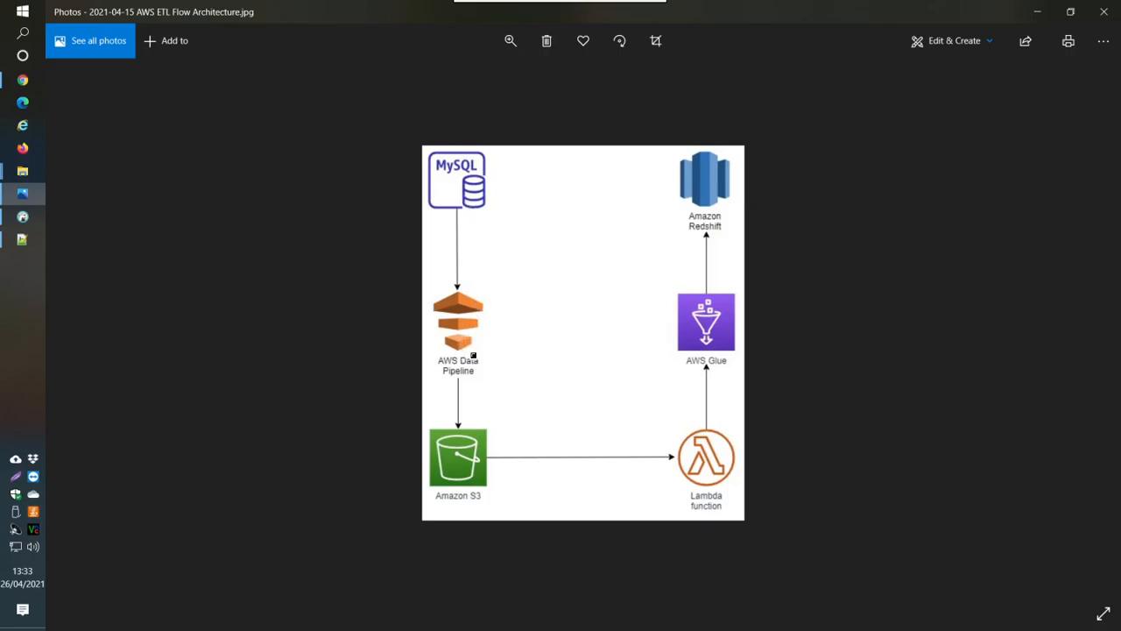
pyautogui.moveTo(484, 470)
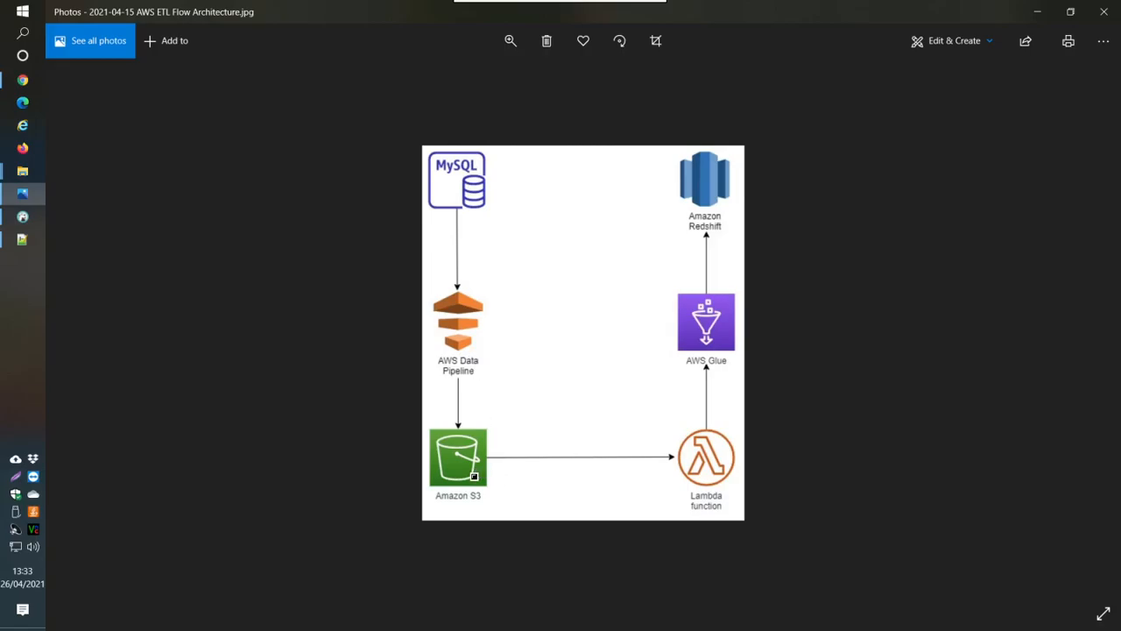
pyautogui.moveTo(673, 242)
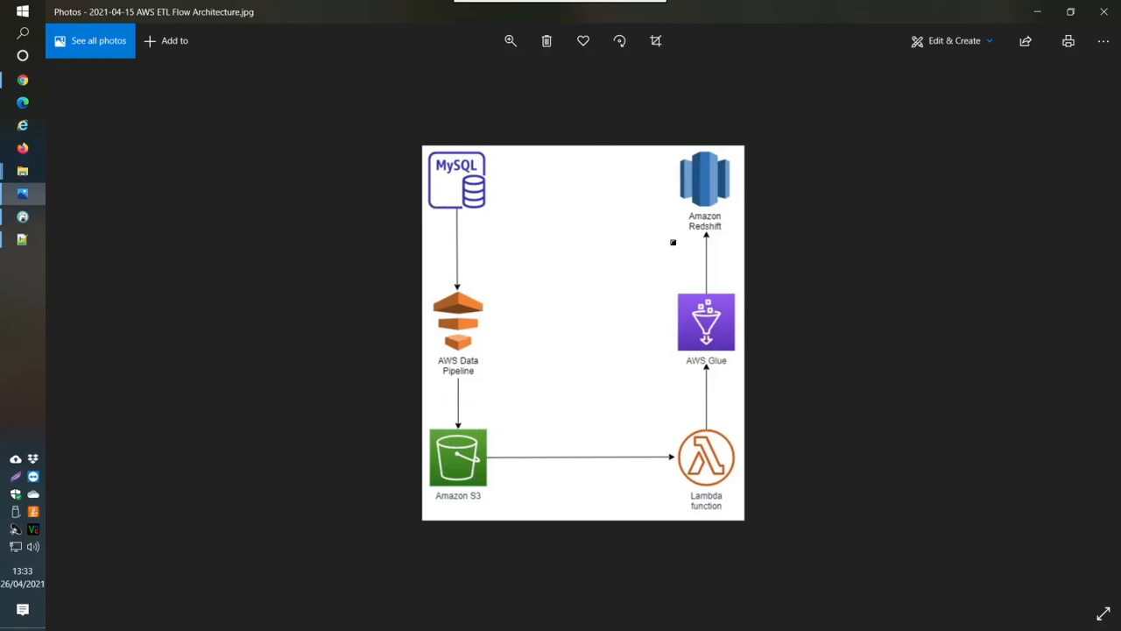
pyautogui.moveTo(664, 242)
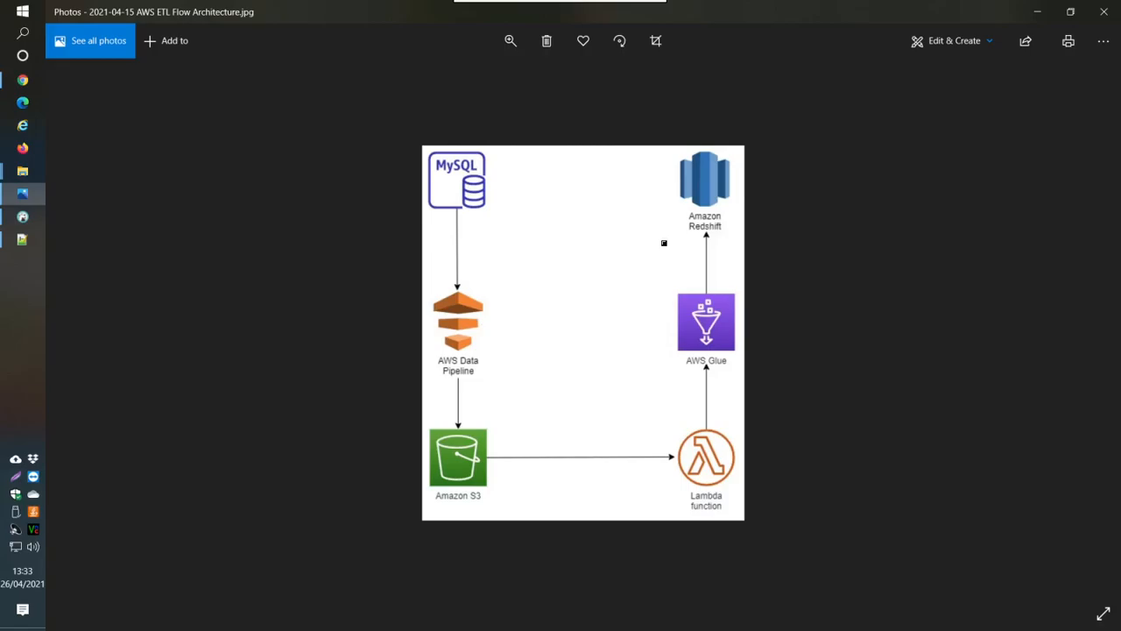
pyautogui.moveTo(725, 200)
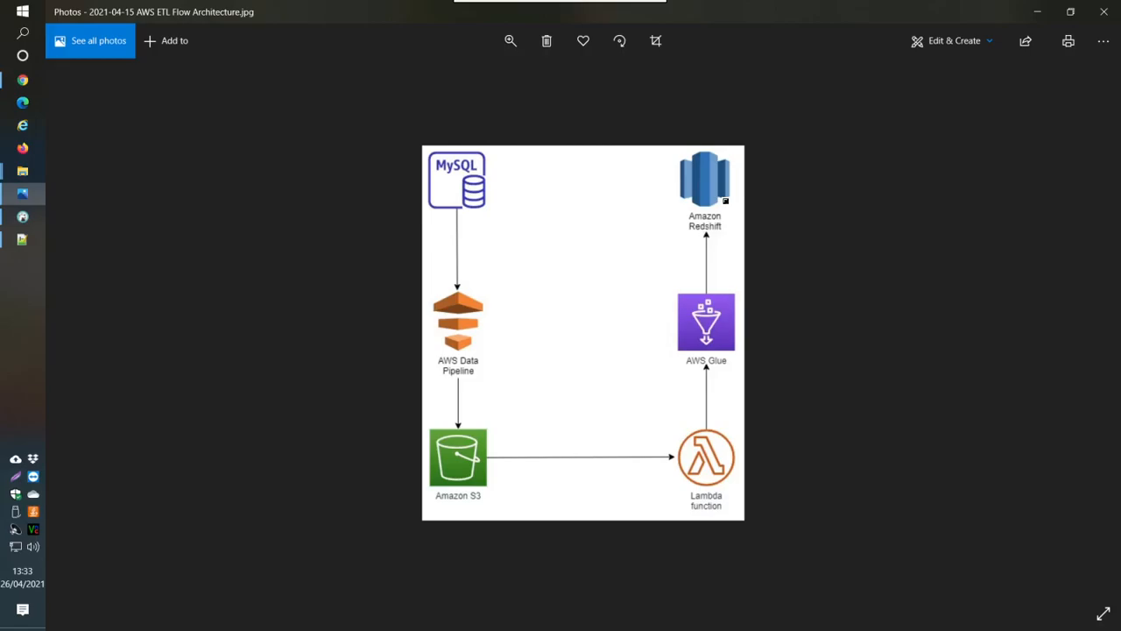
pyautogui.moveTo(741, 193)
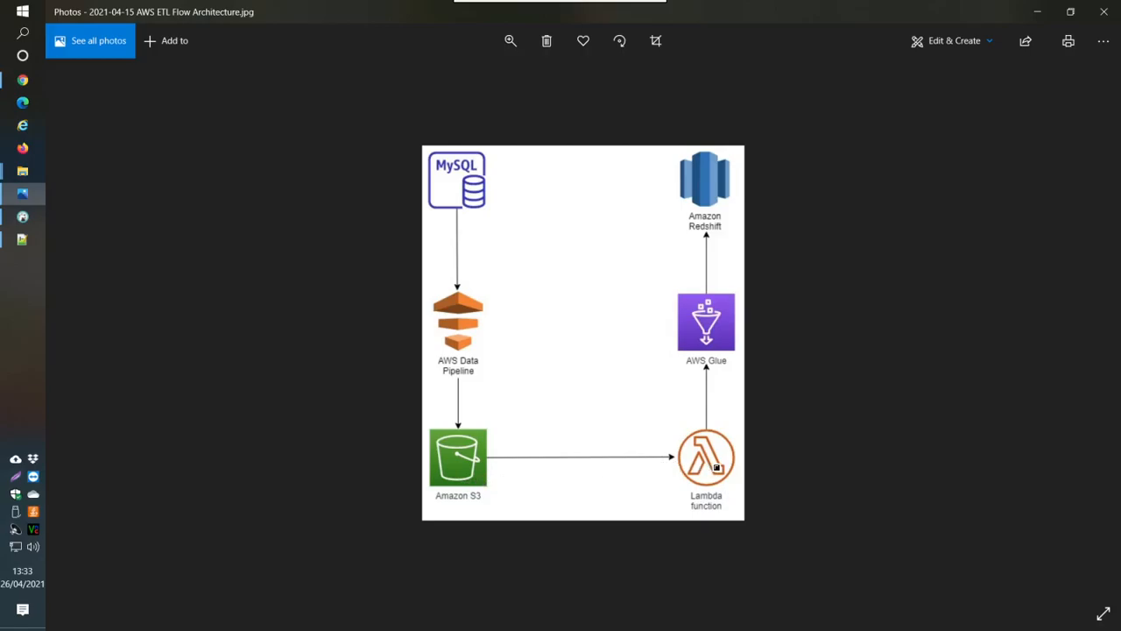
pyautogui.click(713, 410)
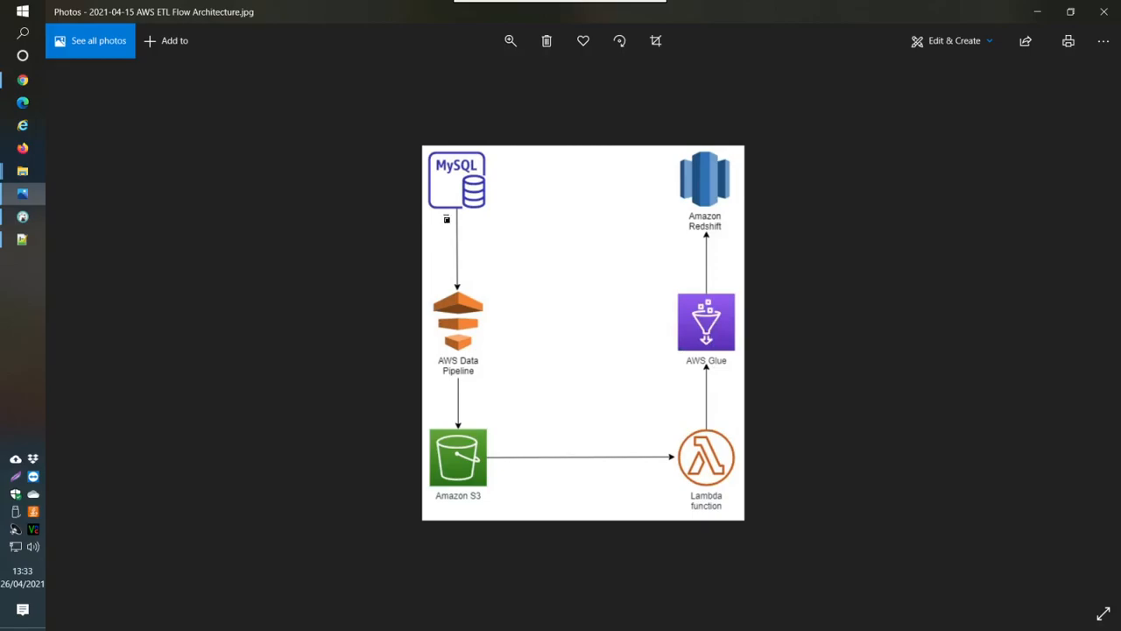
pyautogui.moveTo(462, 342)
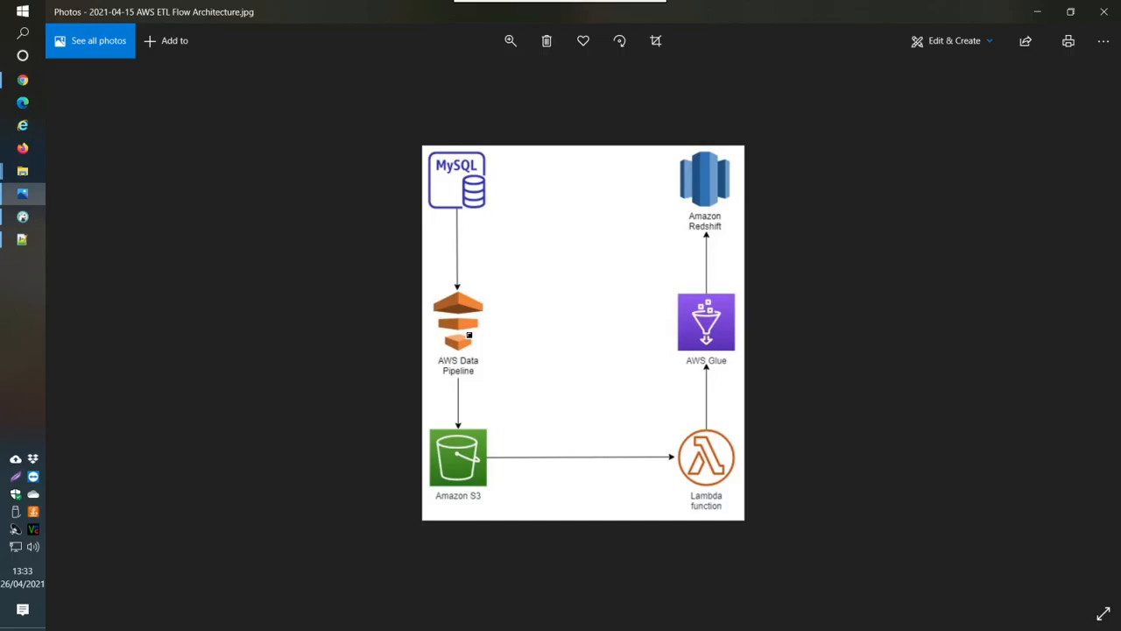
pyautogui.moveTo(466, 312)
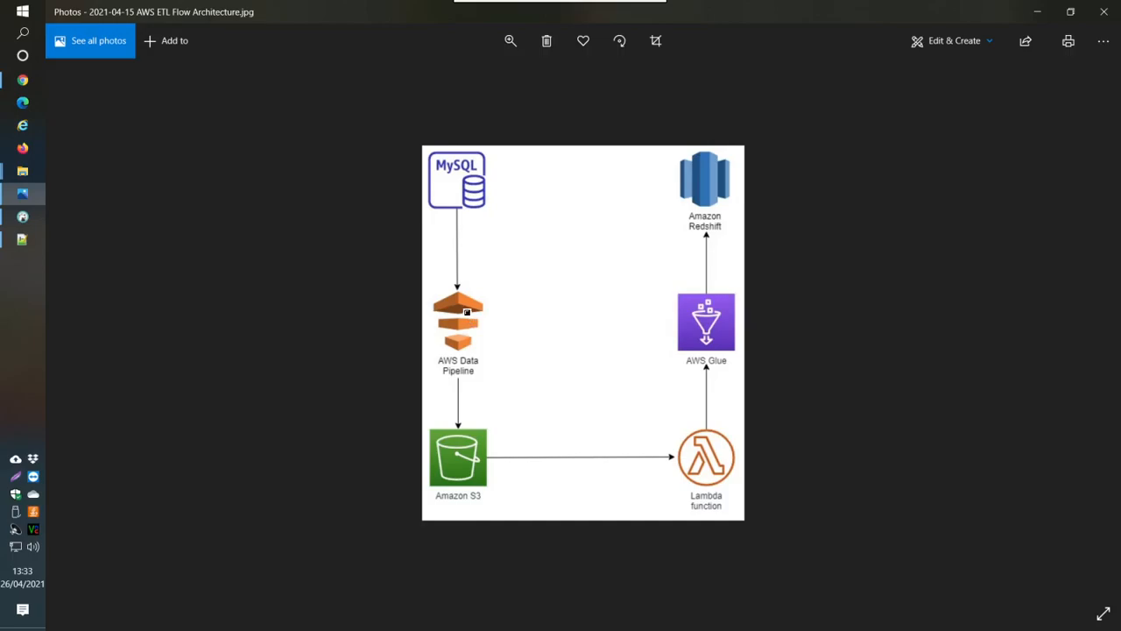
pyautogui.moveTo(469, 466)
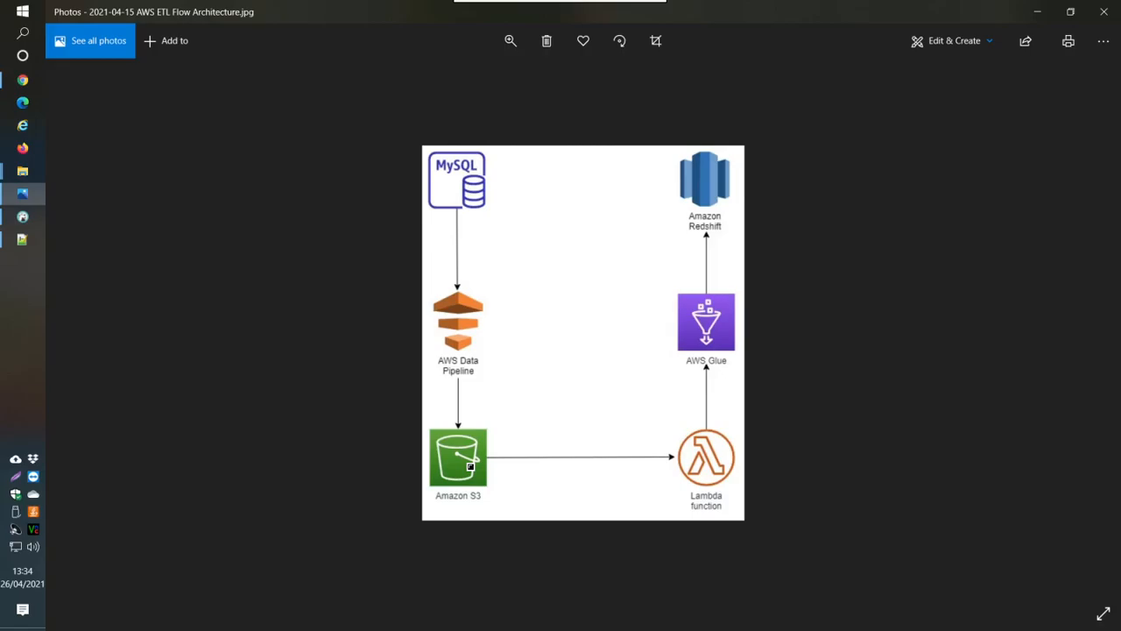
pyautogui.moveTo(679, 470)
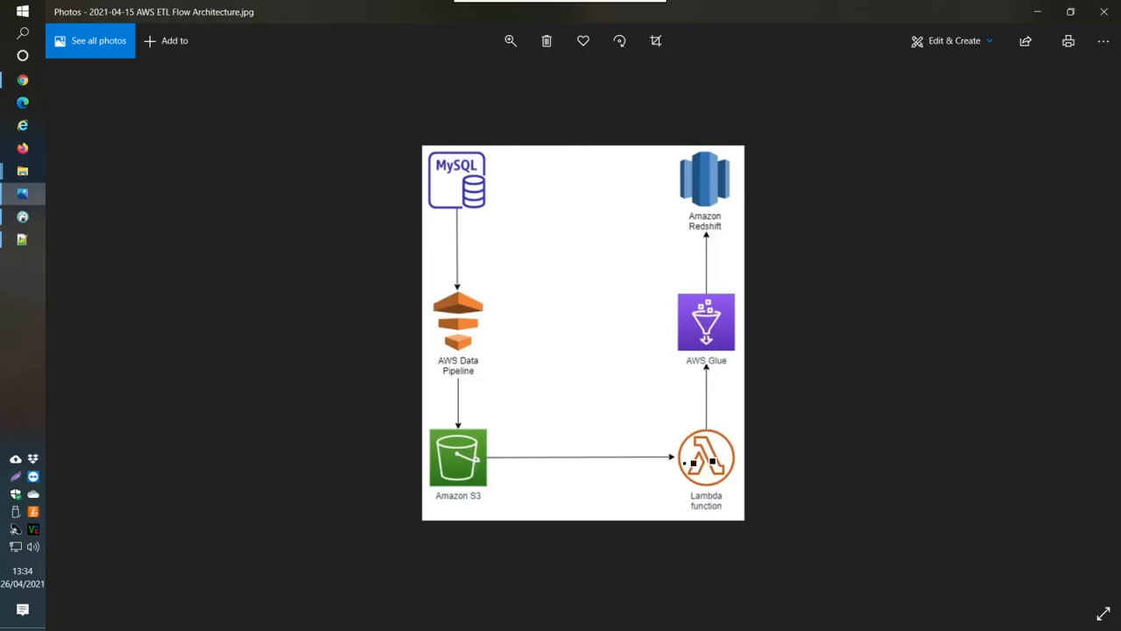
pyautogui.moveTo(707, 312)
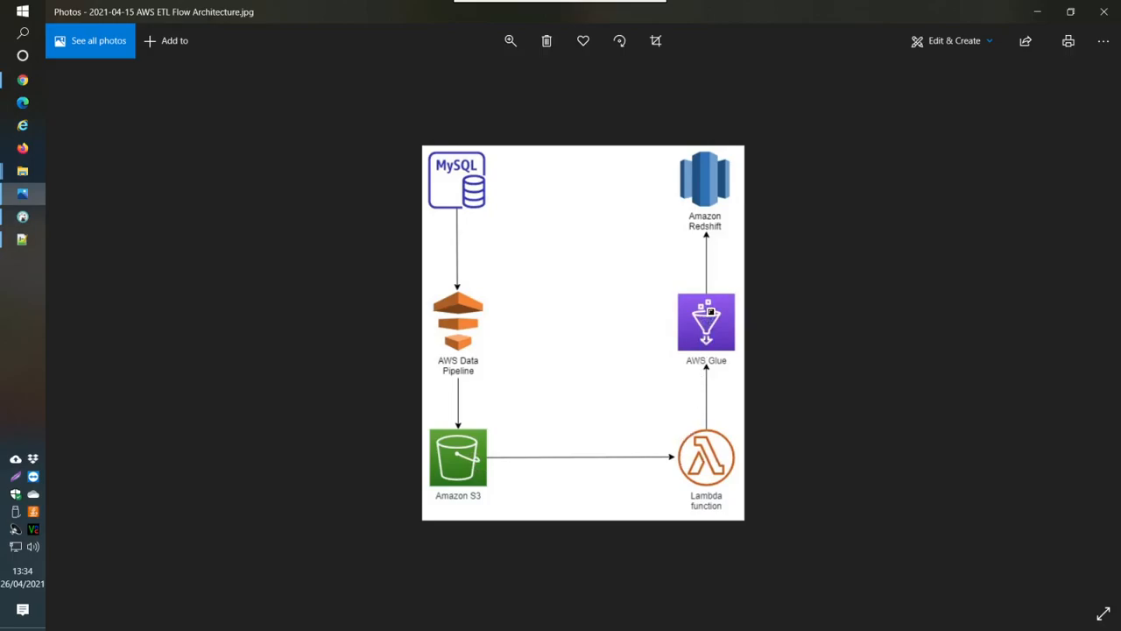
pyautogui.moveTo(715, 336)
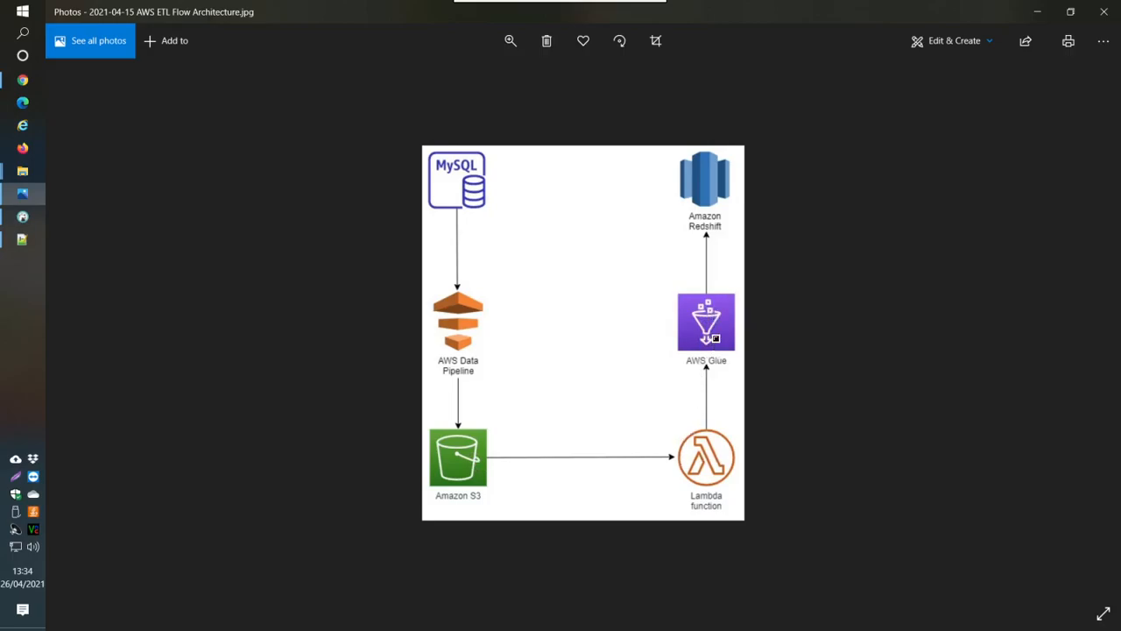
pyautogui.moveTo(534, 465)
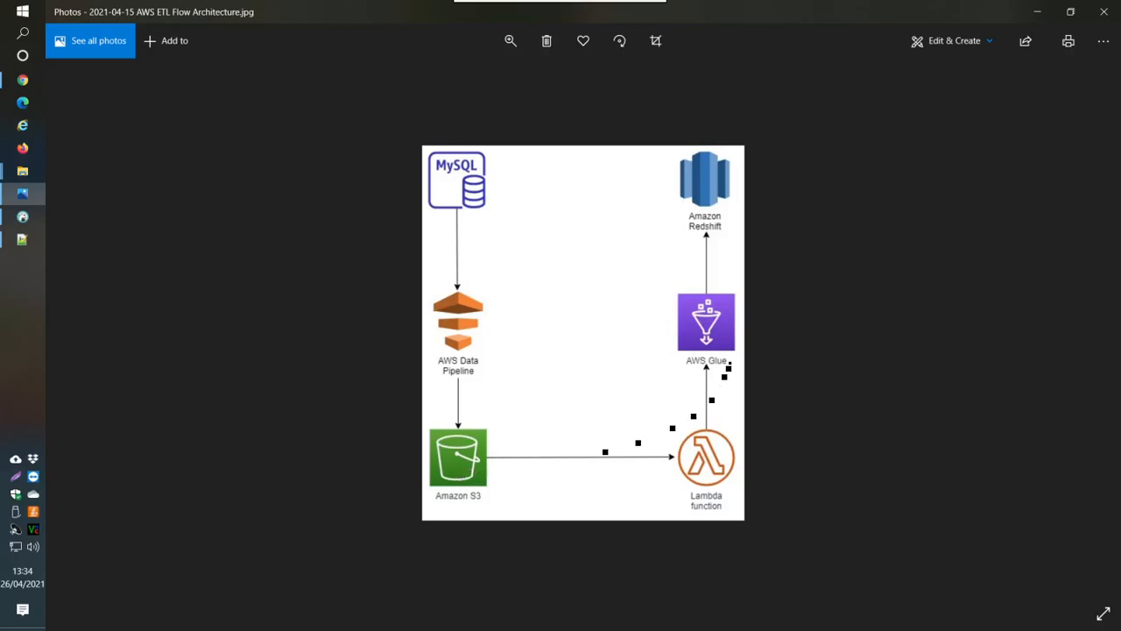
pyautogui.moveTo(718, 210)
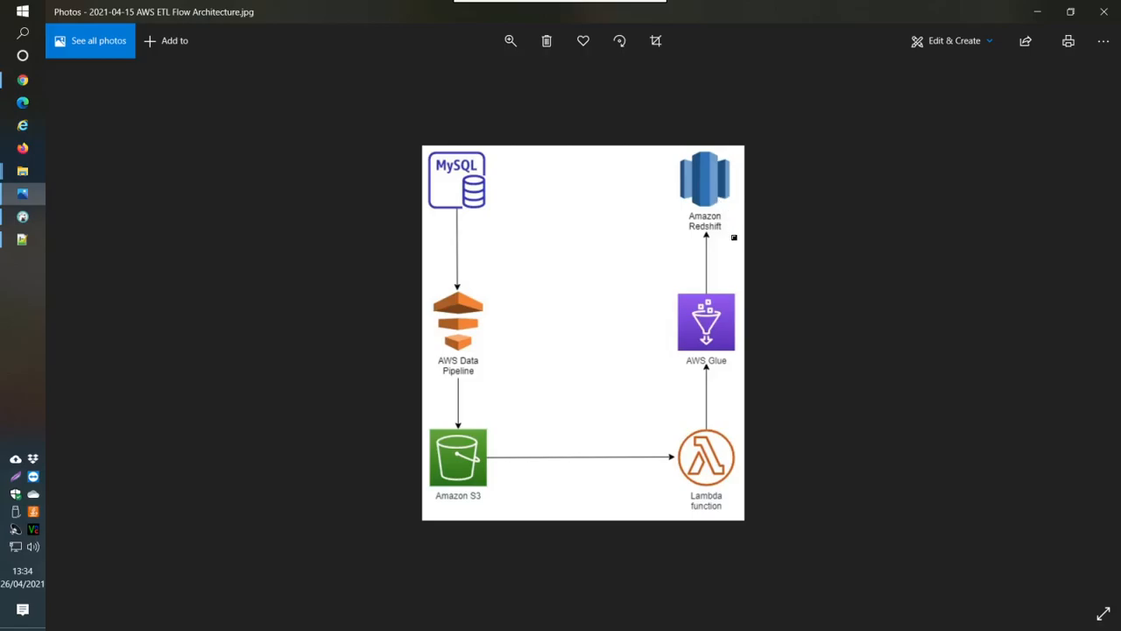
pyautogui.moveTo(774, 221)
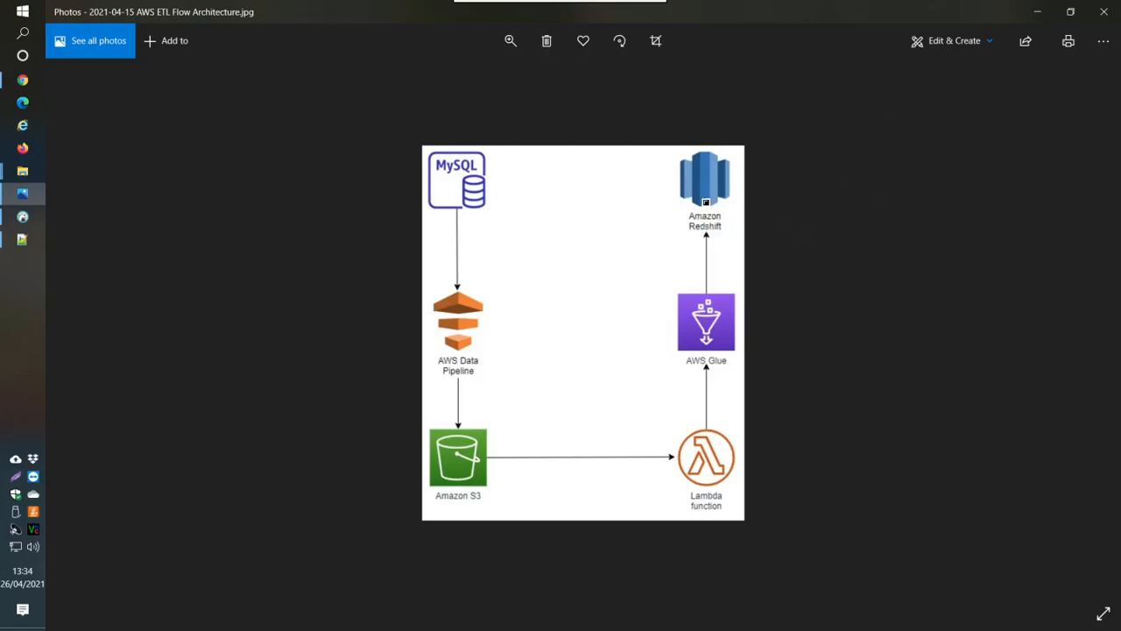
pyautogui.moveTo(711, 180)
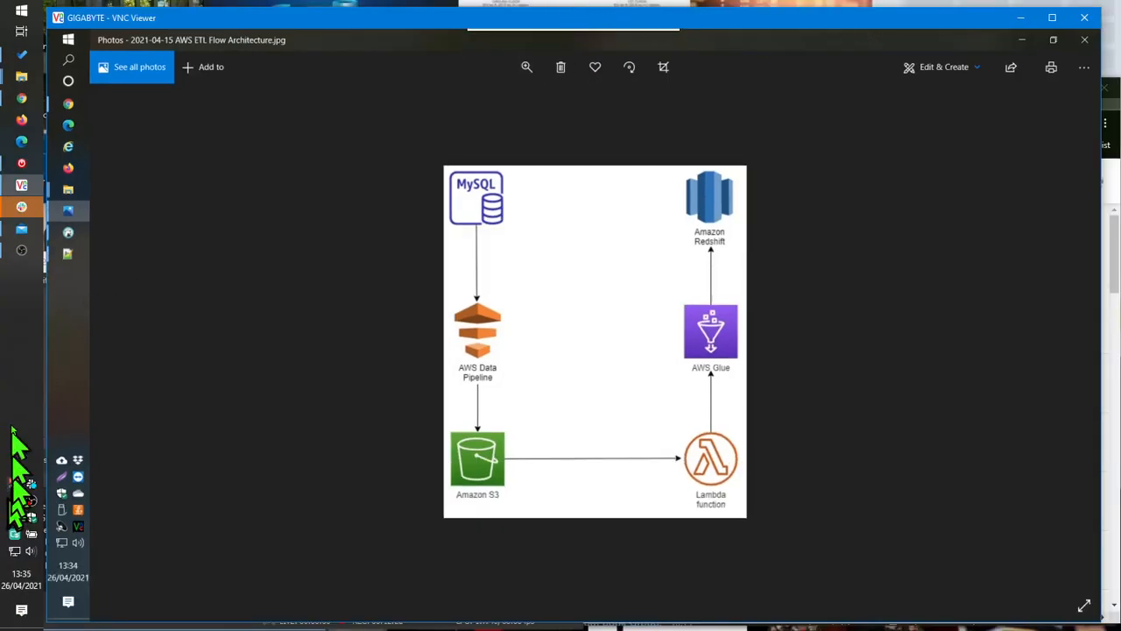
pyautogui.moveTo(39, 438)
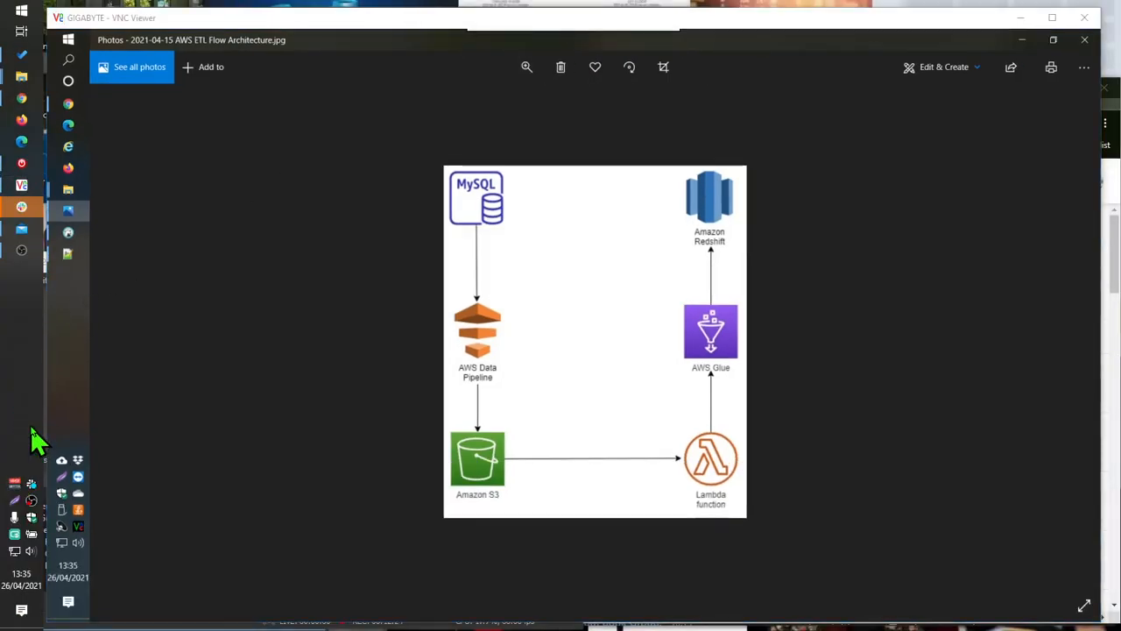